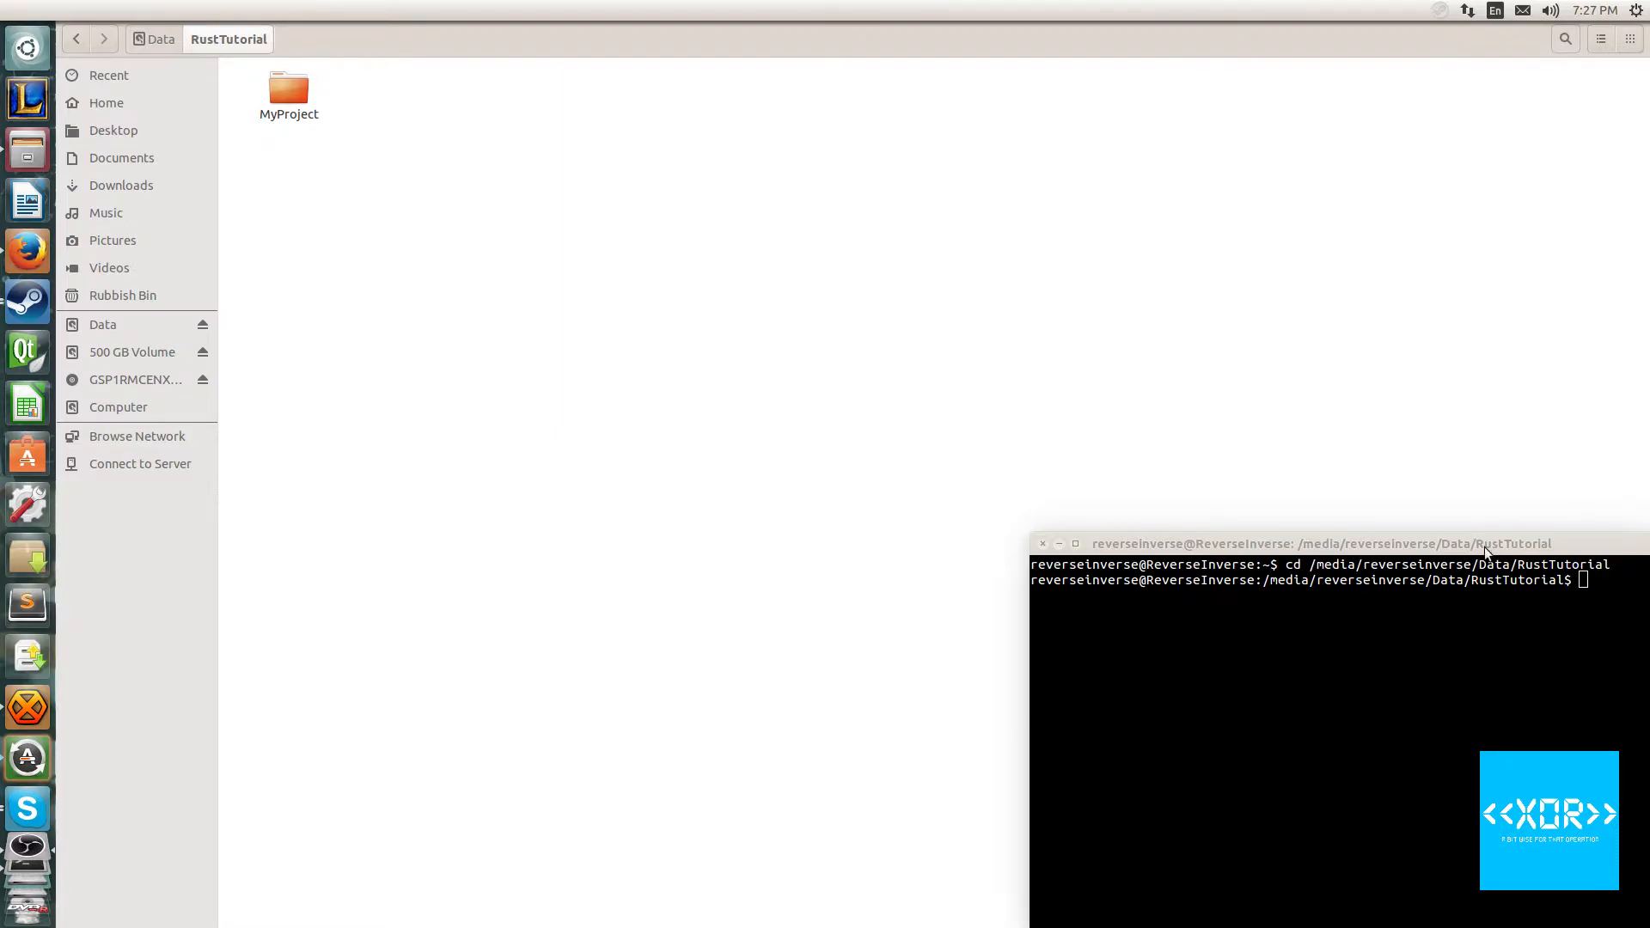
Create the Variables Cargo project, cd into it, center the window and clear the screen
text(cargo)
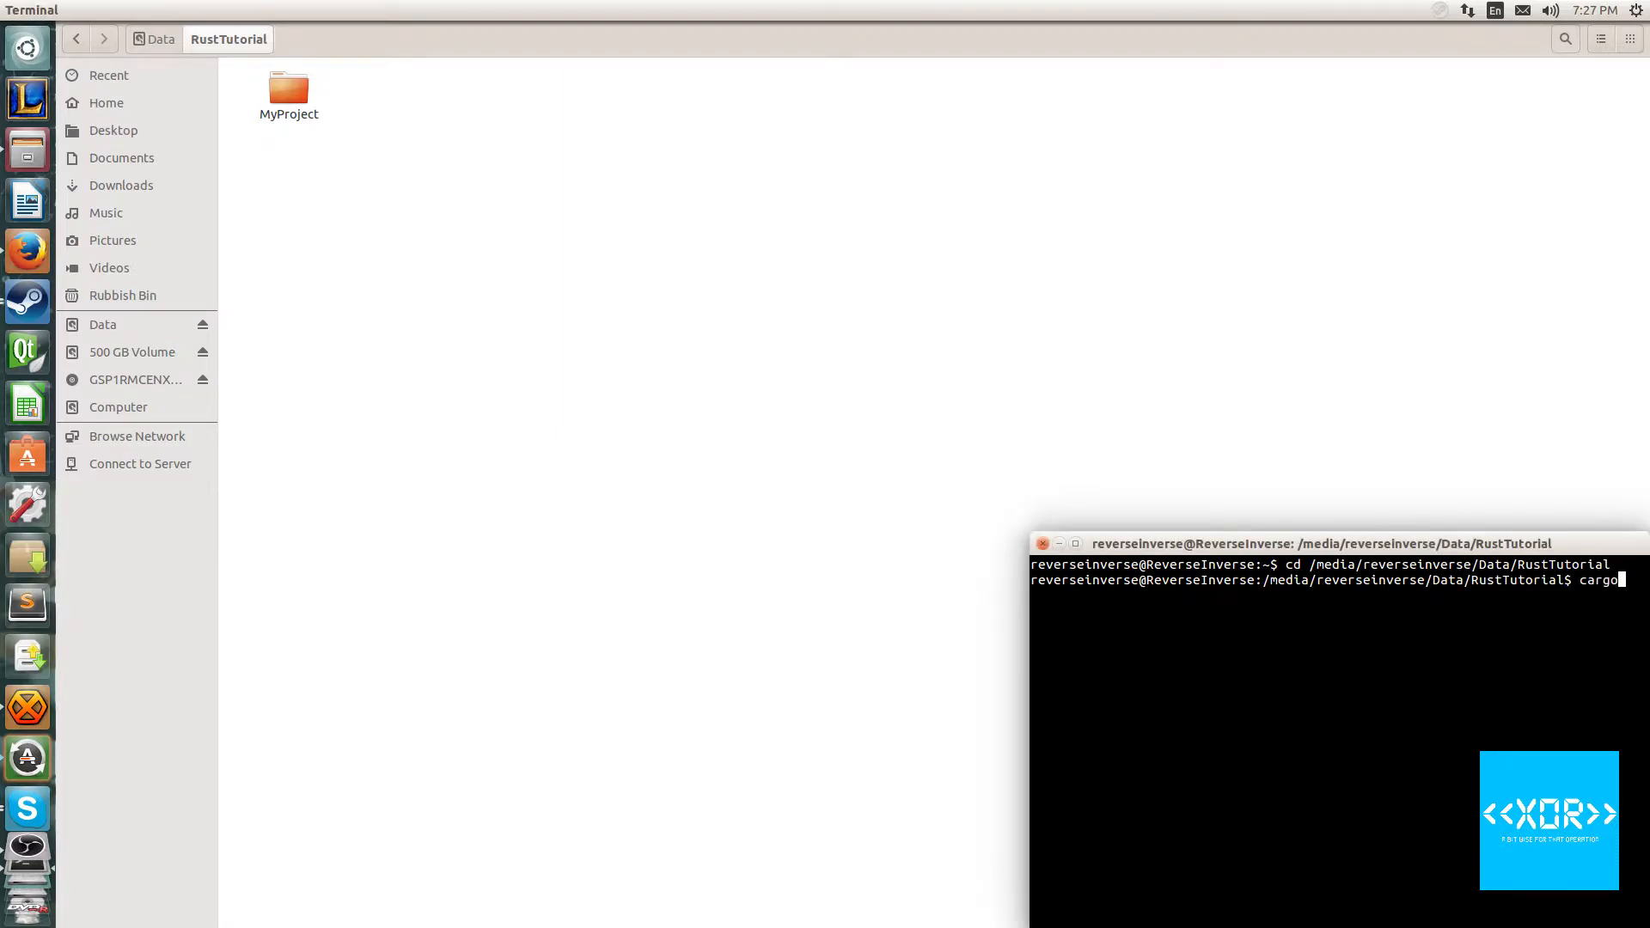
text(new)
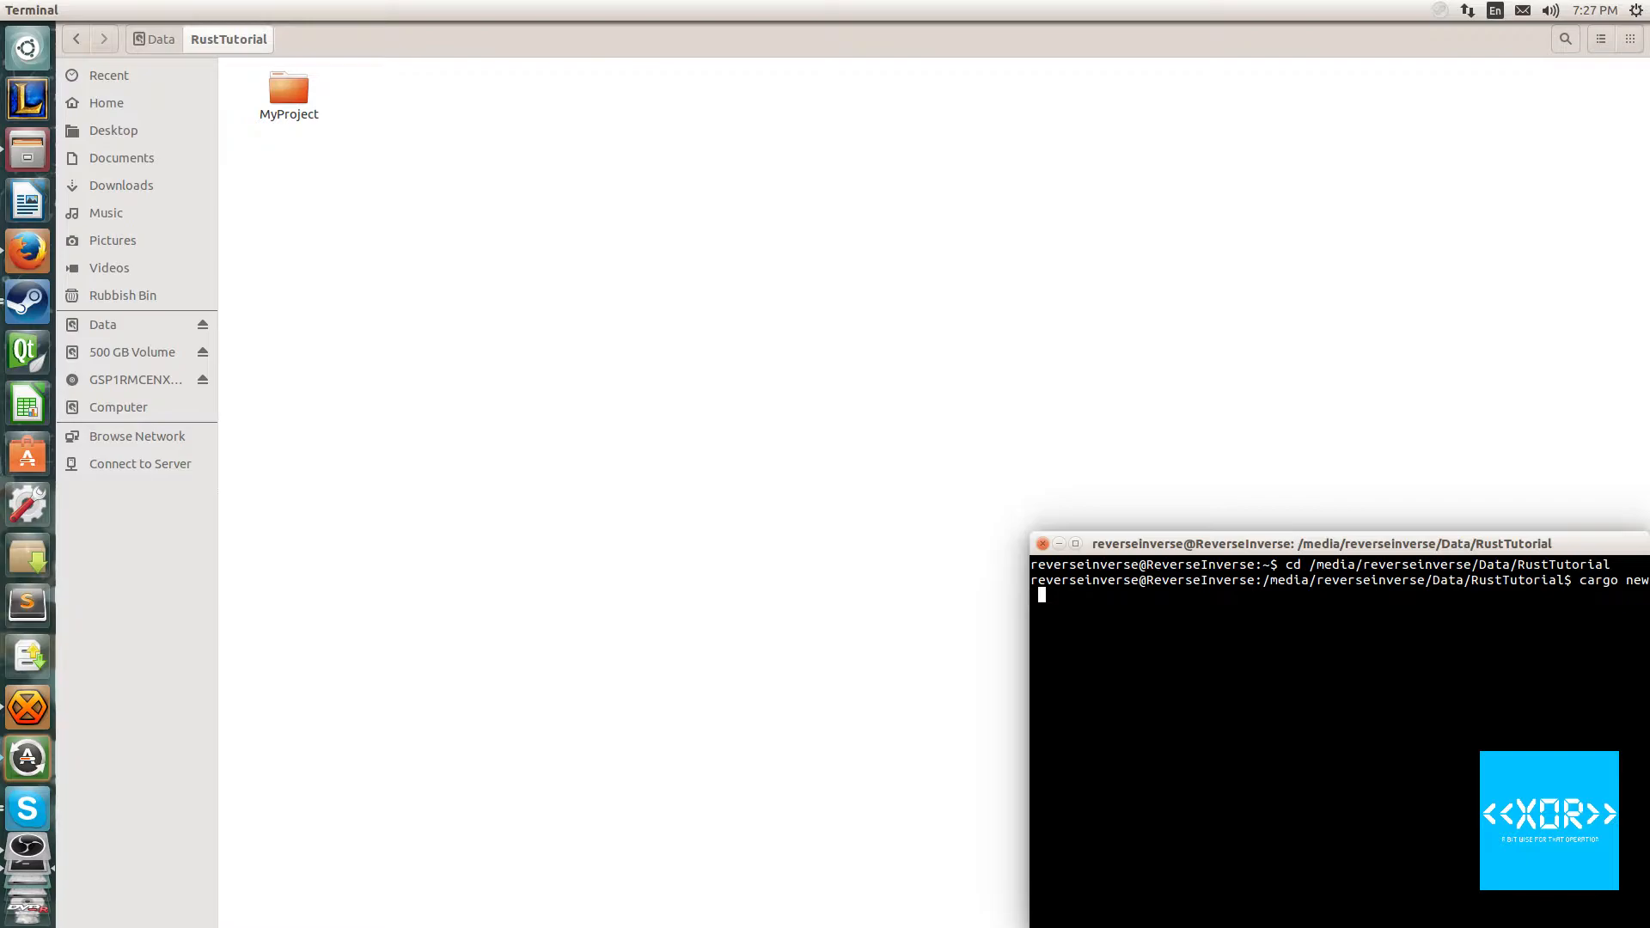
text(Variables)
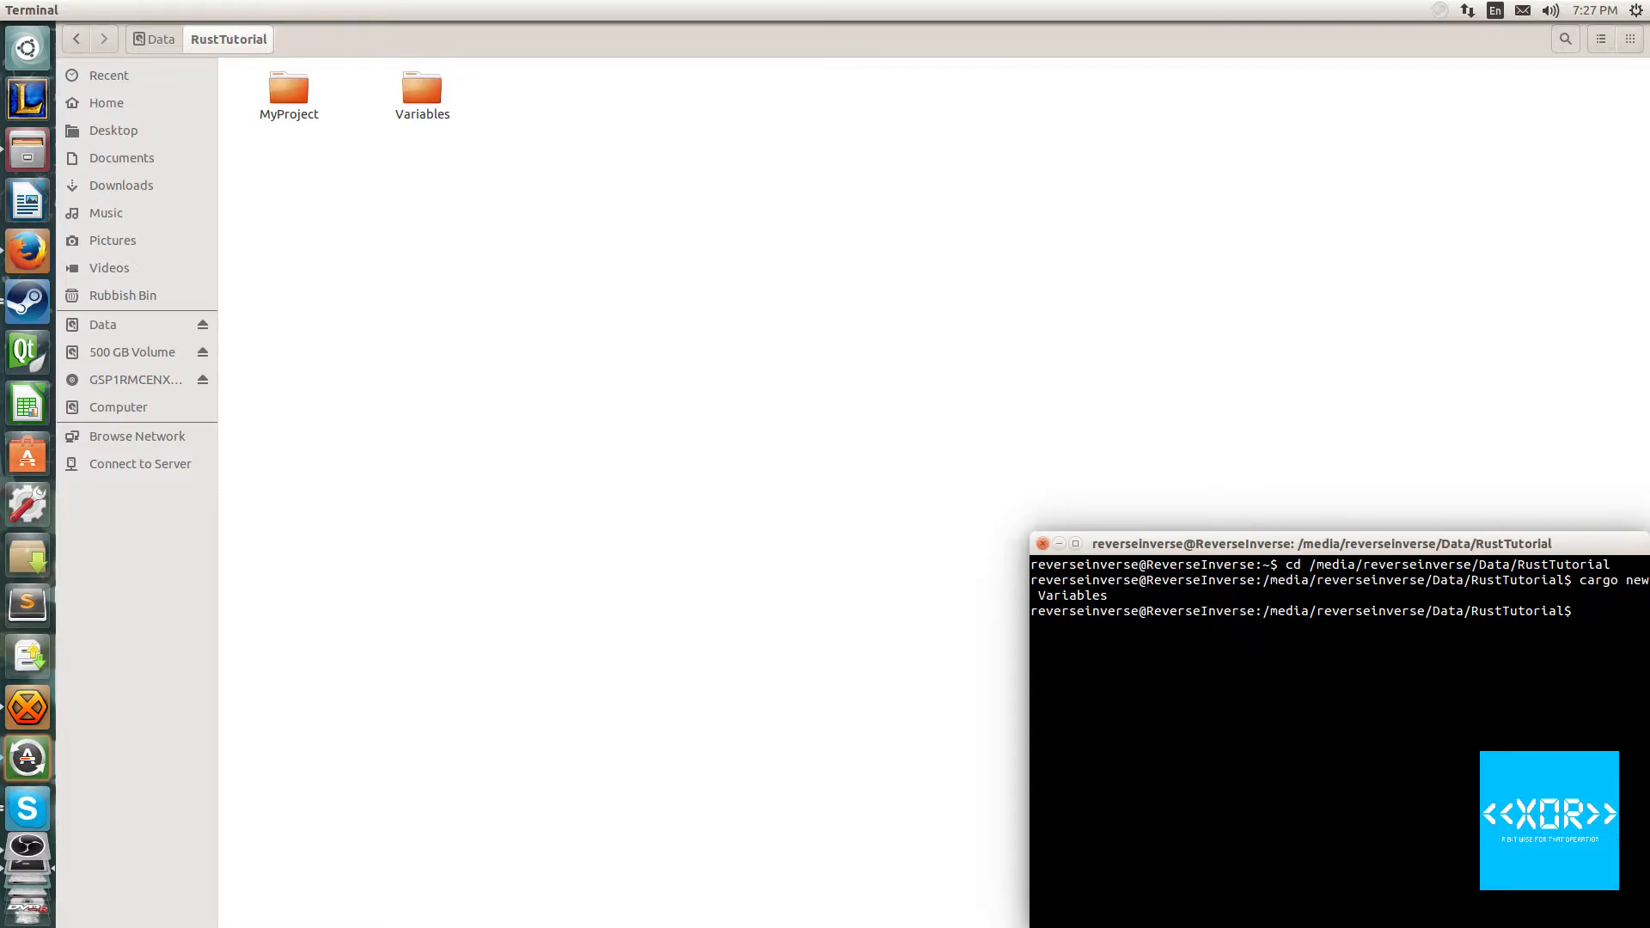
text(cd Variables/)
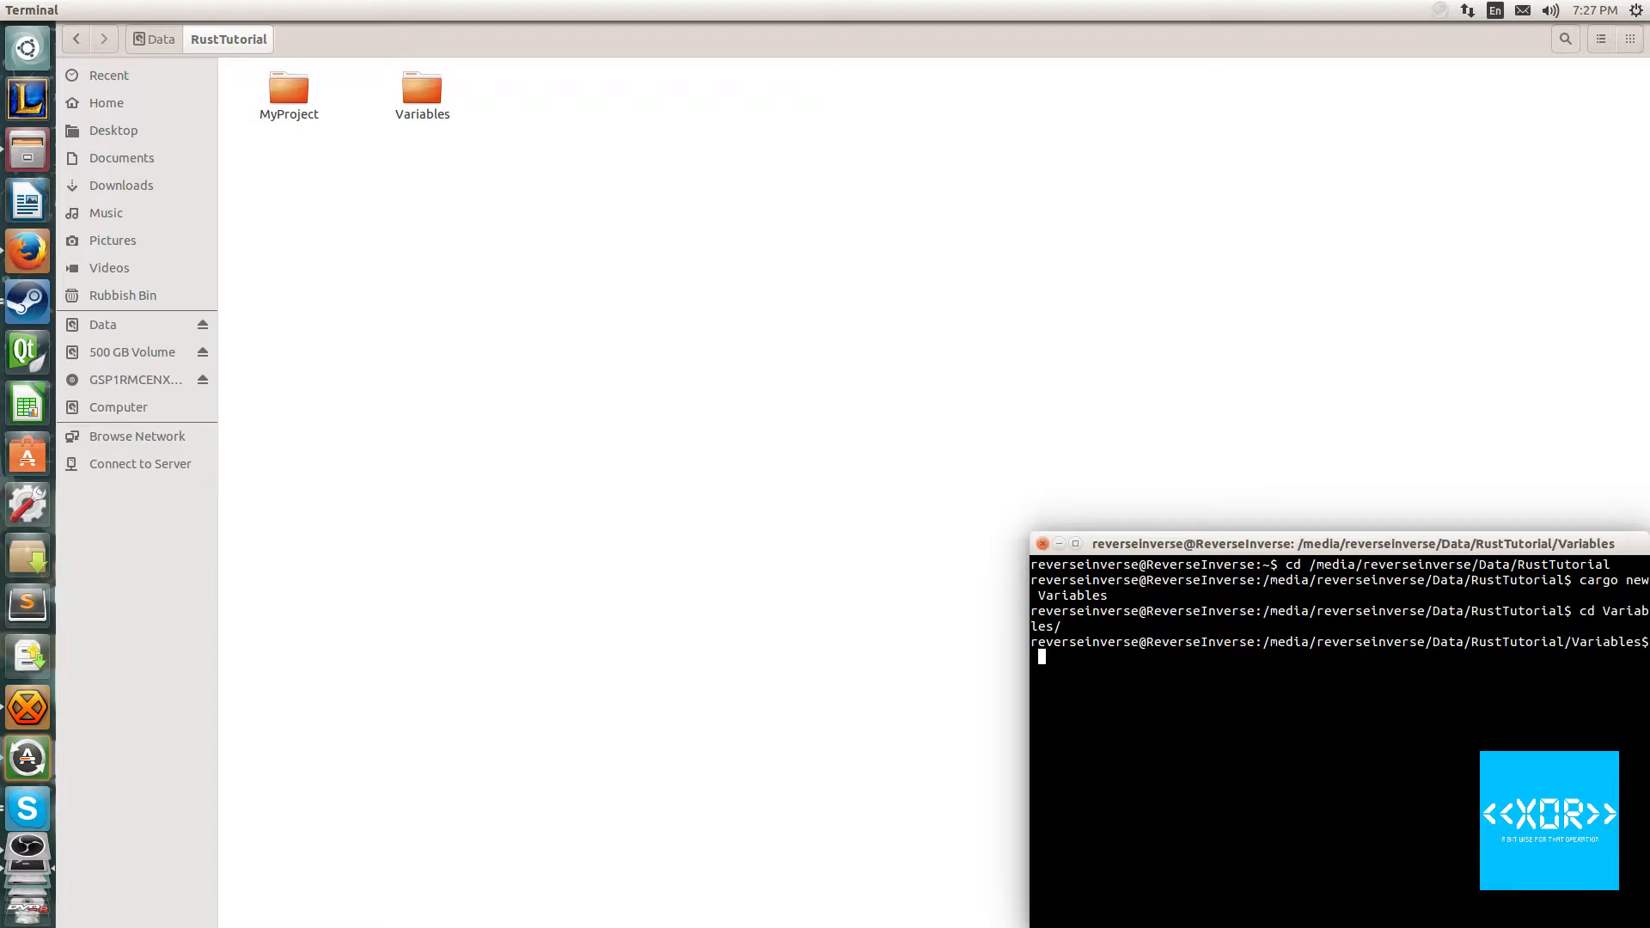
drag(1358, 543, 1126, 353)
text(reet)
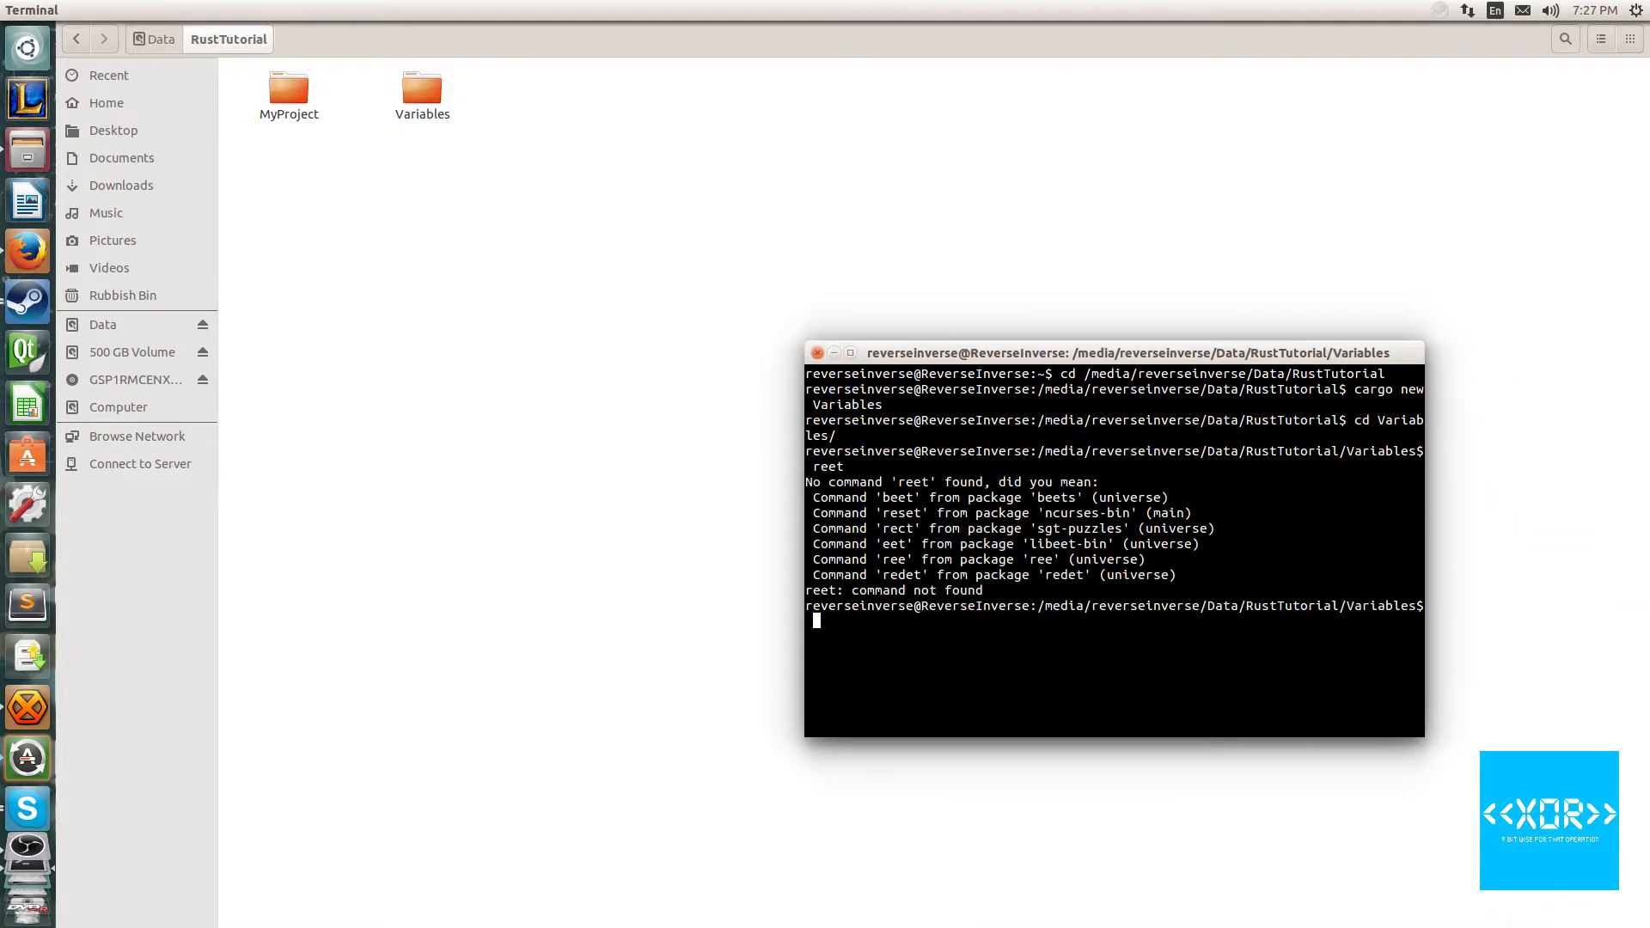
text(clear)
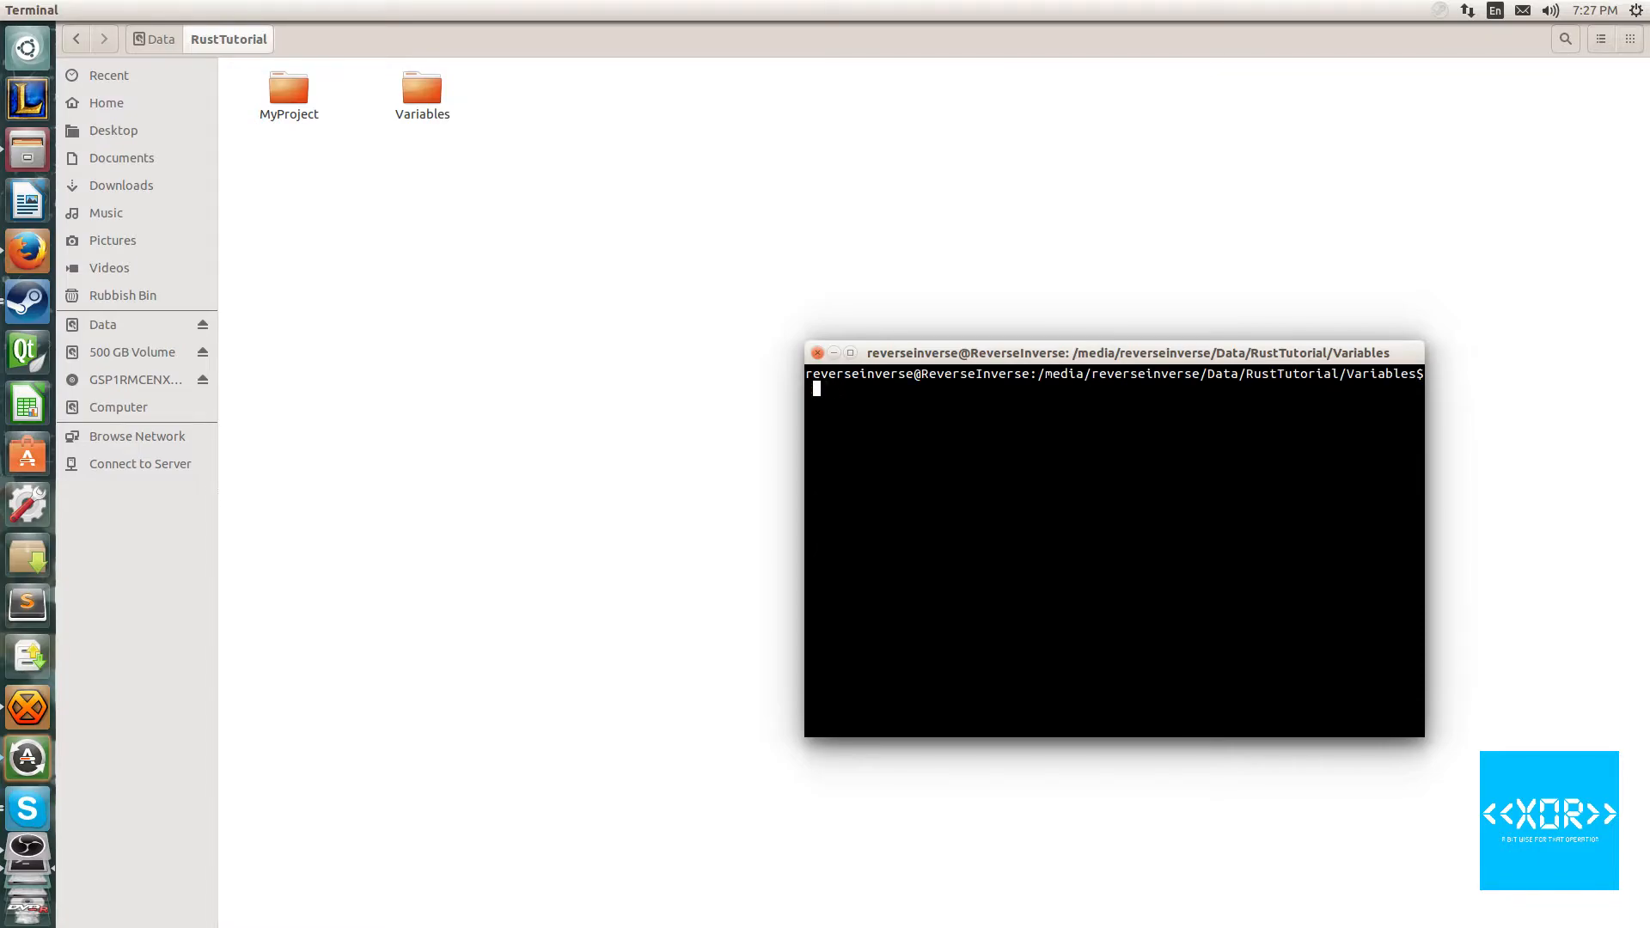
Create src/main.rs with touch, write an empty fn main(){ } in nano, and save
text(touch)
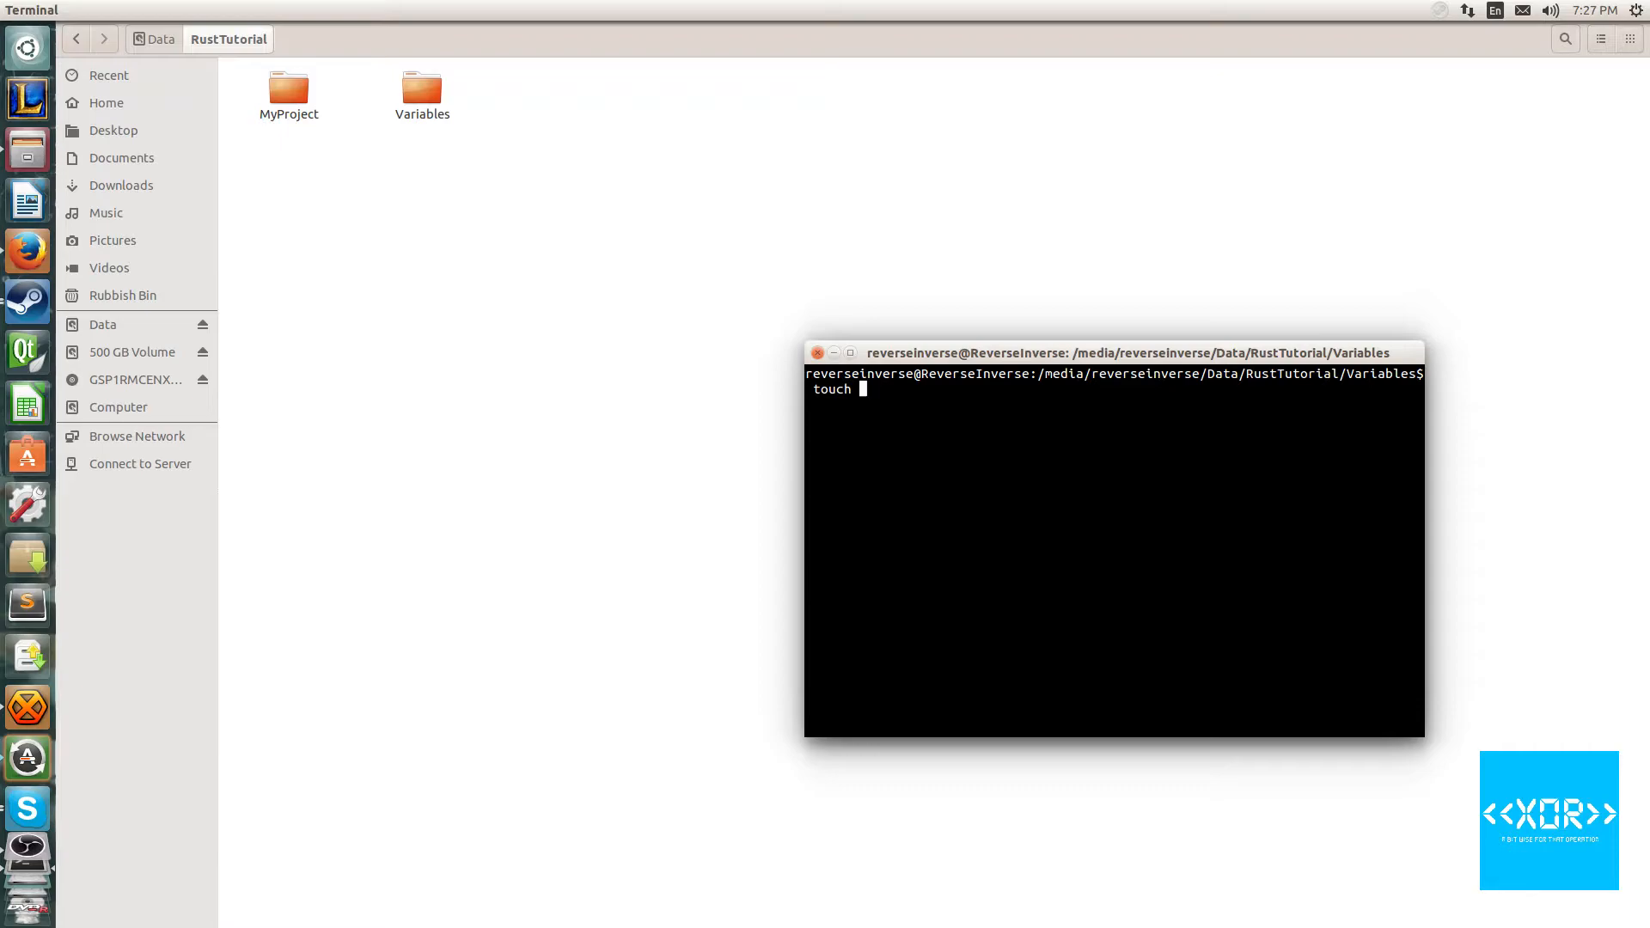
text(src/main.rs)
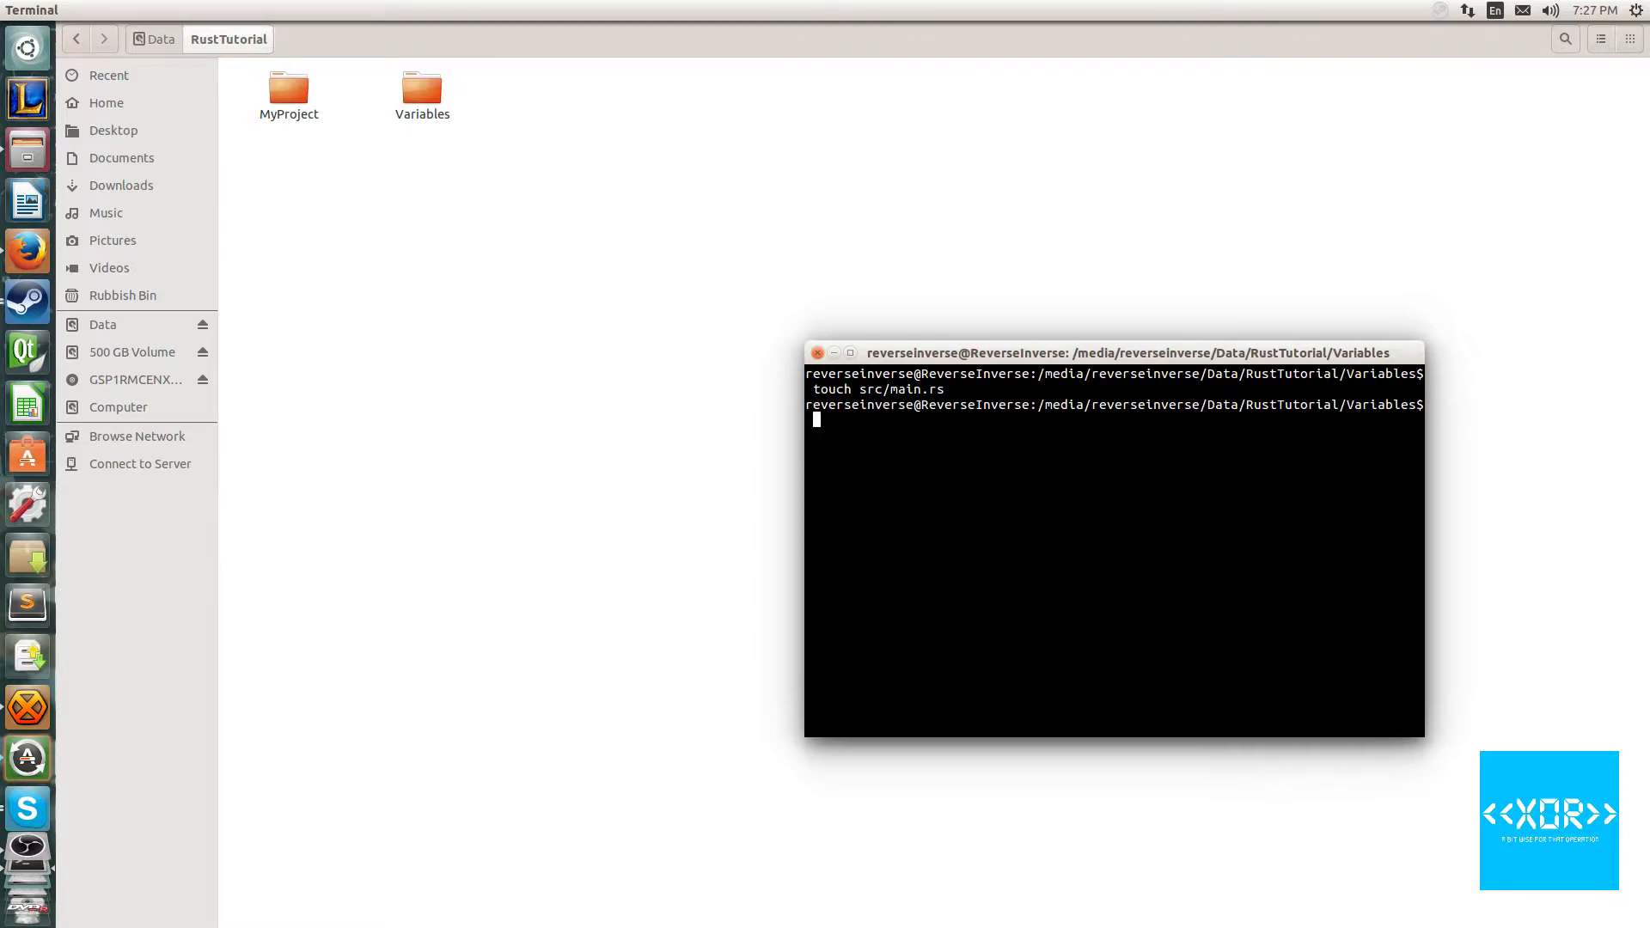
text(nano)
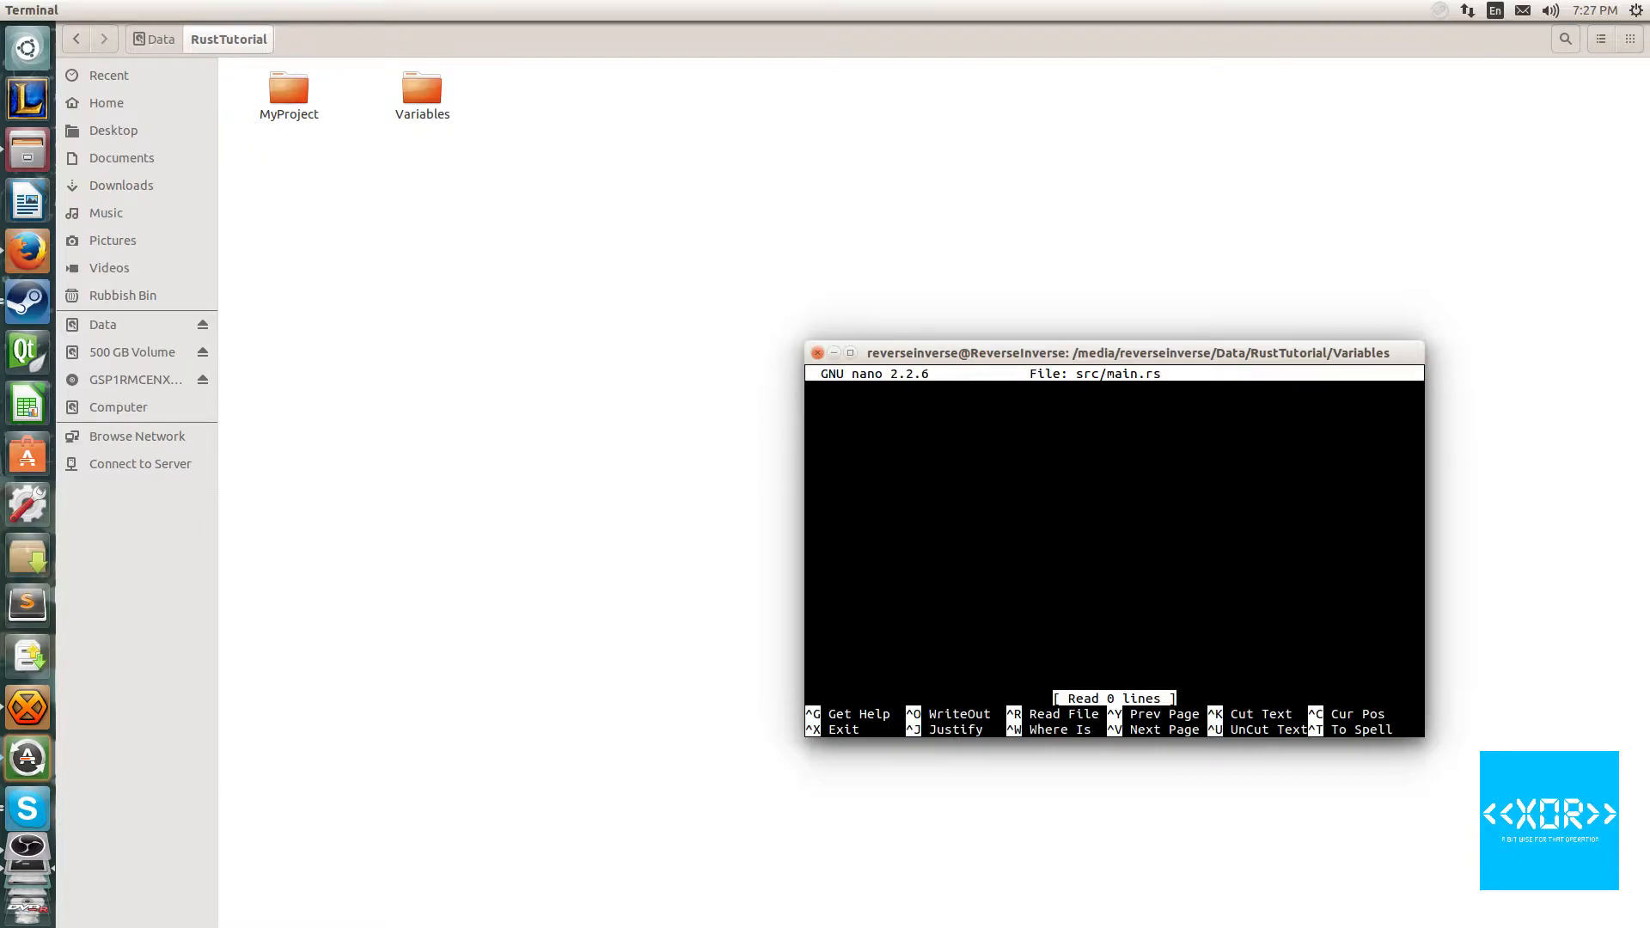
text(fn main(){)
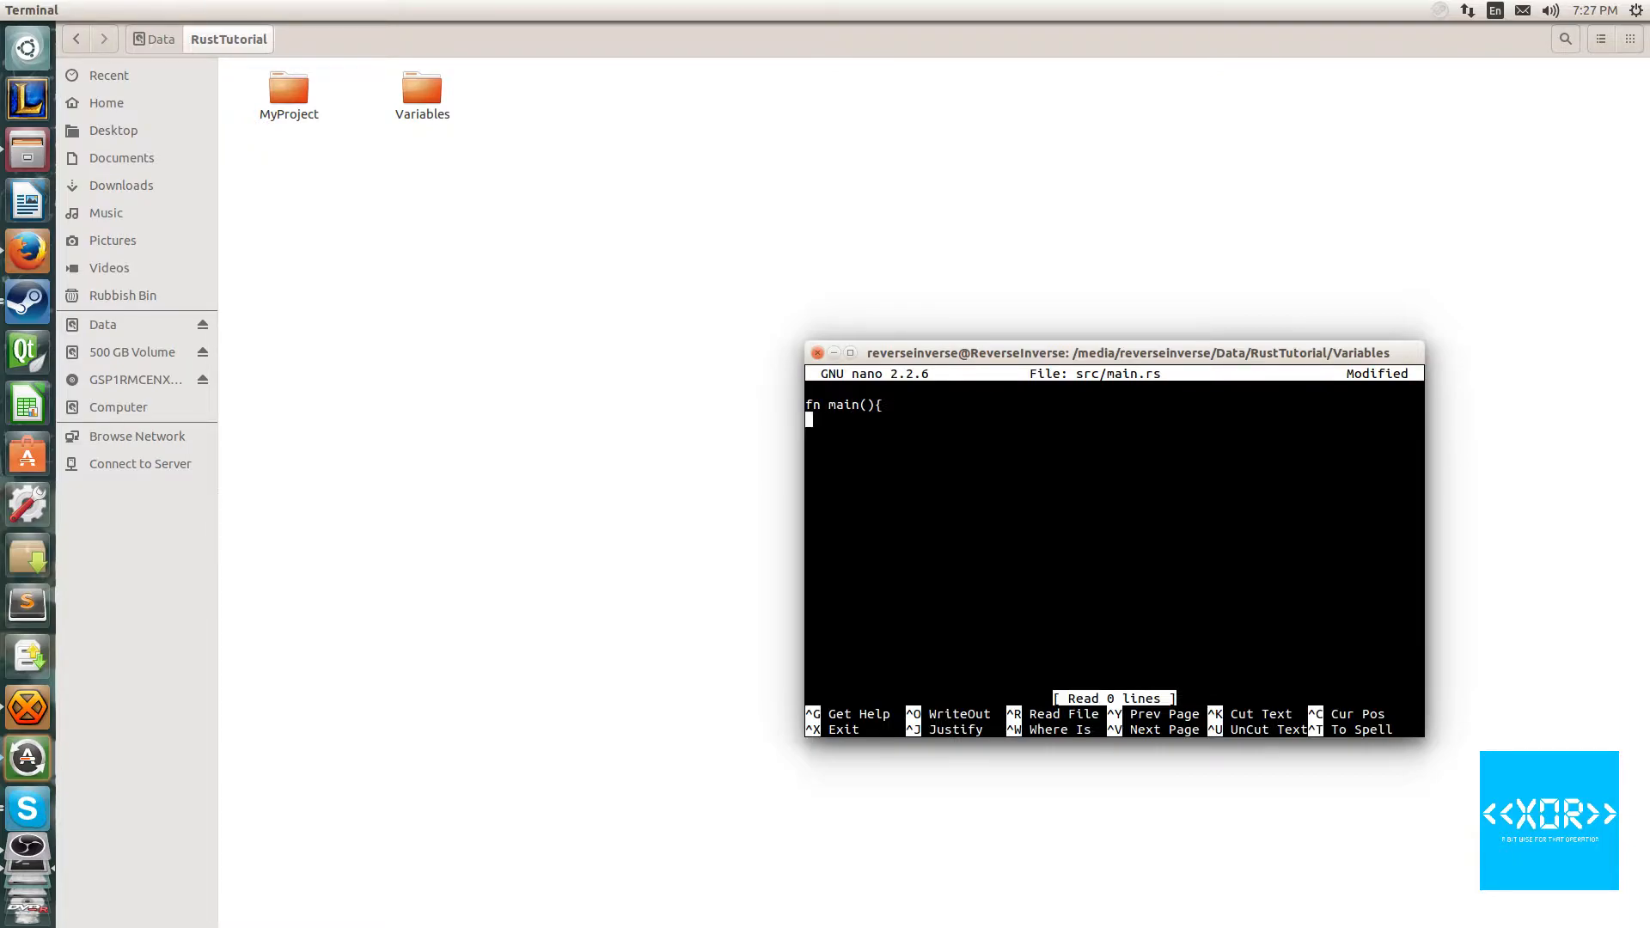
text(})
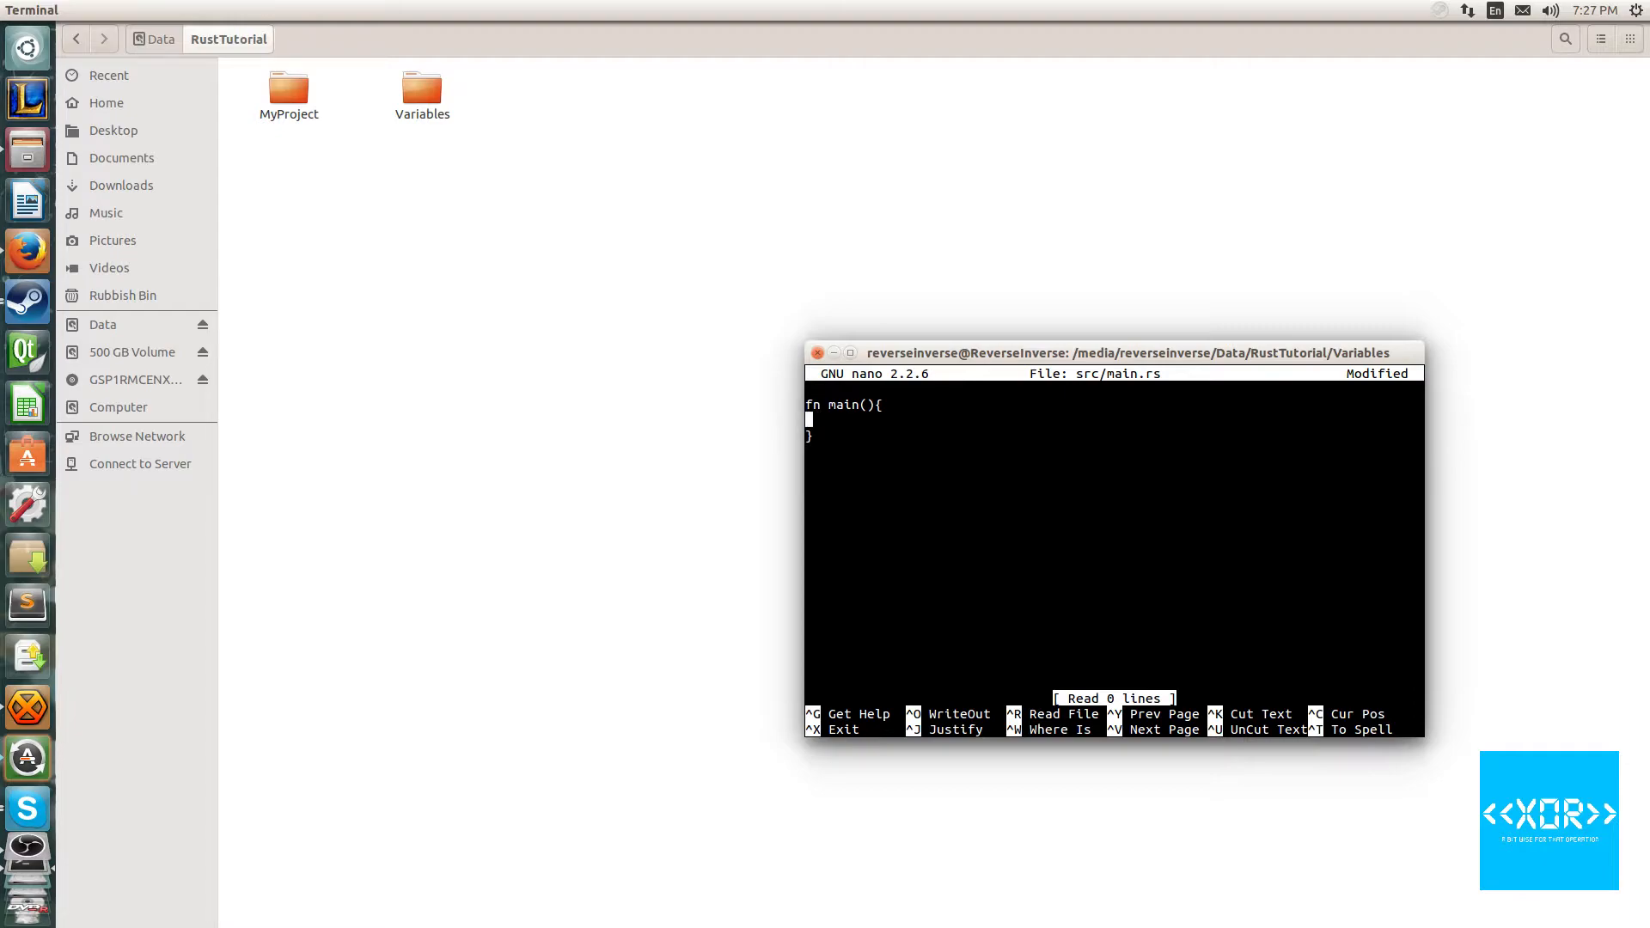
key(ctrl+o)
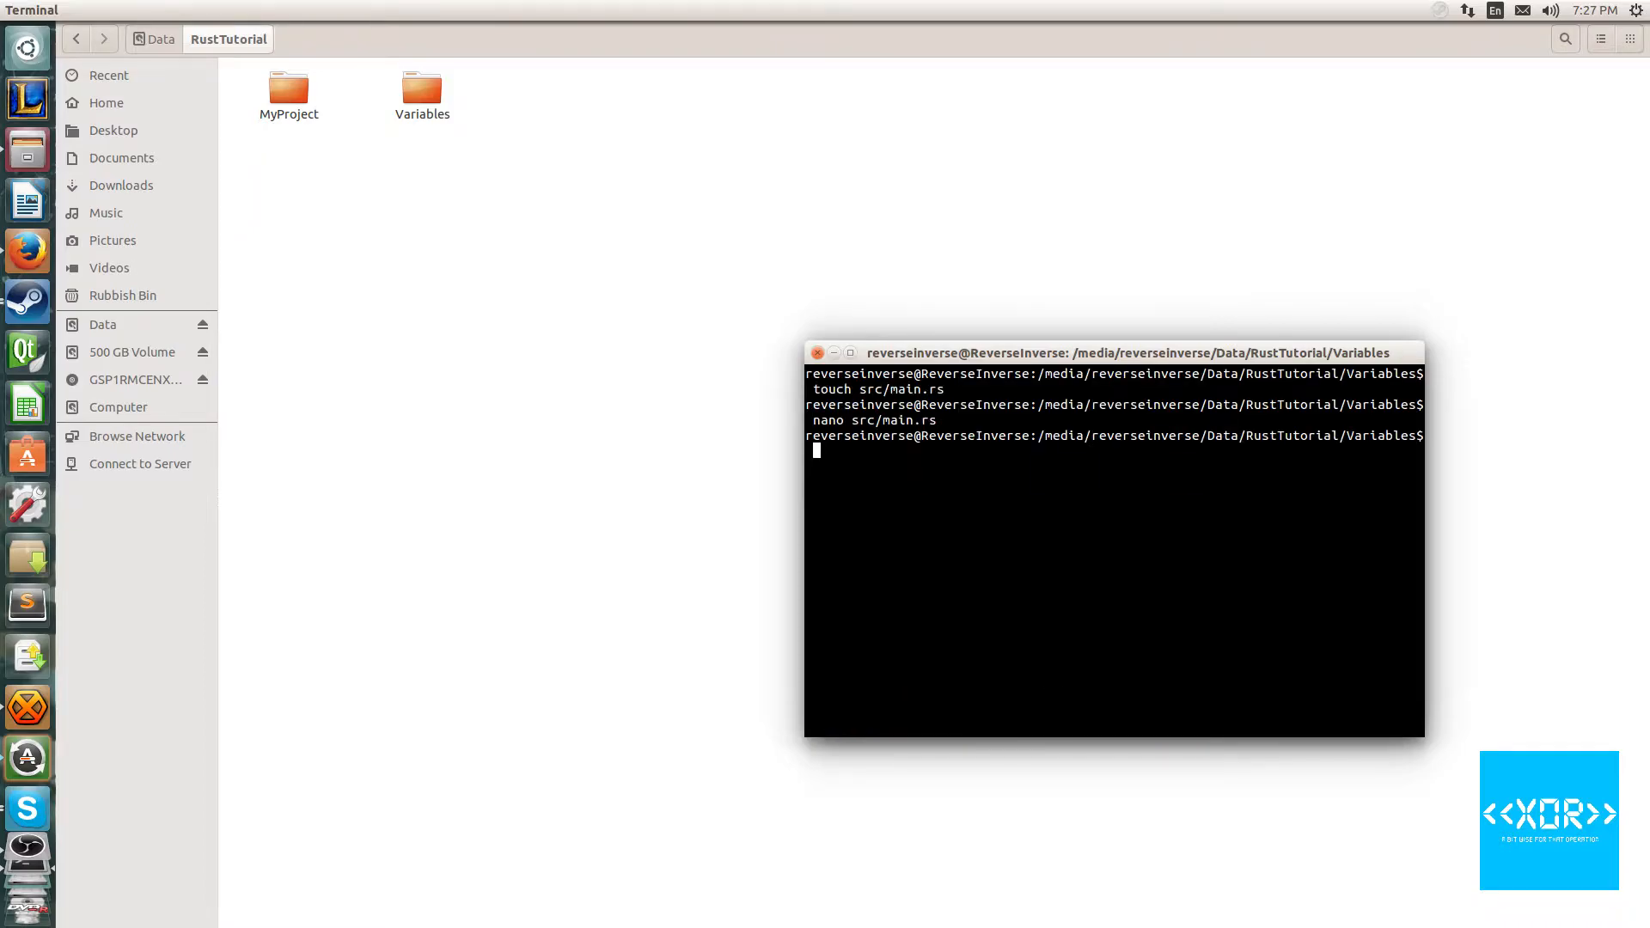
Run cargo build on Variables, then reopen src/main.rs in nano
text(cargo build)
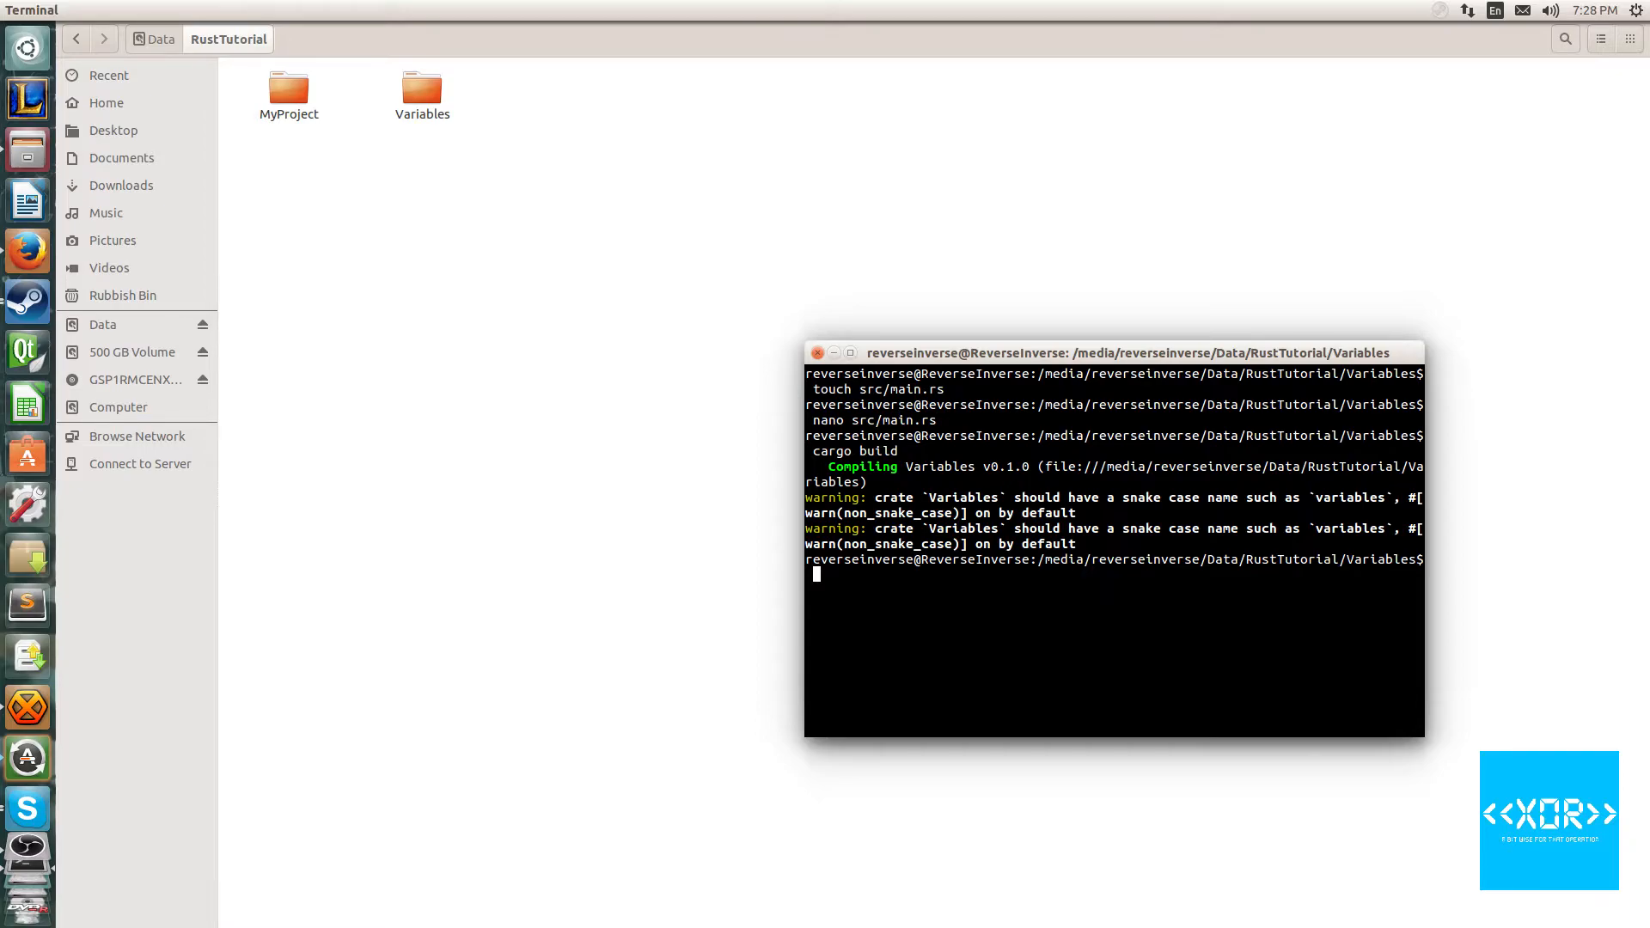
text(nano s)
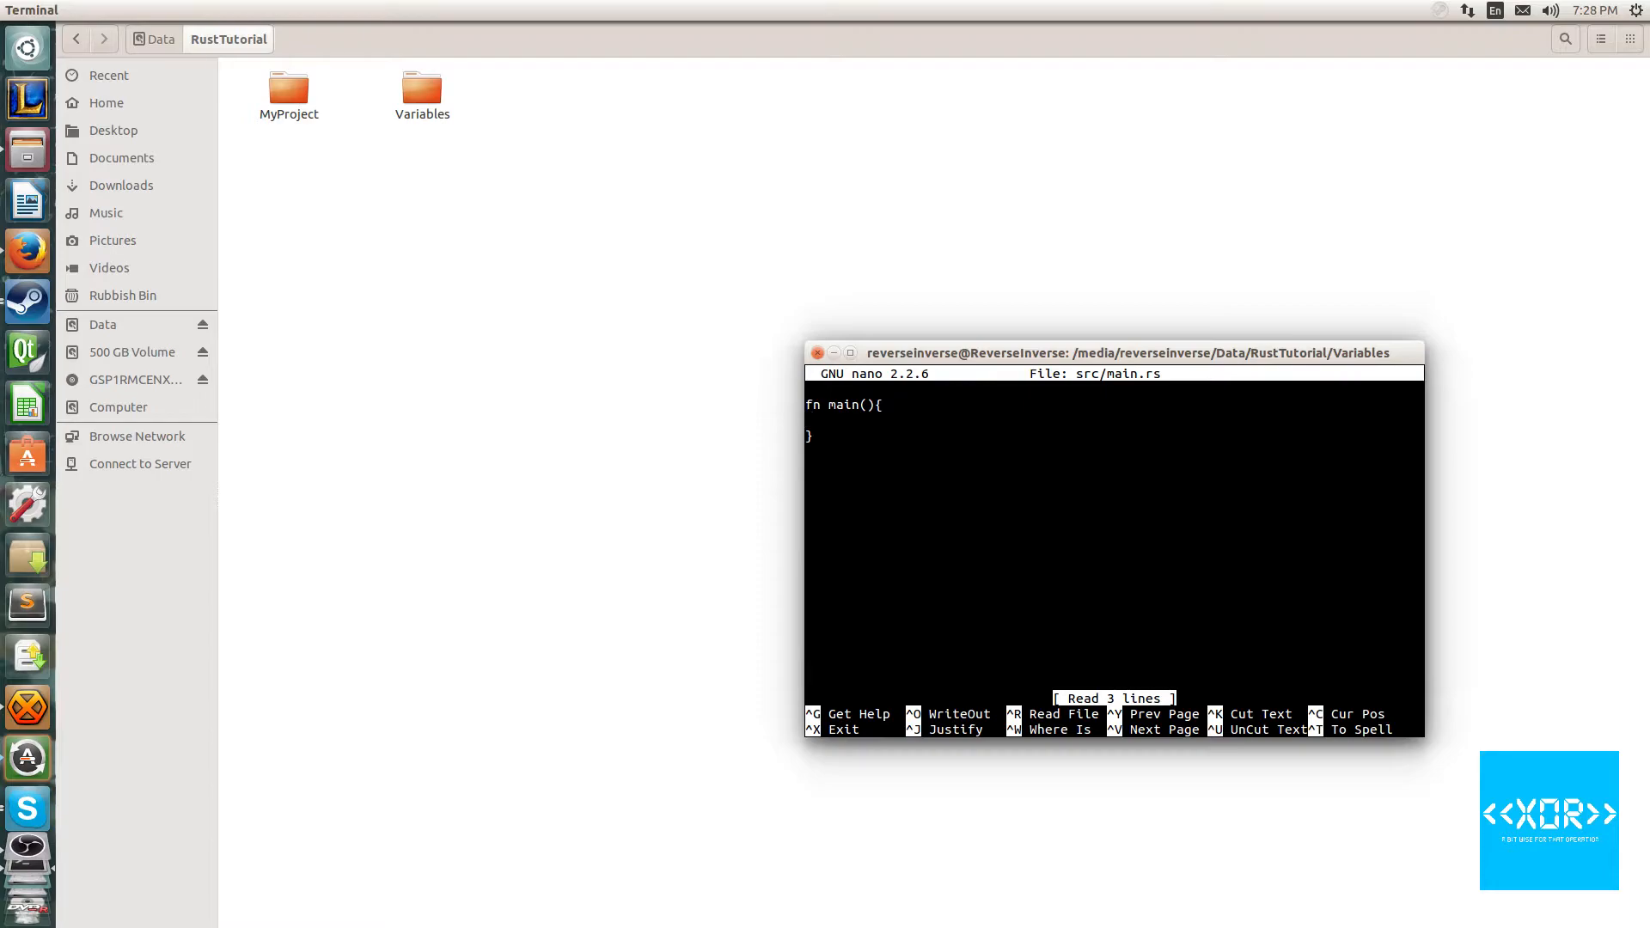
Add the line let x = "Hello"; inside main
key(Enter)
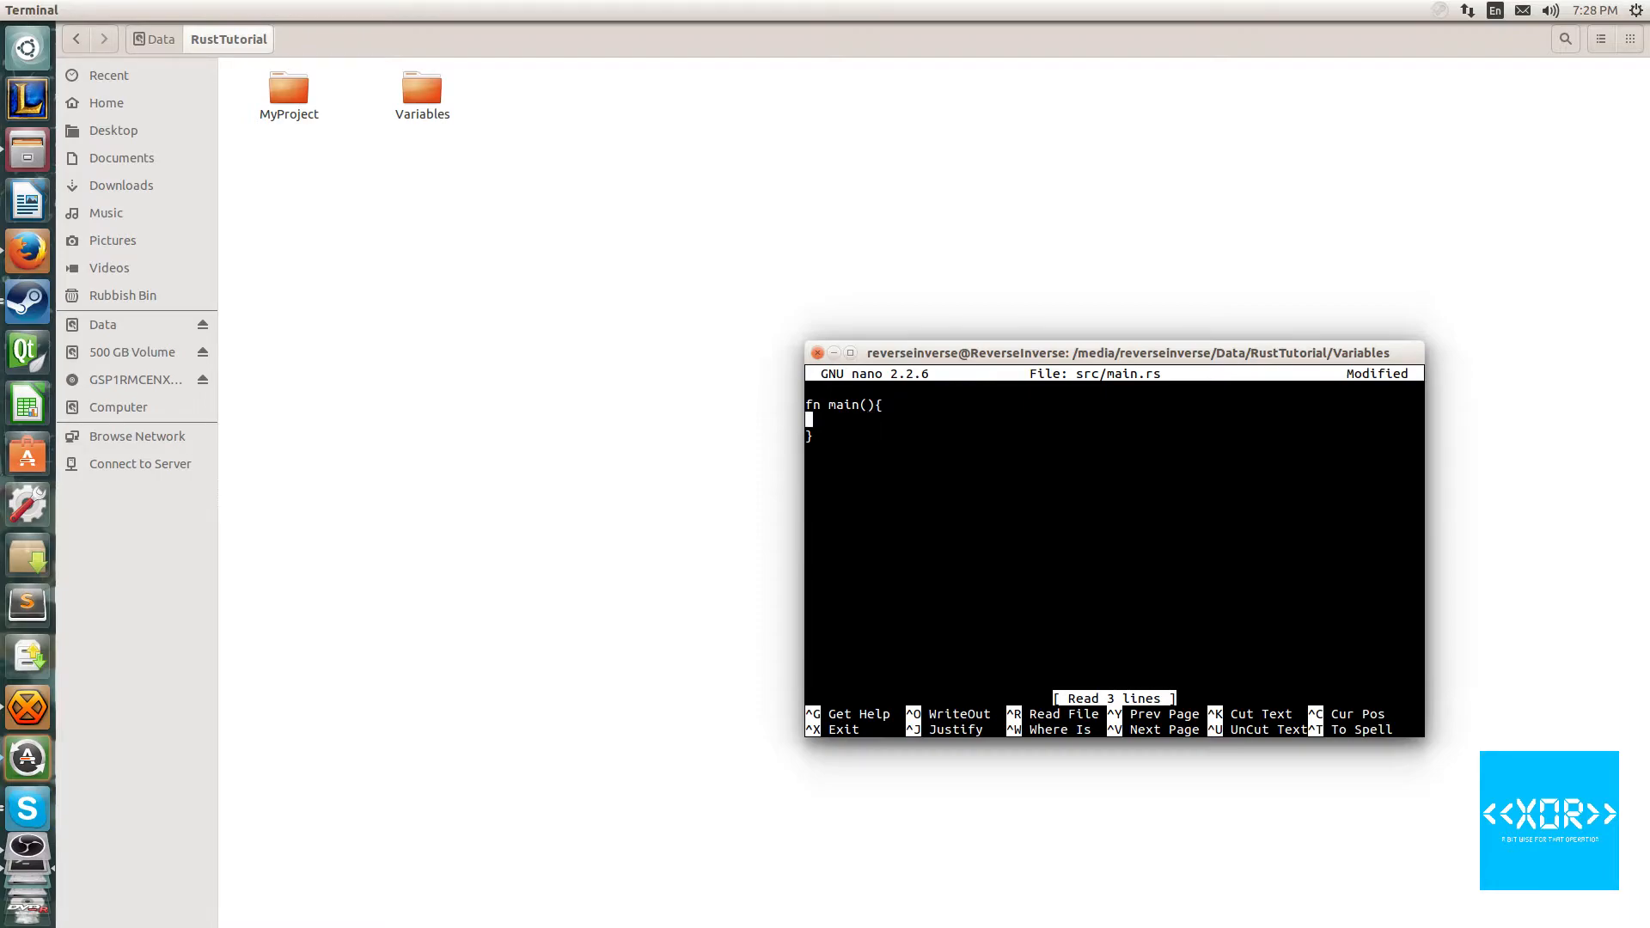
text(let)
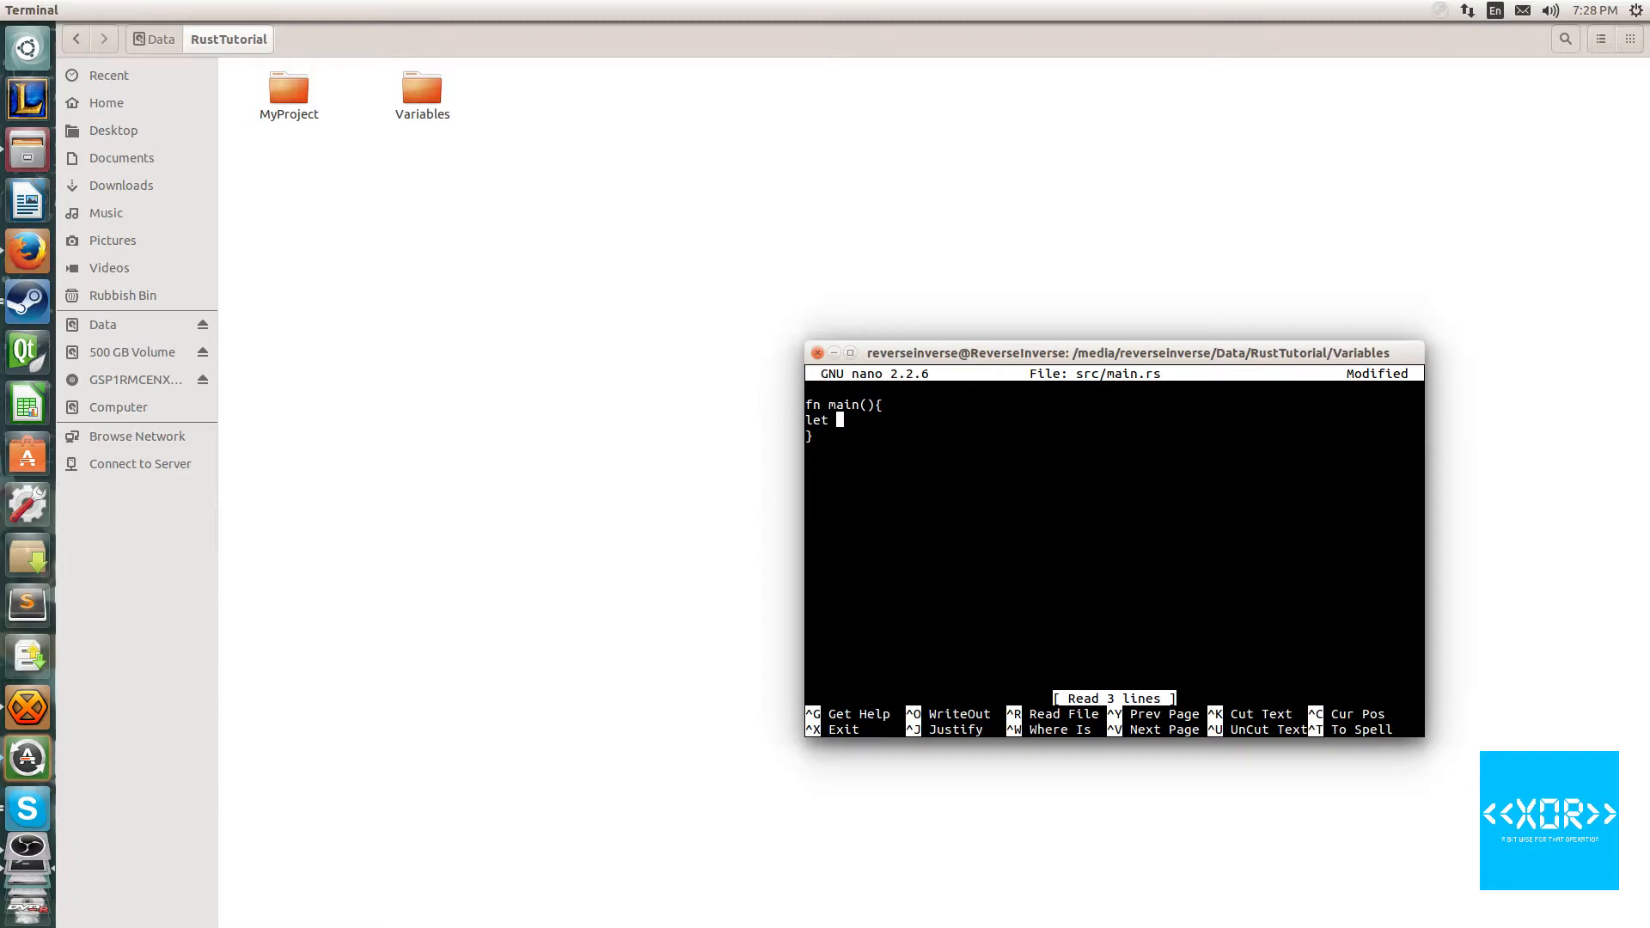
text(x)
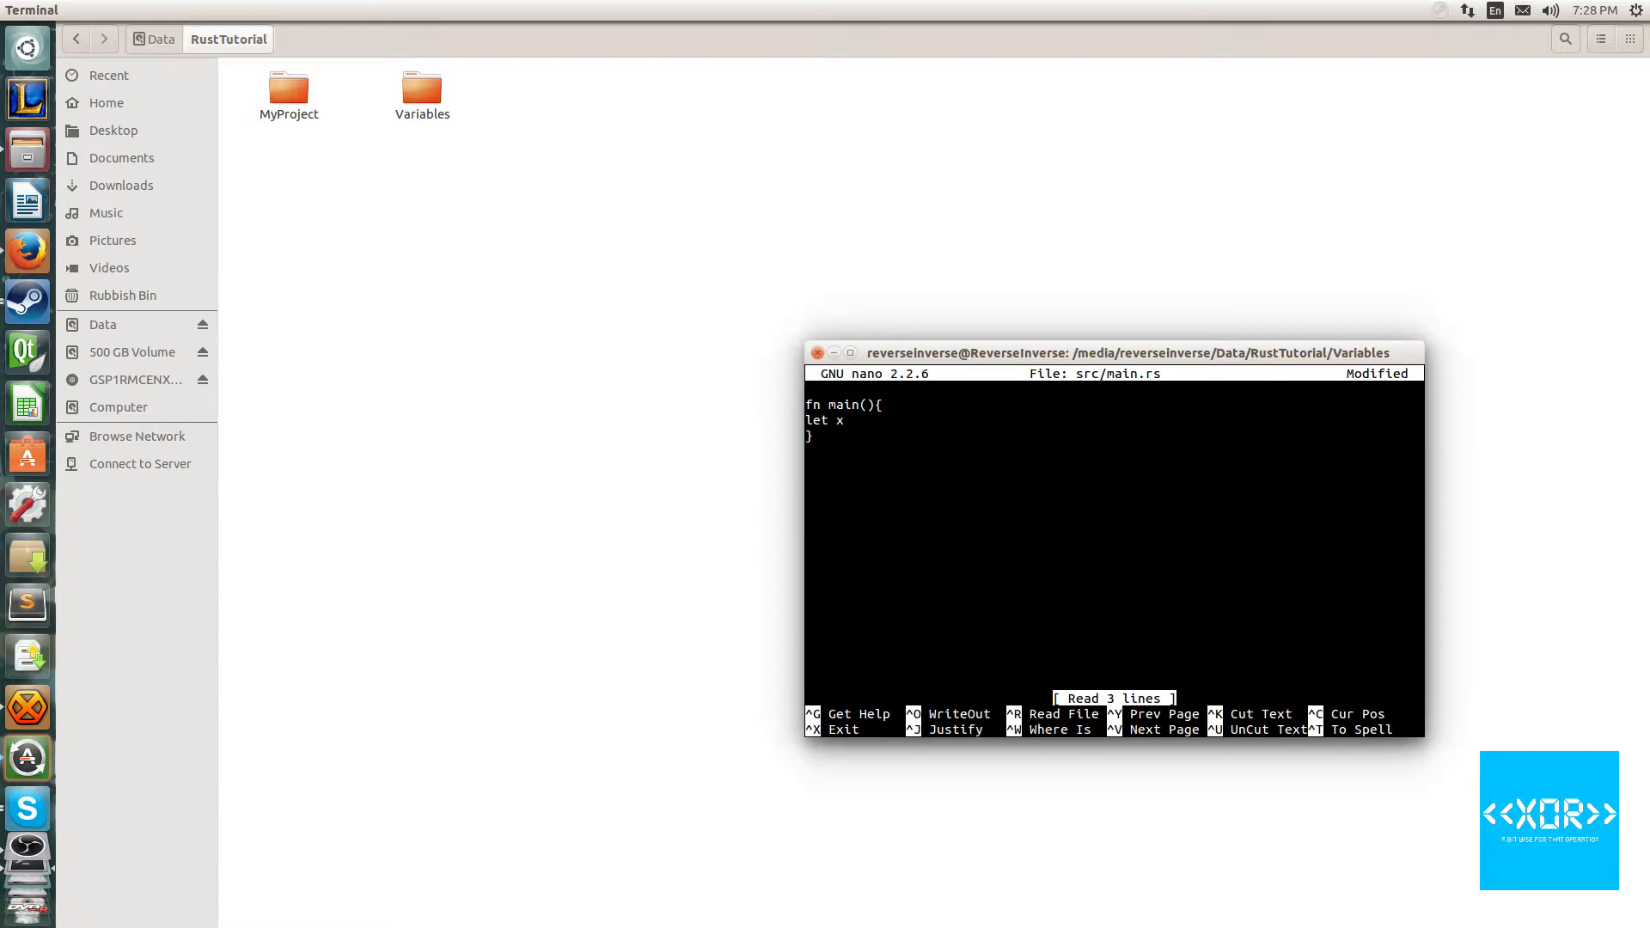
text(= "Hello";)
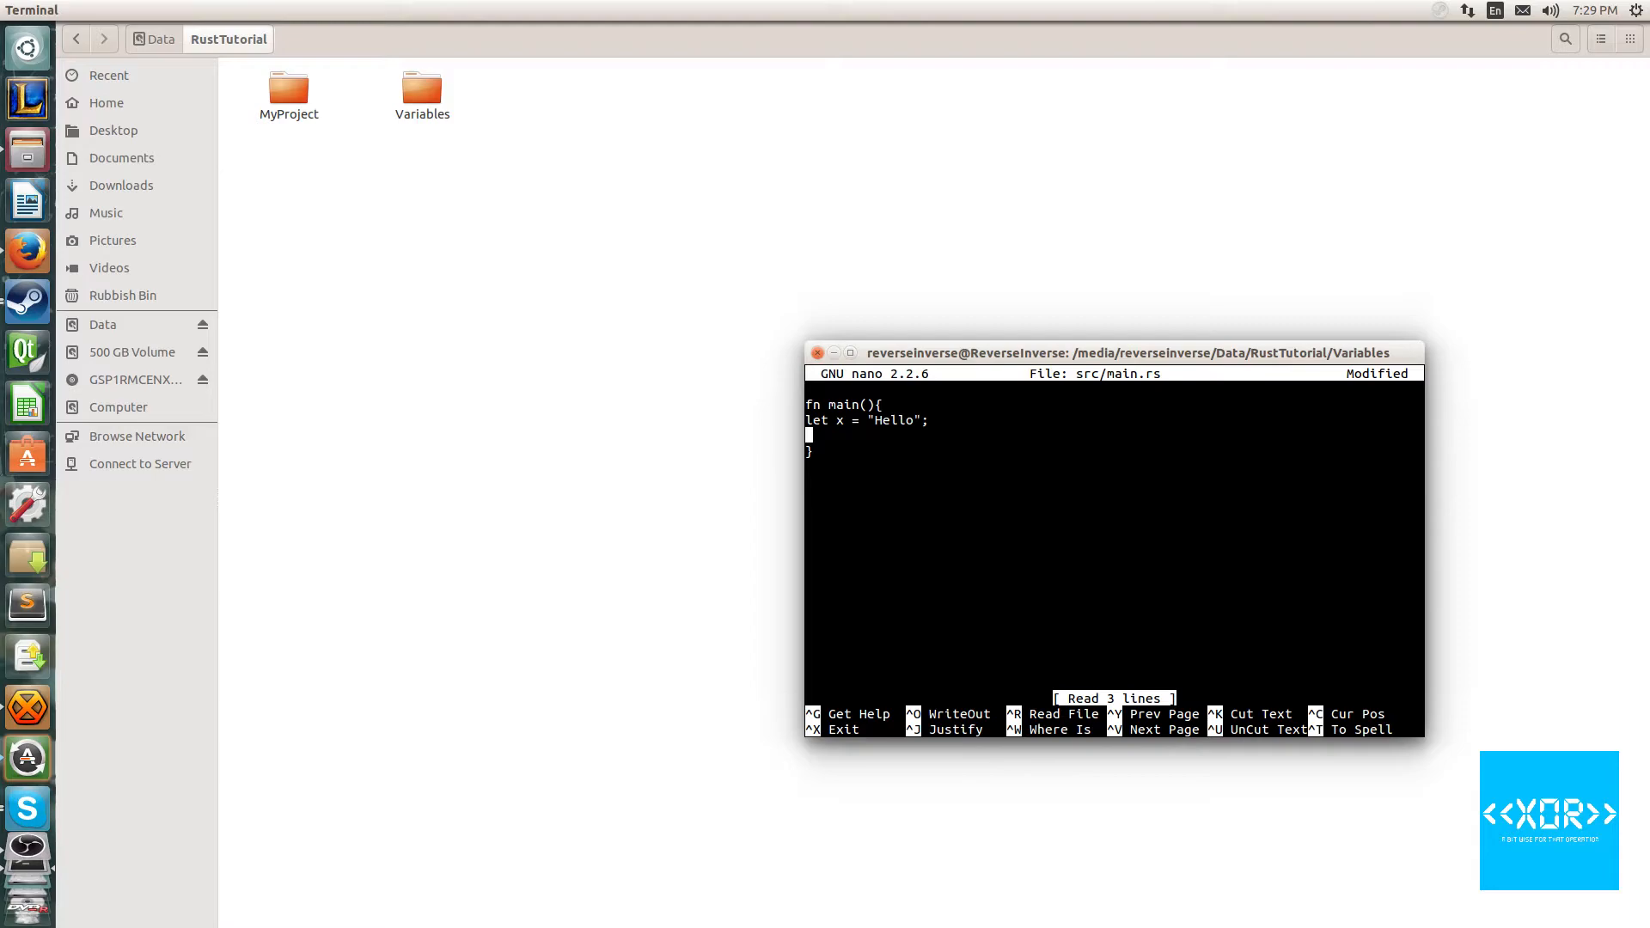
Add the line let y:i32 = 54; below it
text(let)
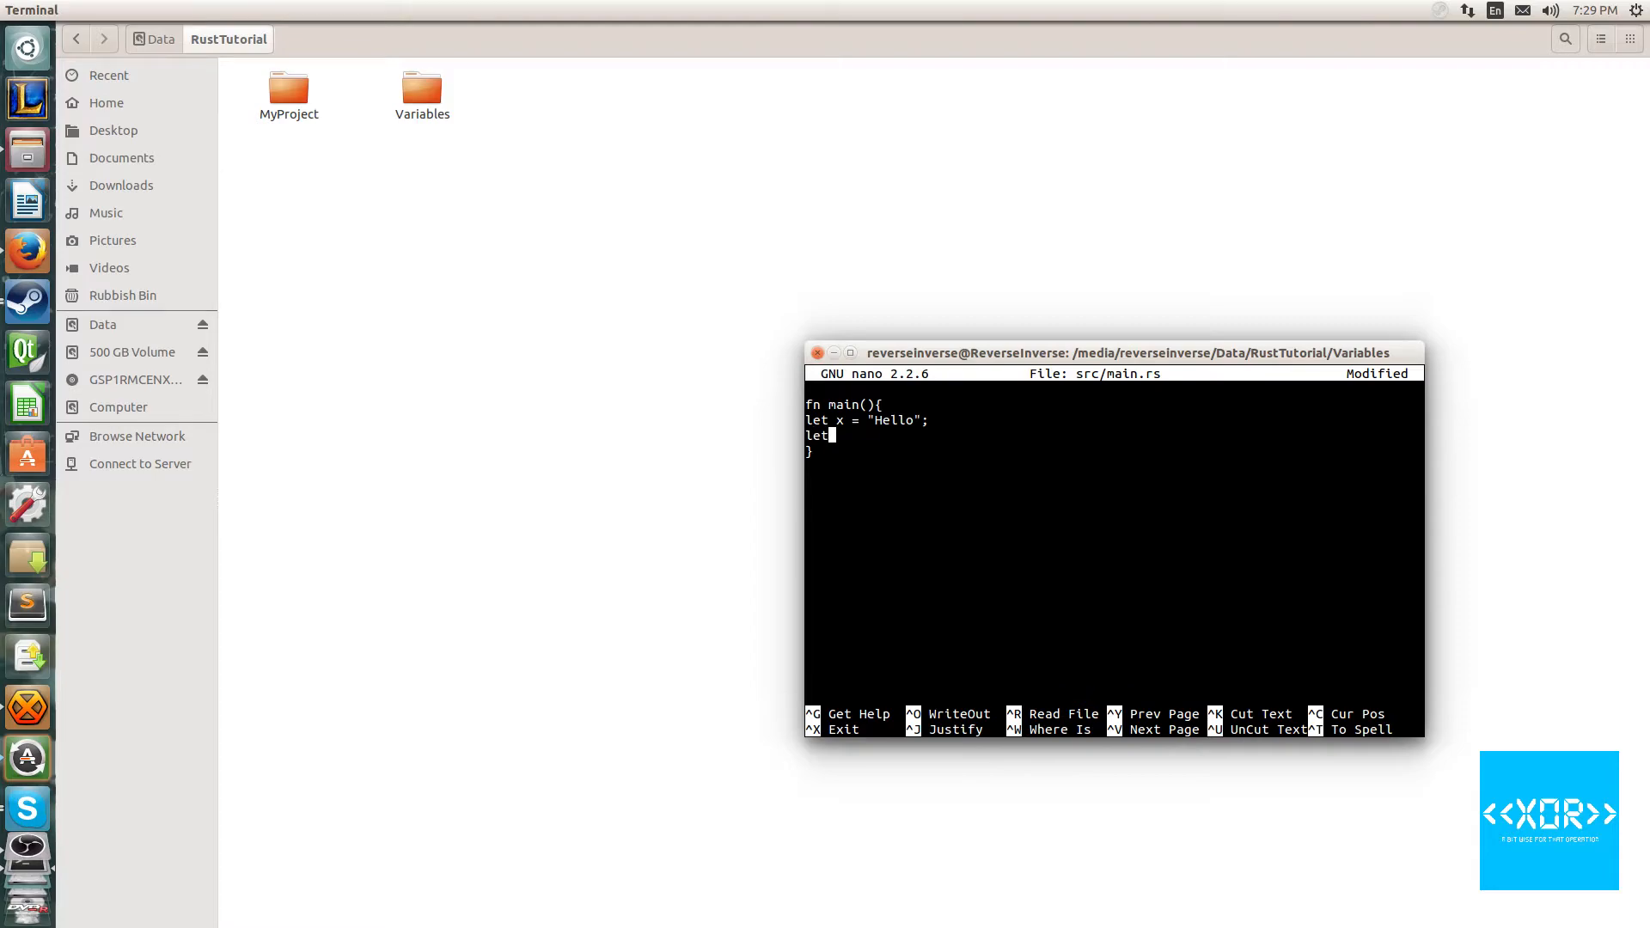
text(y:)
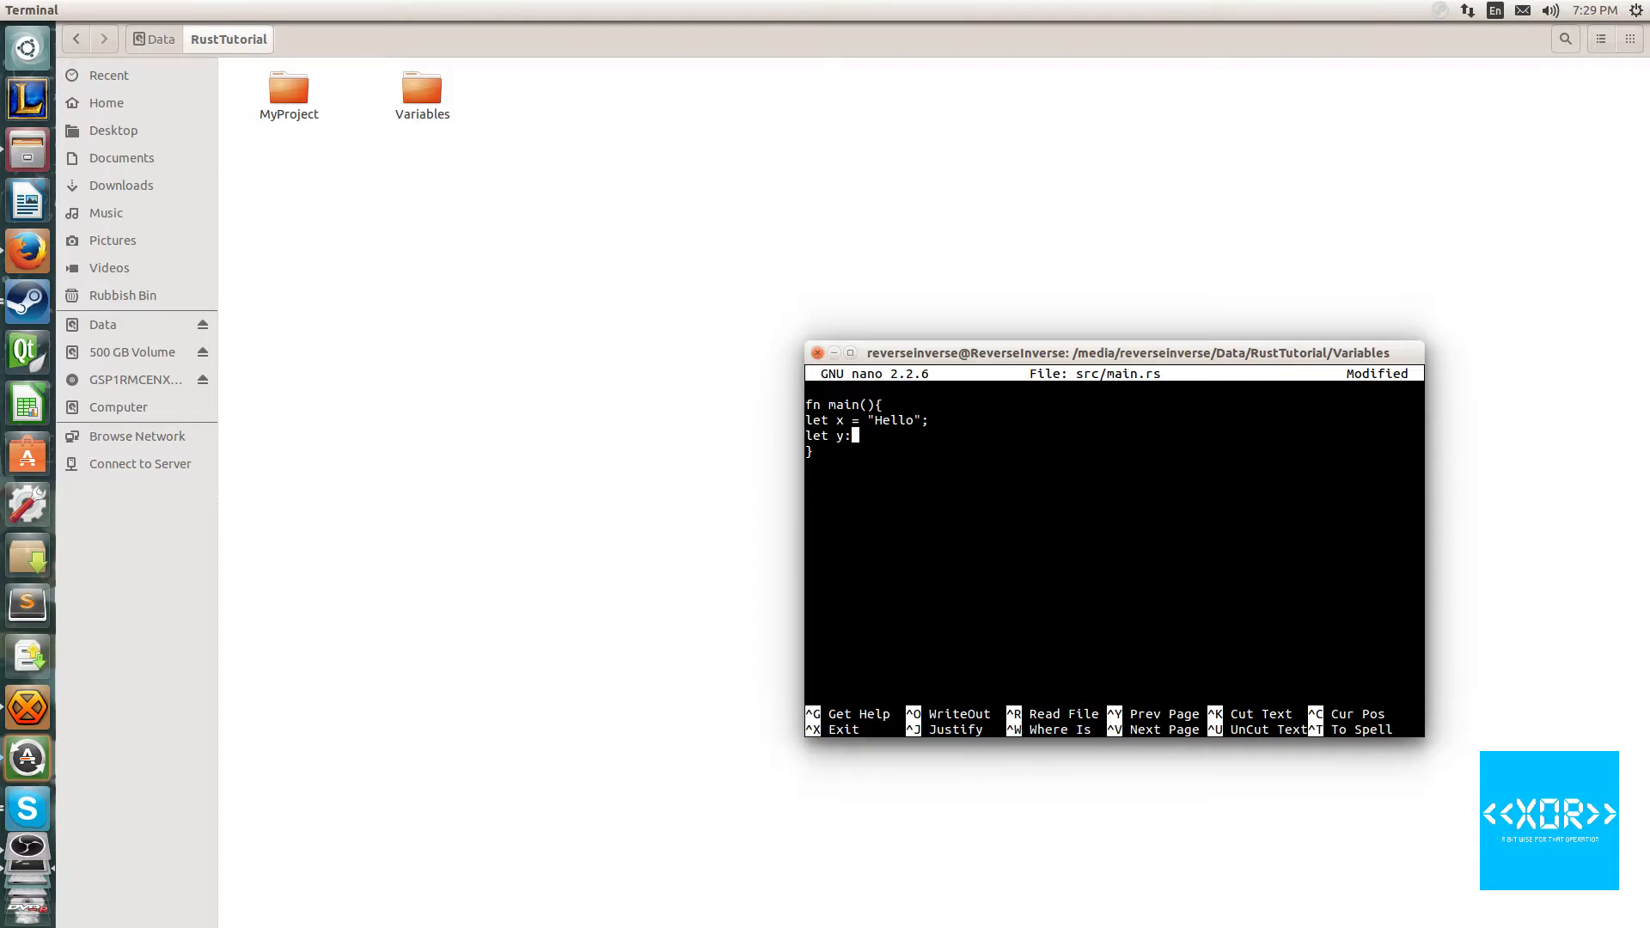
text(i)
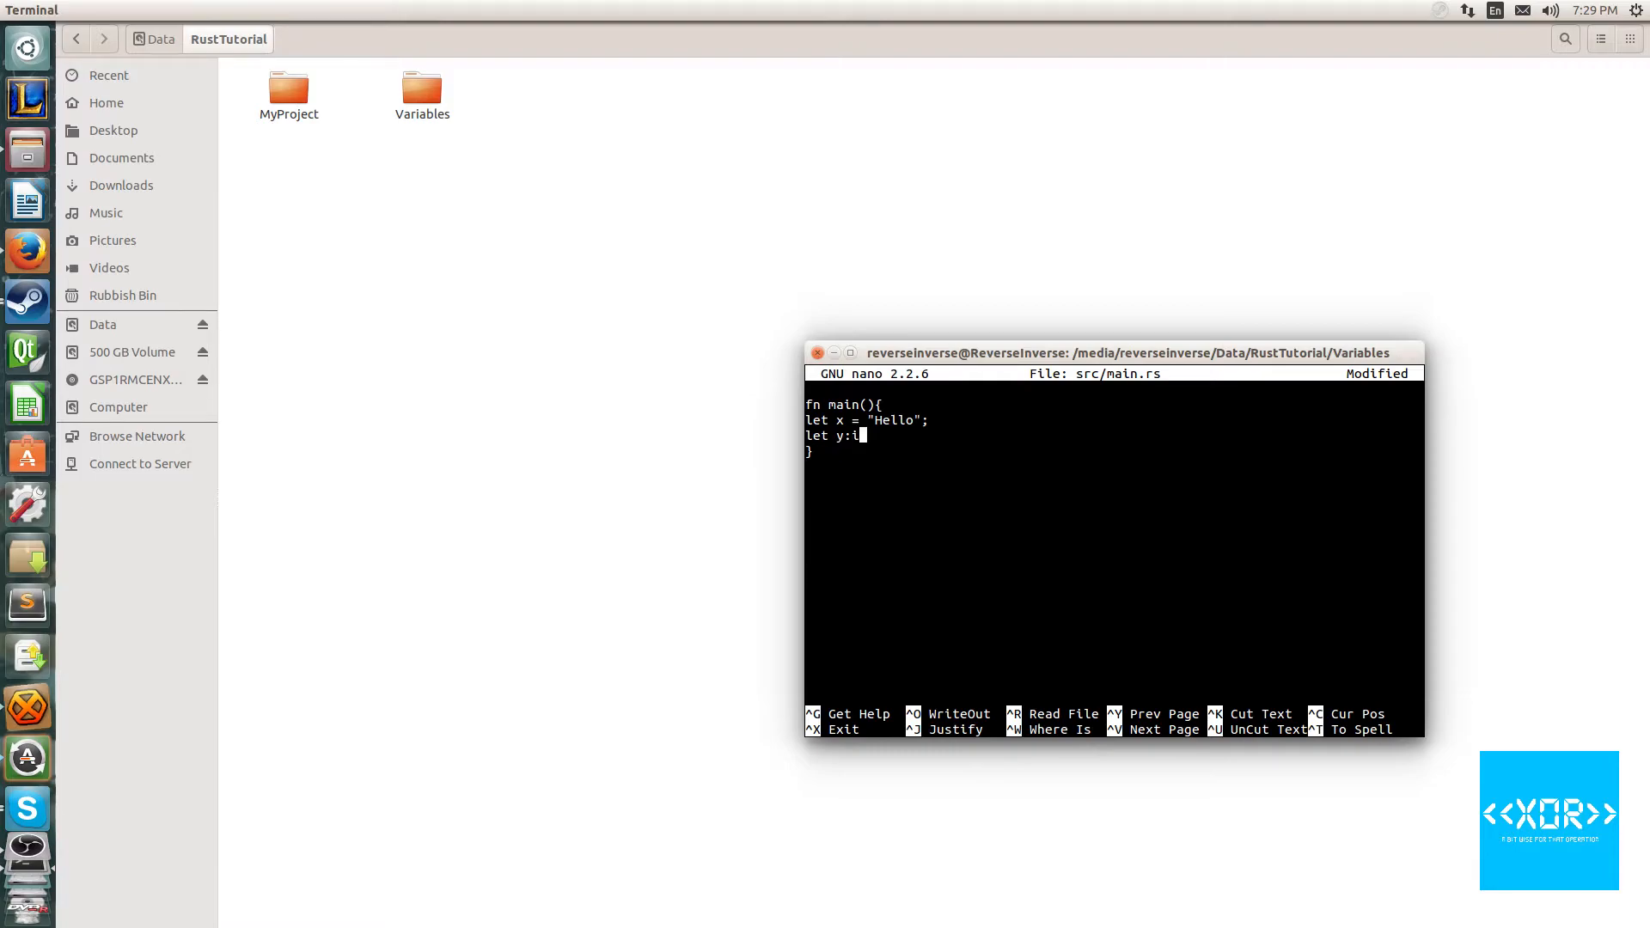
text(32 =)
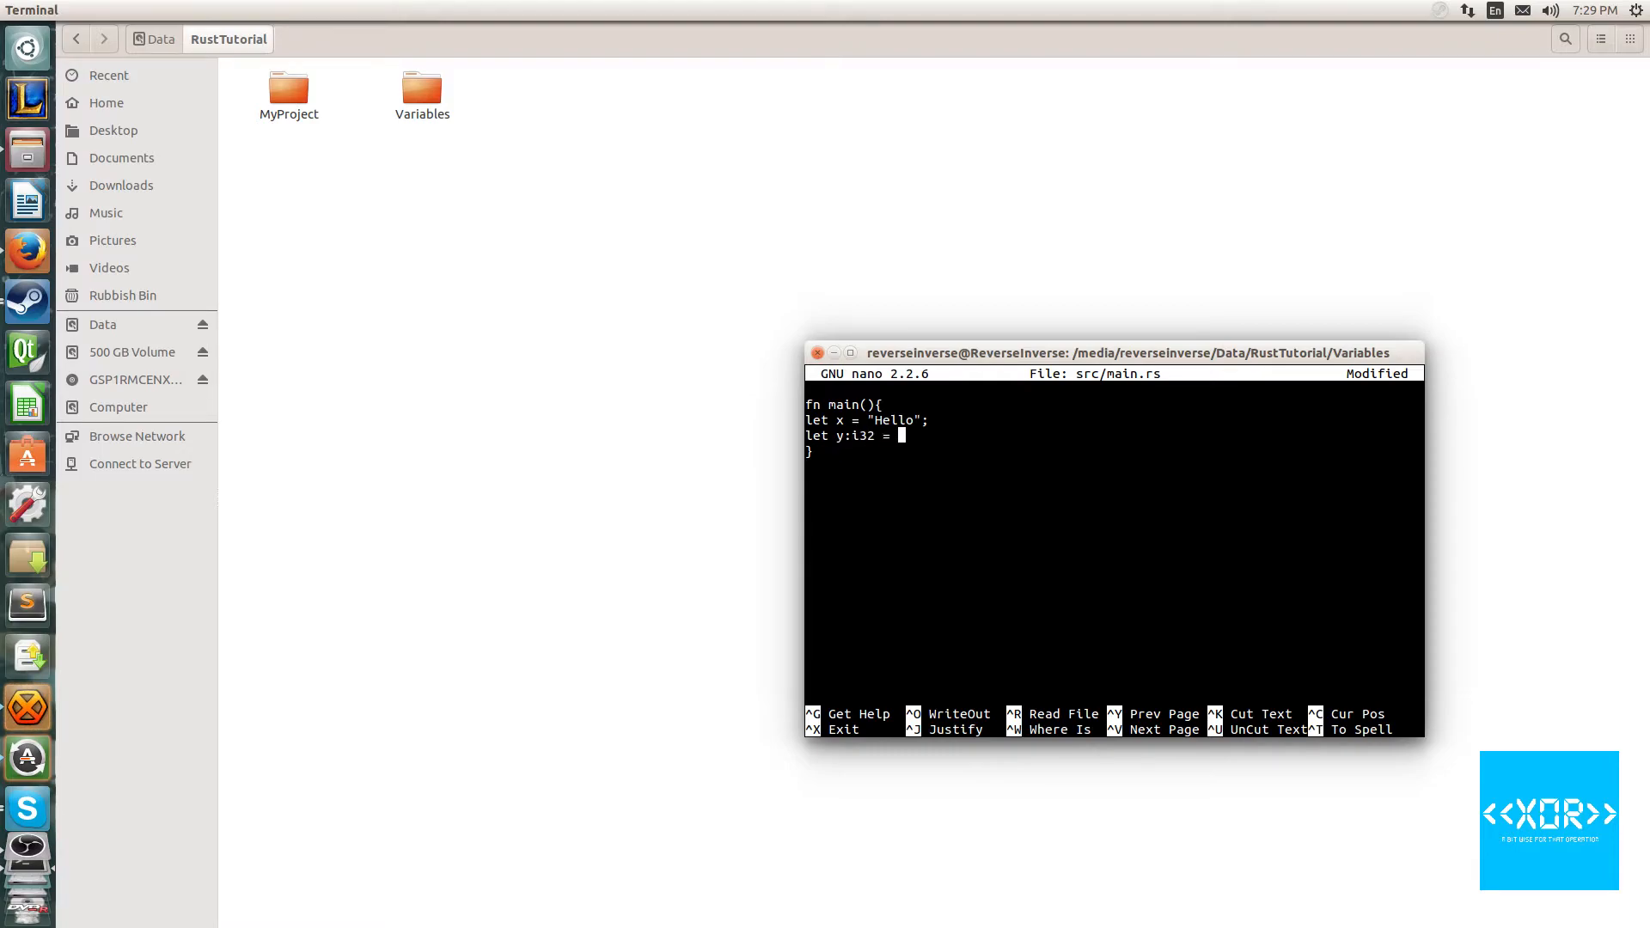
text(5)
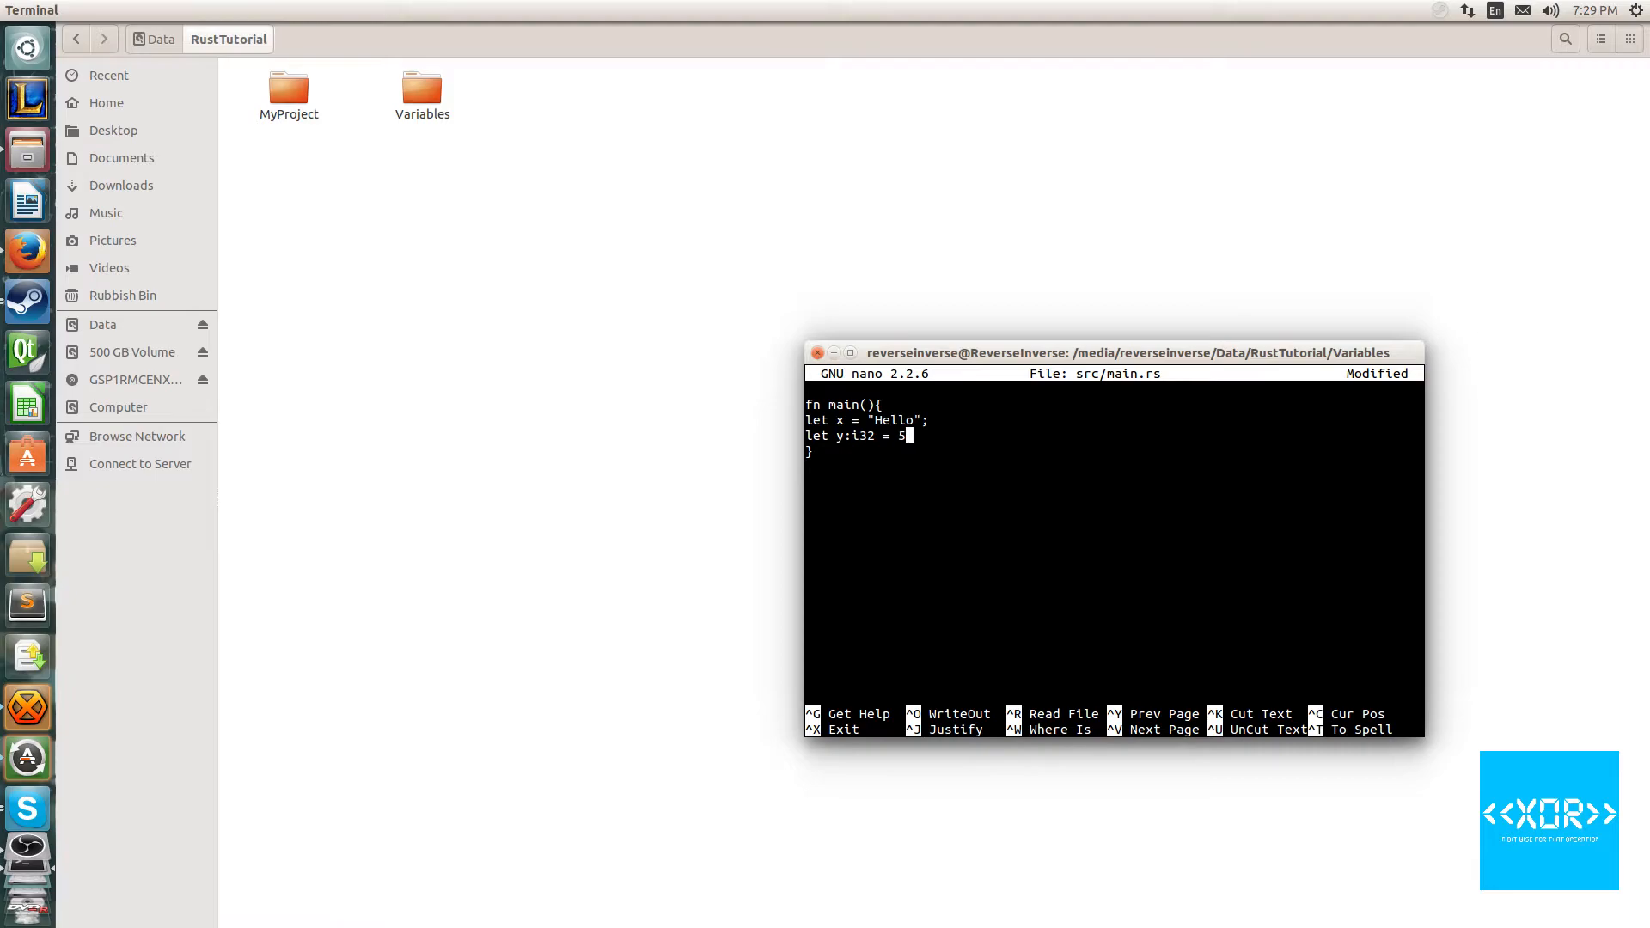
text(4;)
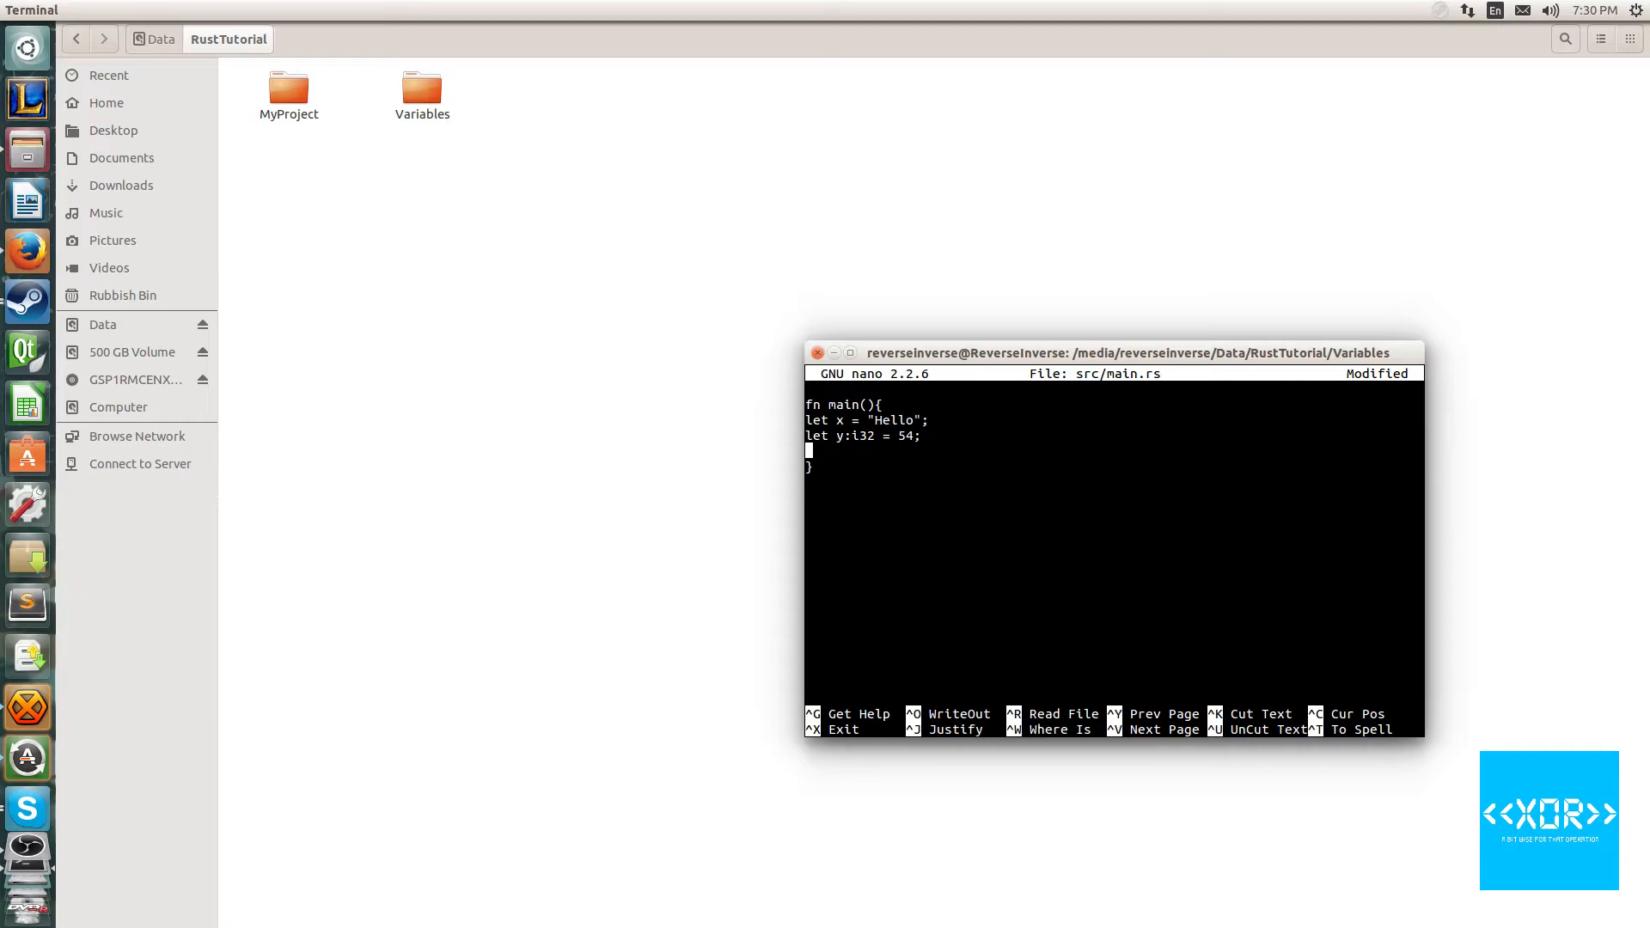
Save src/main.rs, run cargo run, and reopen the file with y changed to an empty string
key(ctrl+o)
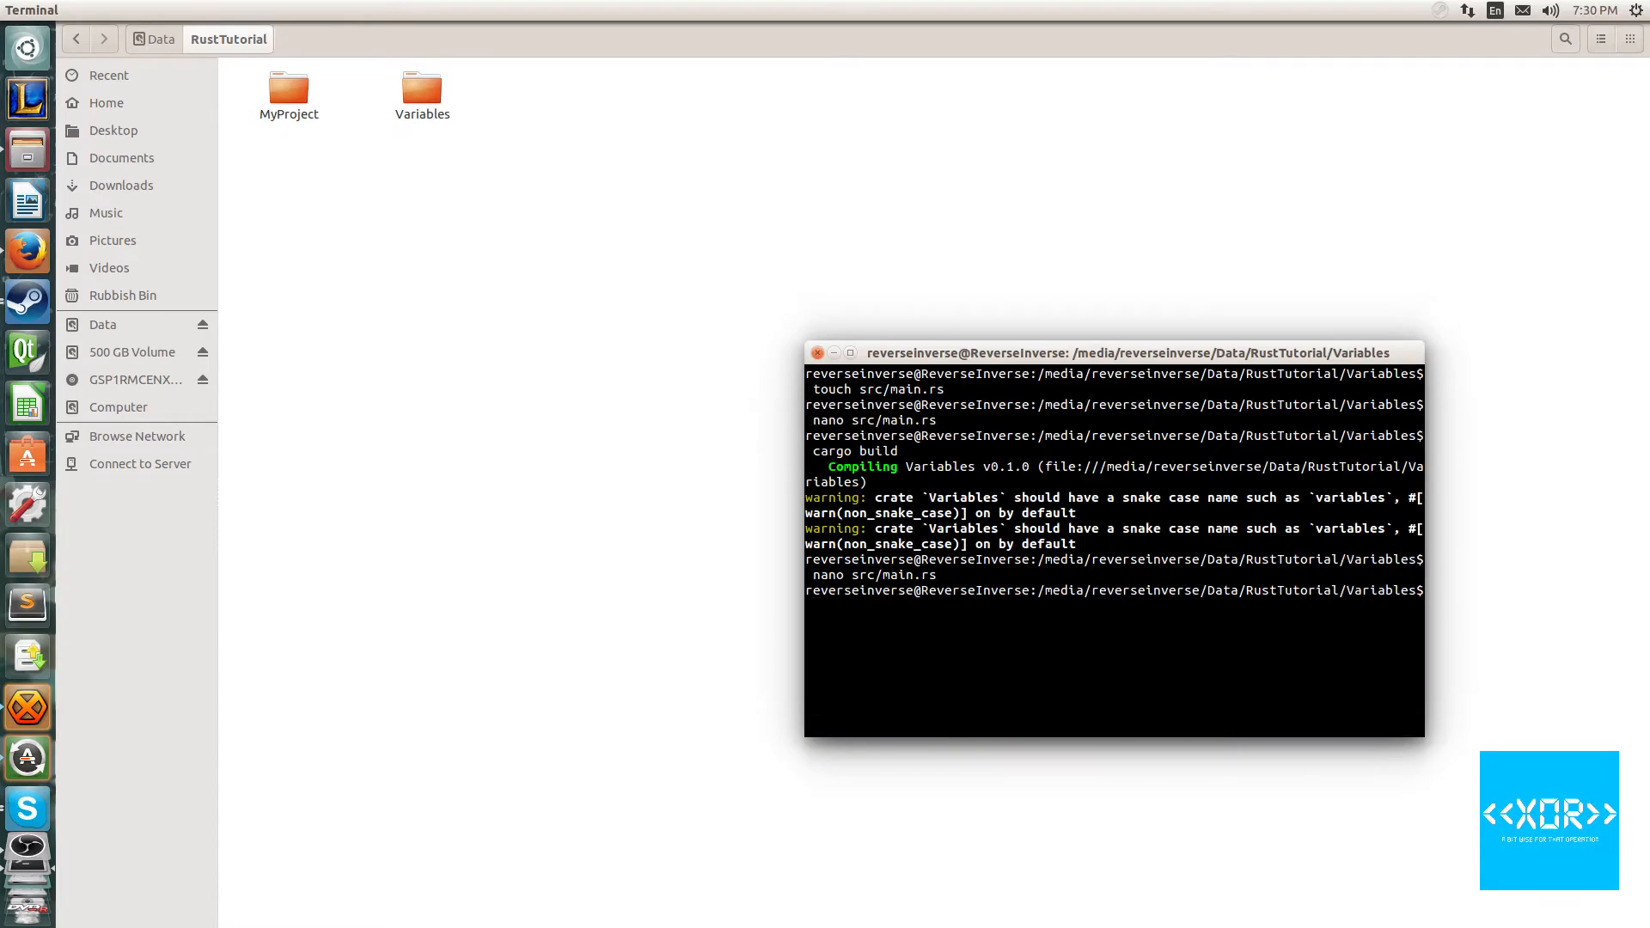
text(cargo run)
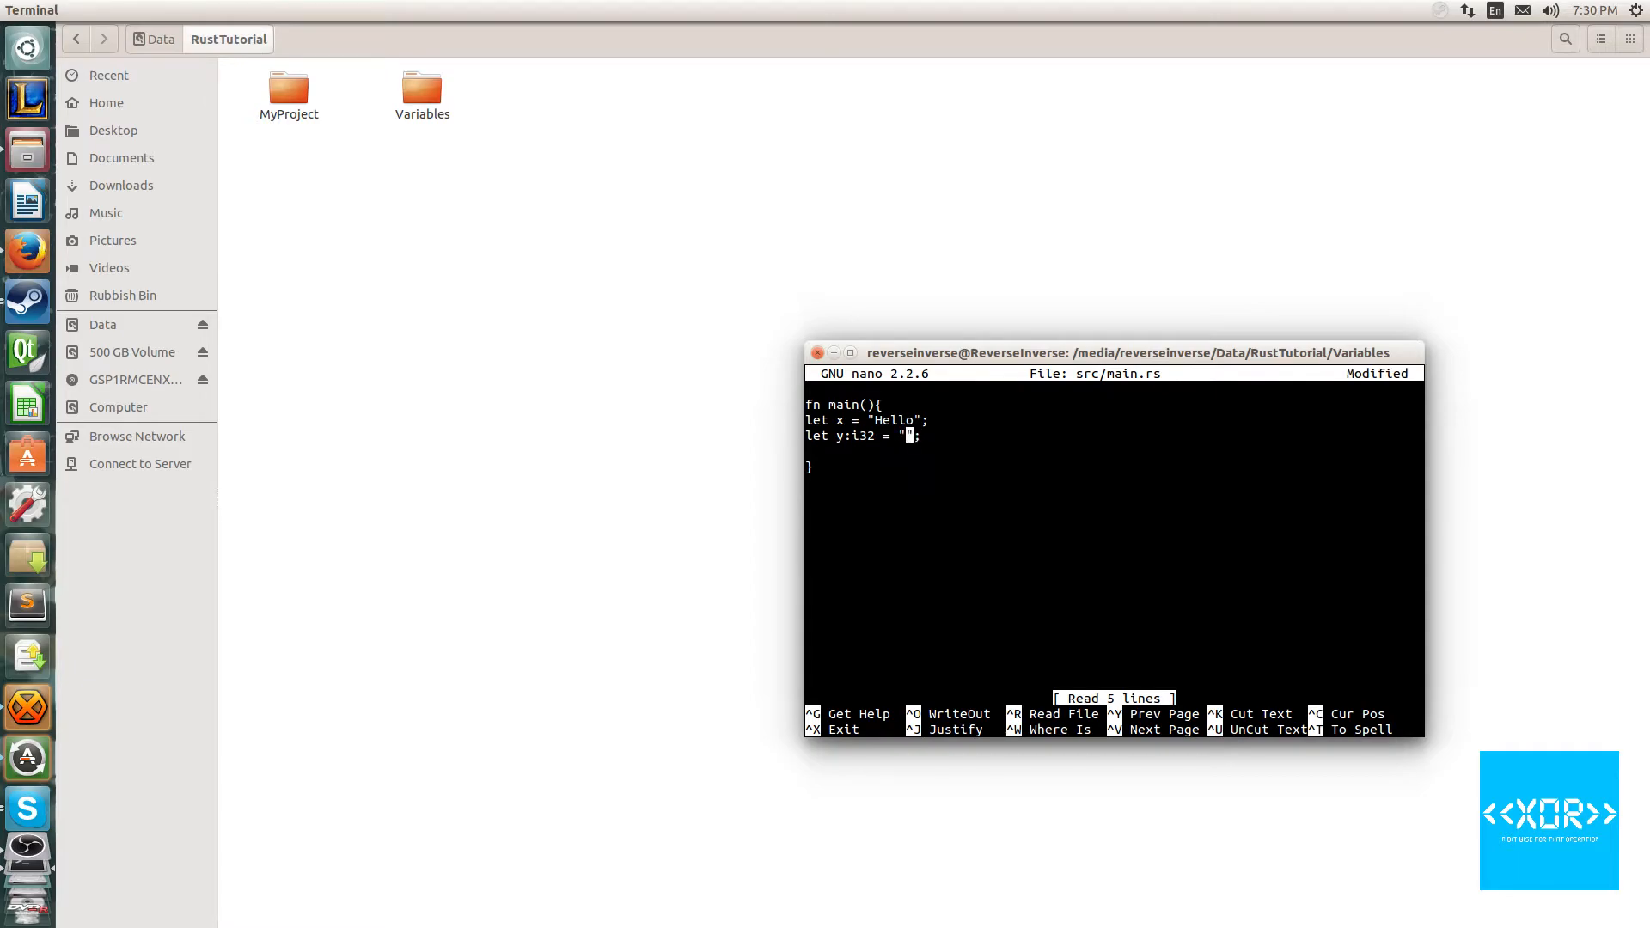
Set y:i32 to "food" and change x from "Hello" to 65
text(f)
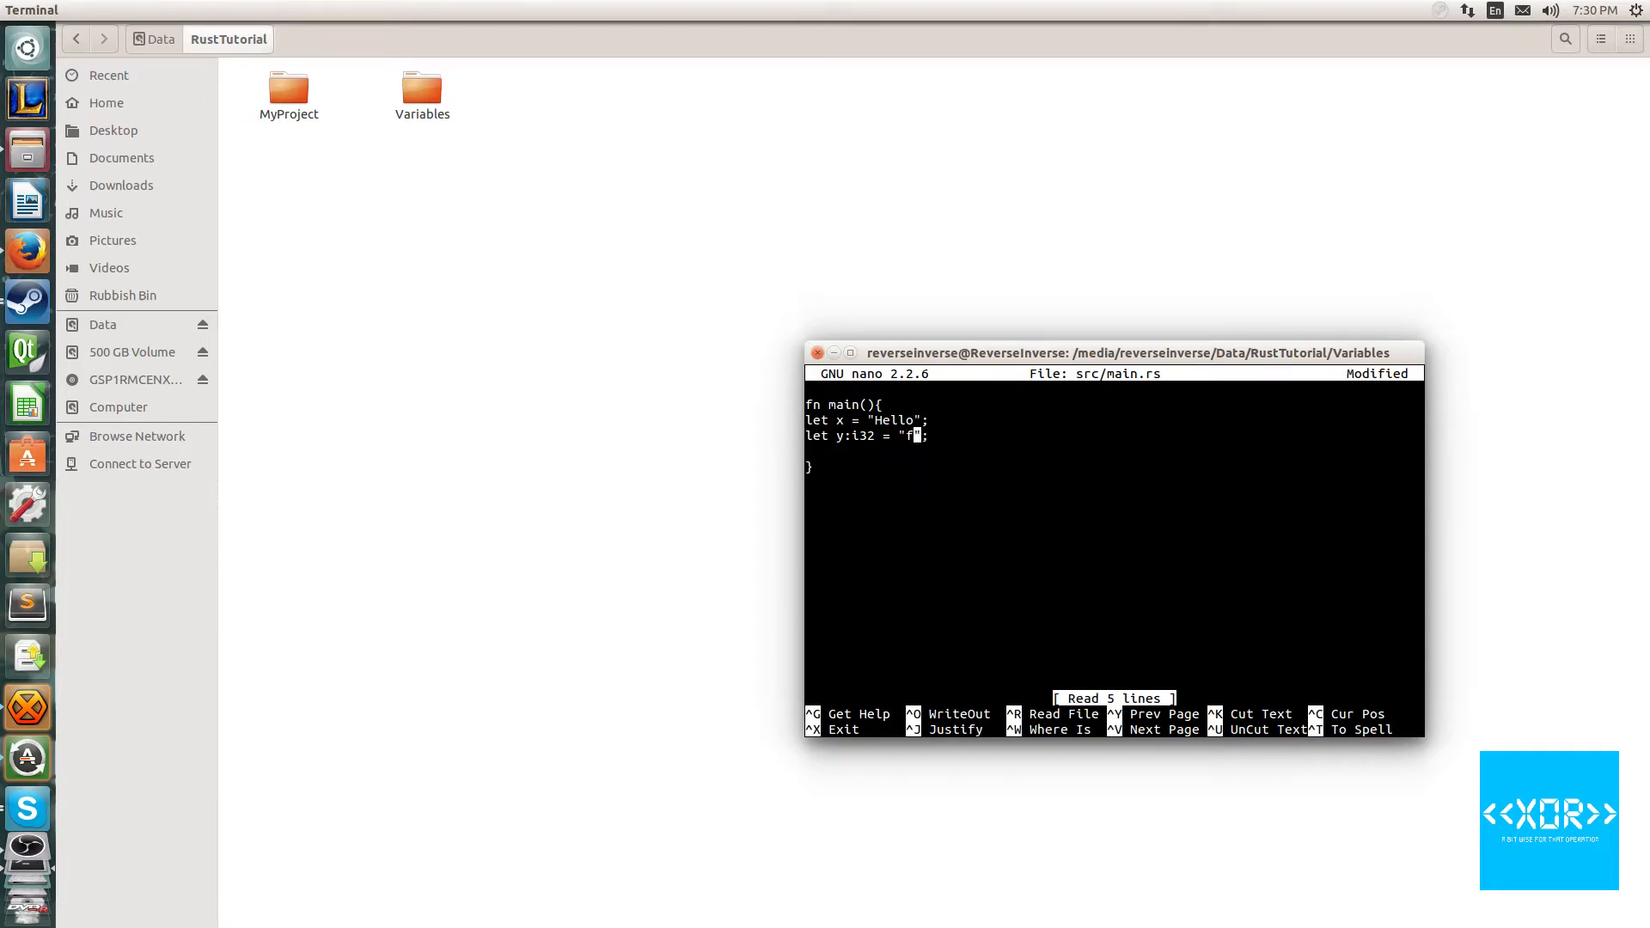
text(ood)
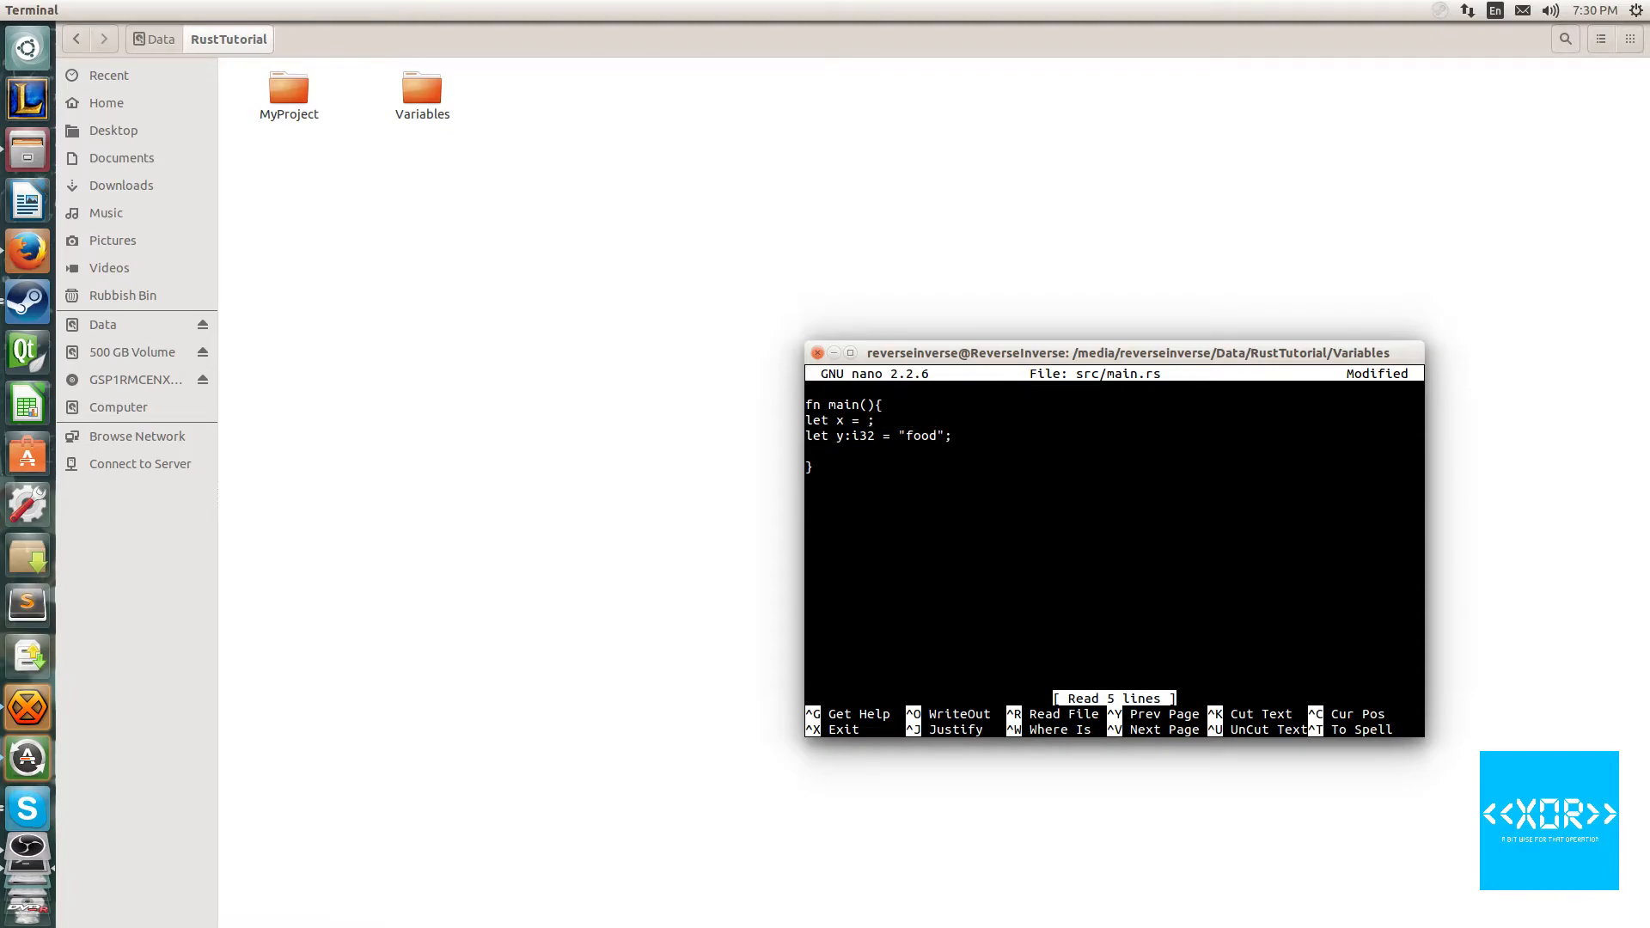
text(65)
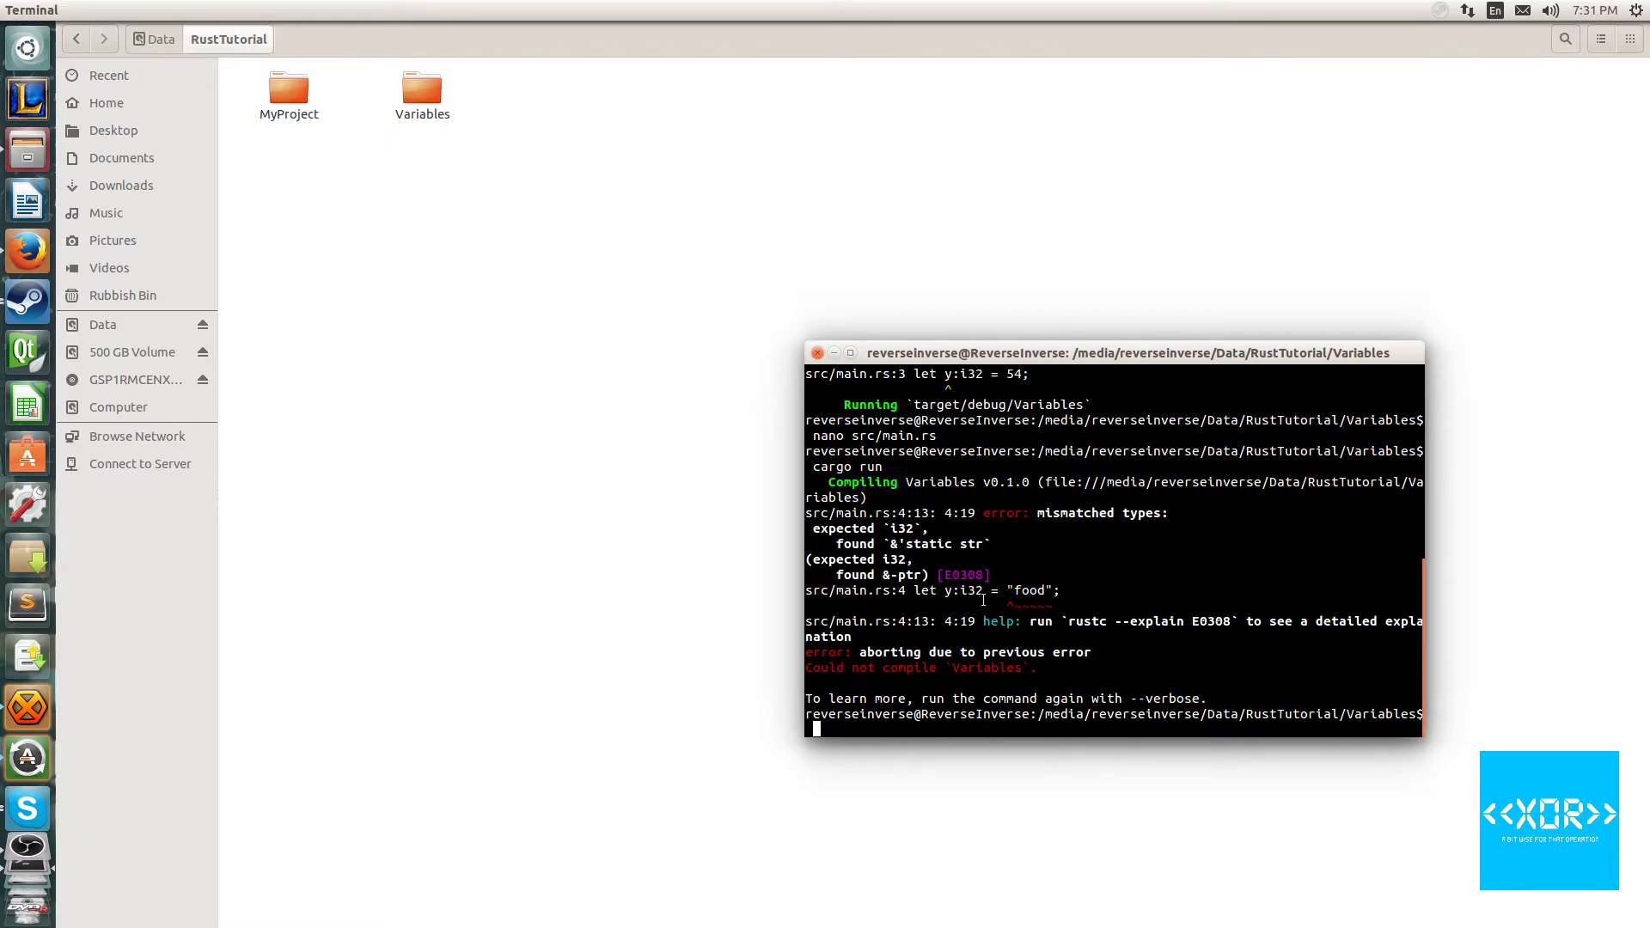
Highlight i32 in the mismatched-types error, then reopen src/main.rs in nano
double_click(969, 590)
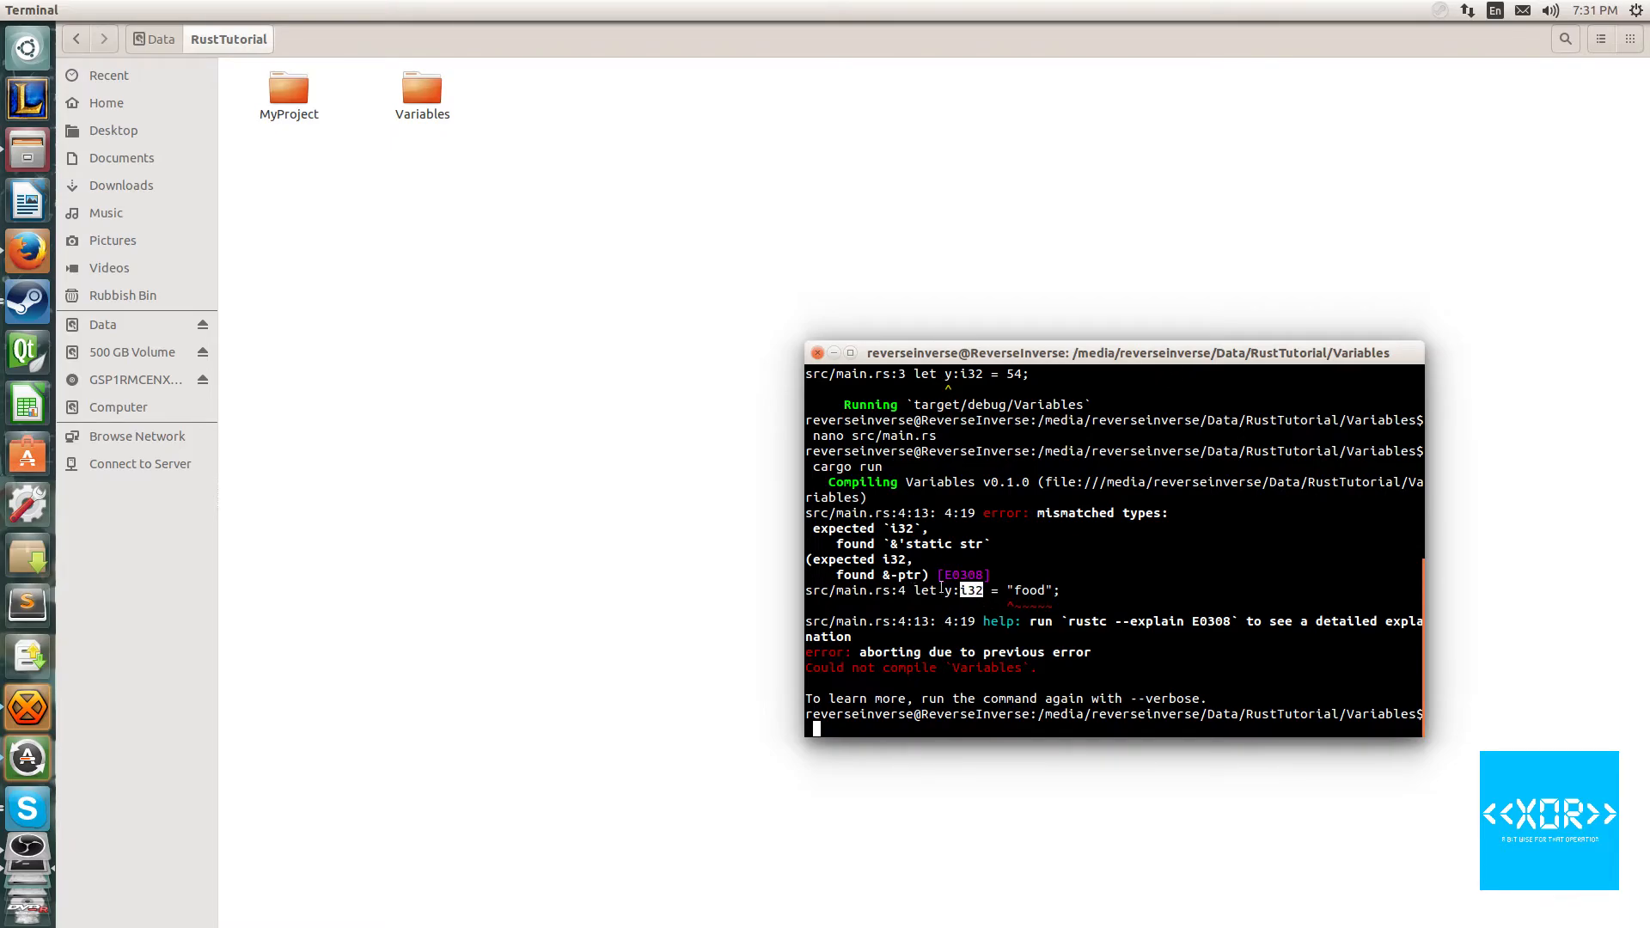
mouse_move(1119, 621)
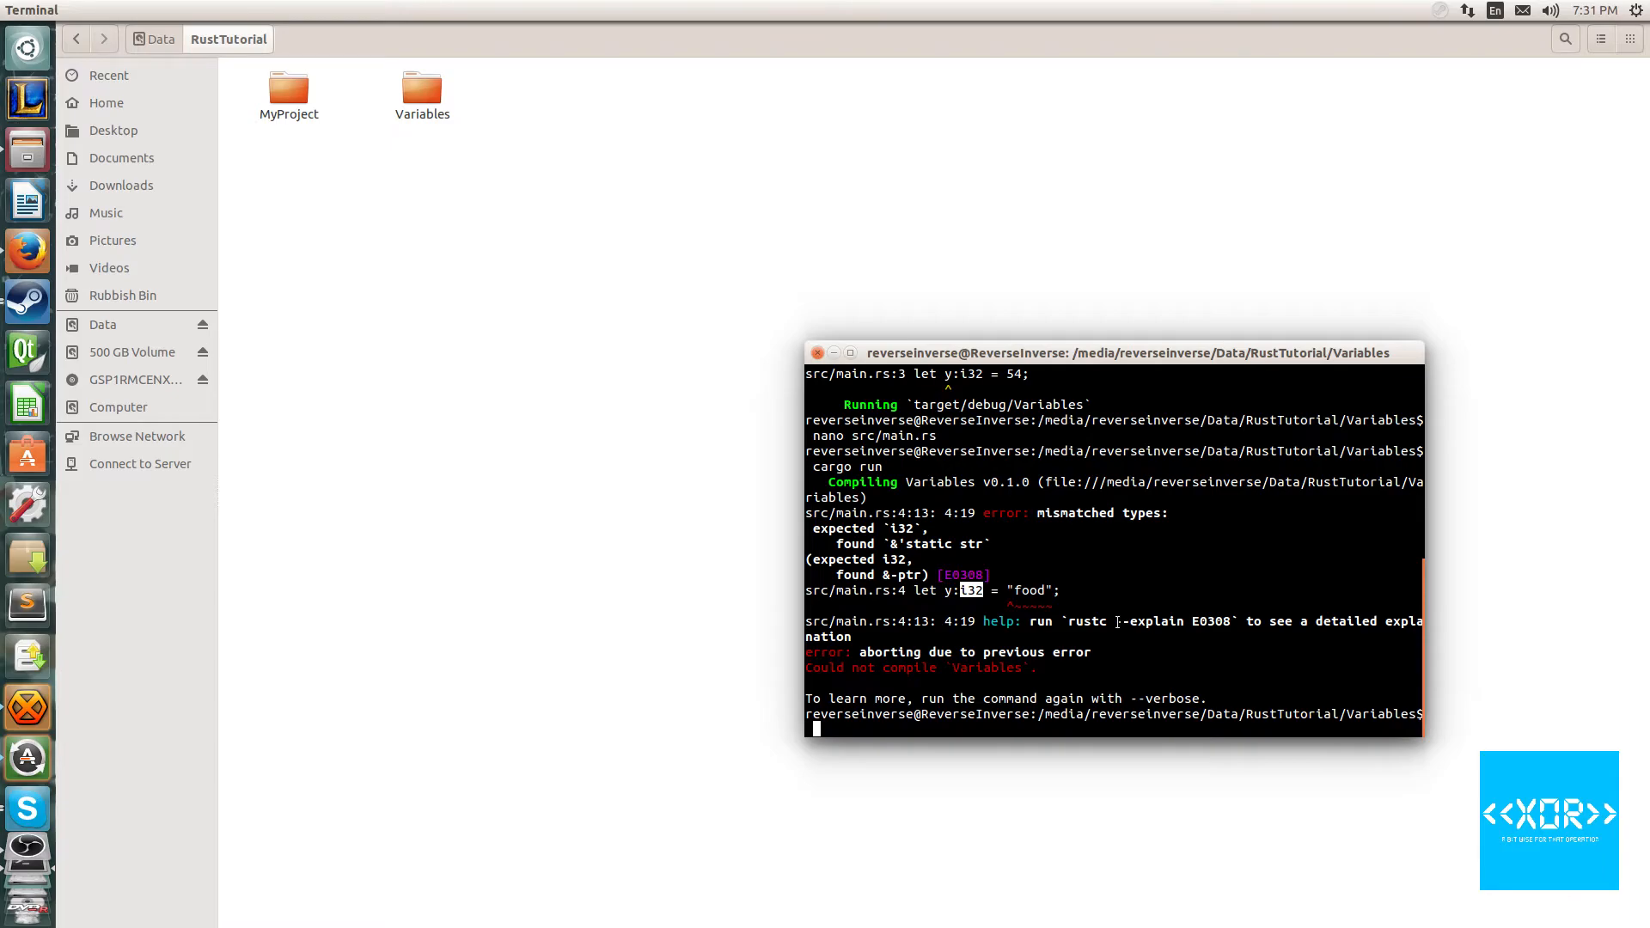
text(nano src/main.rs)
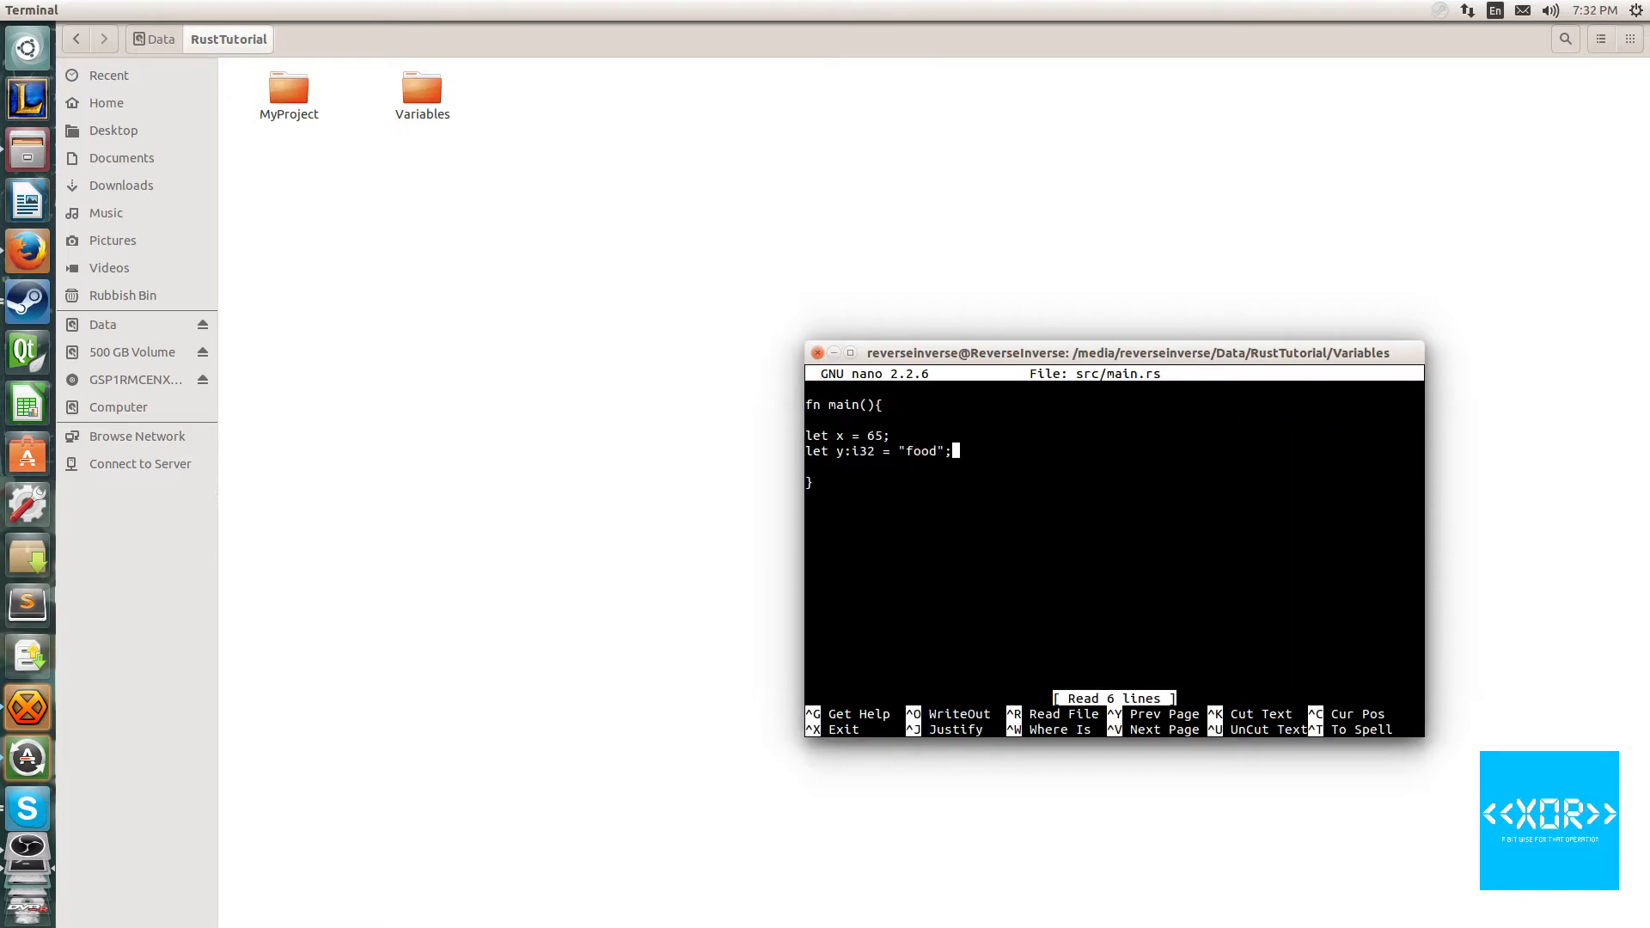
Change y to 55 and add let my_variable = "bye";
key(BackSpace)
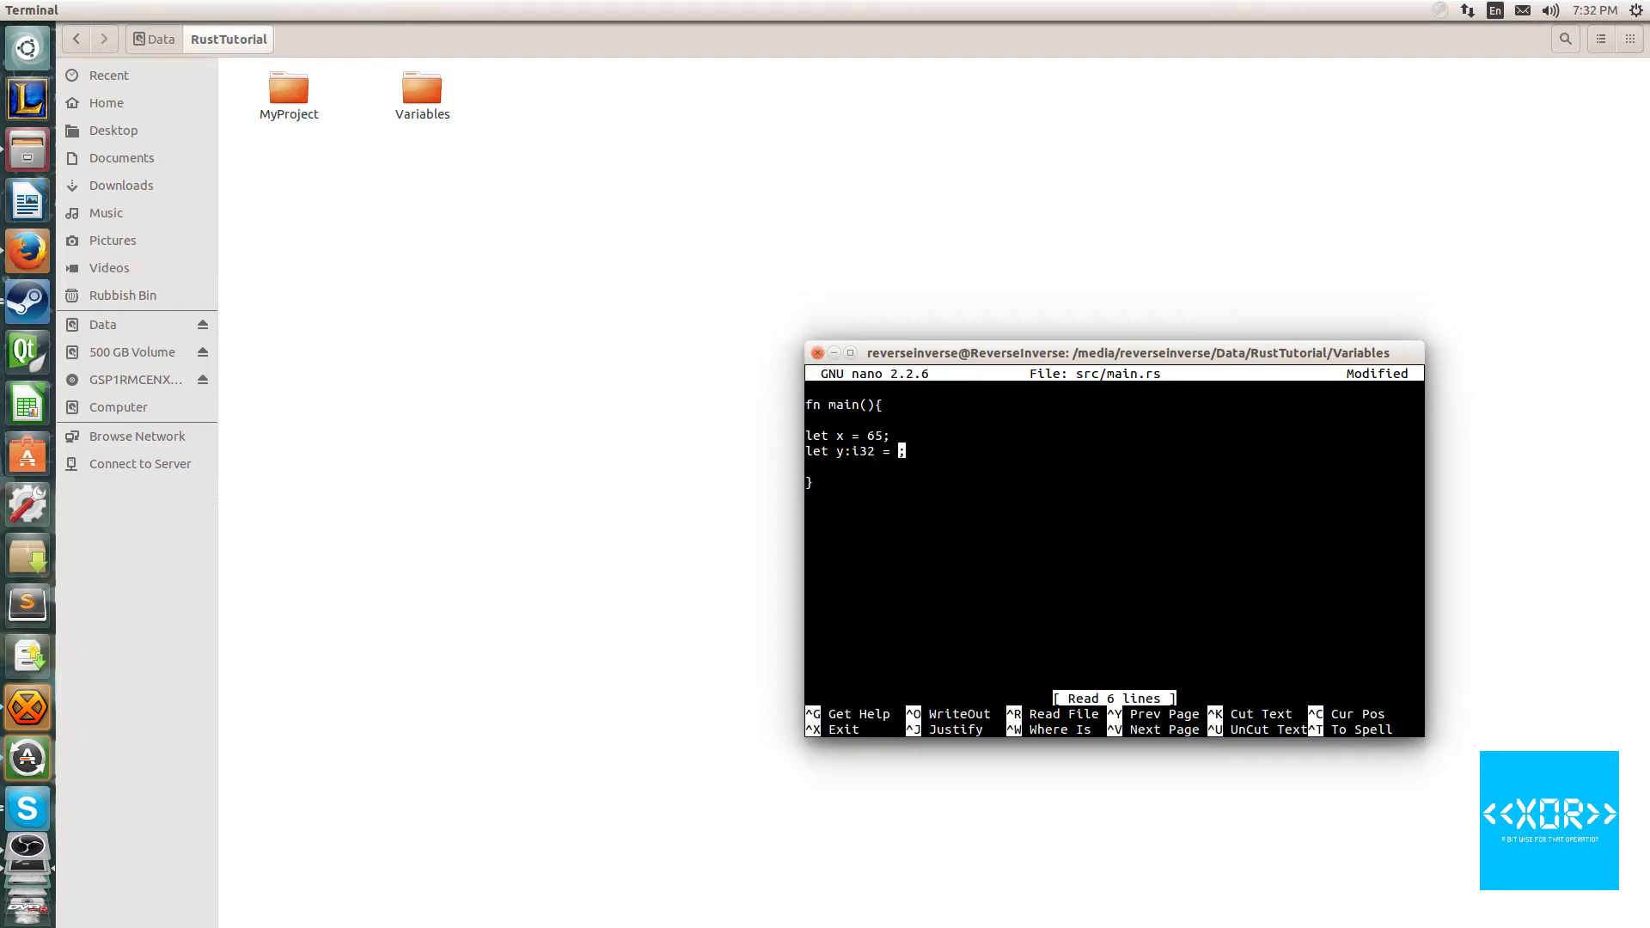
text(55)
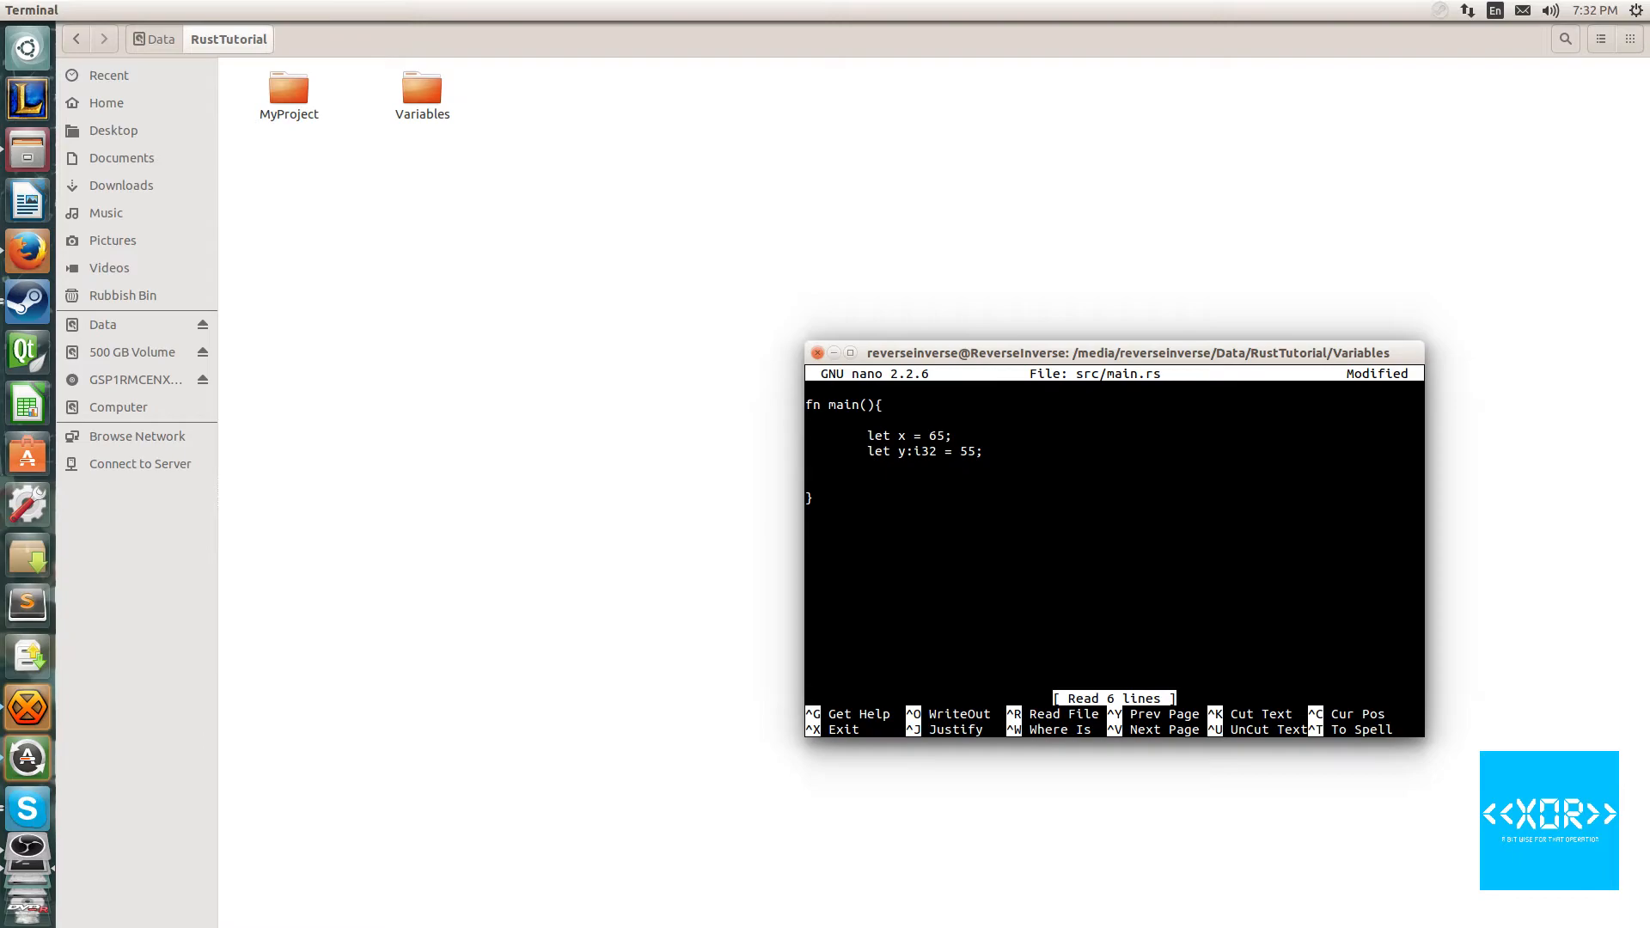
text(let)
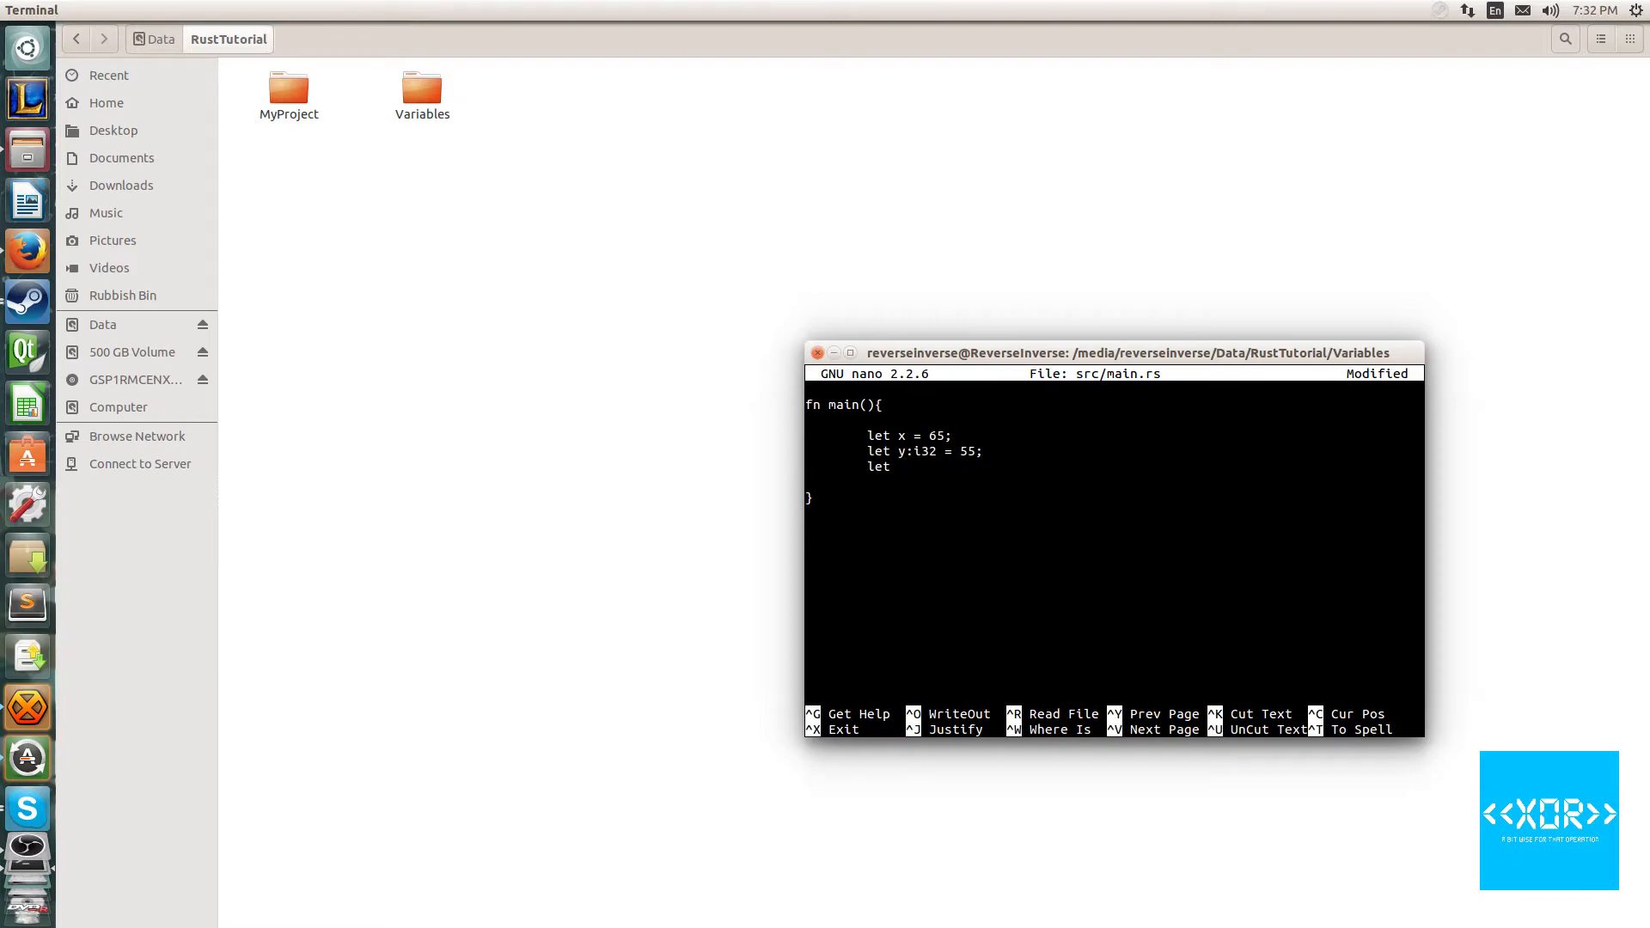
text(myv)
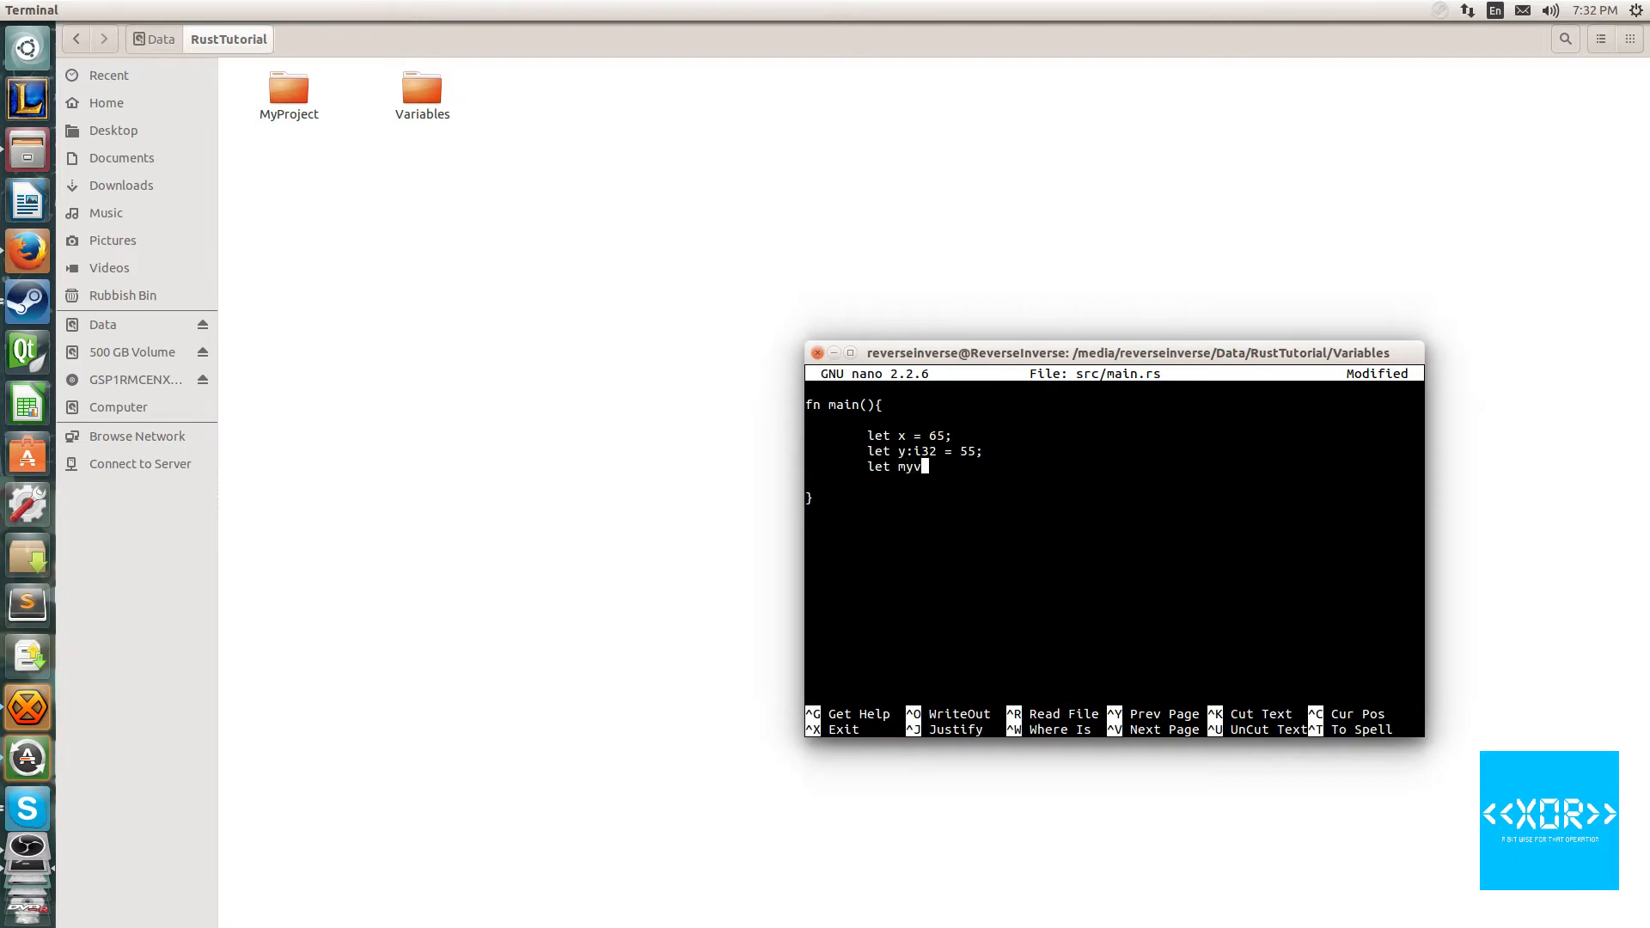
text(_va)
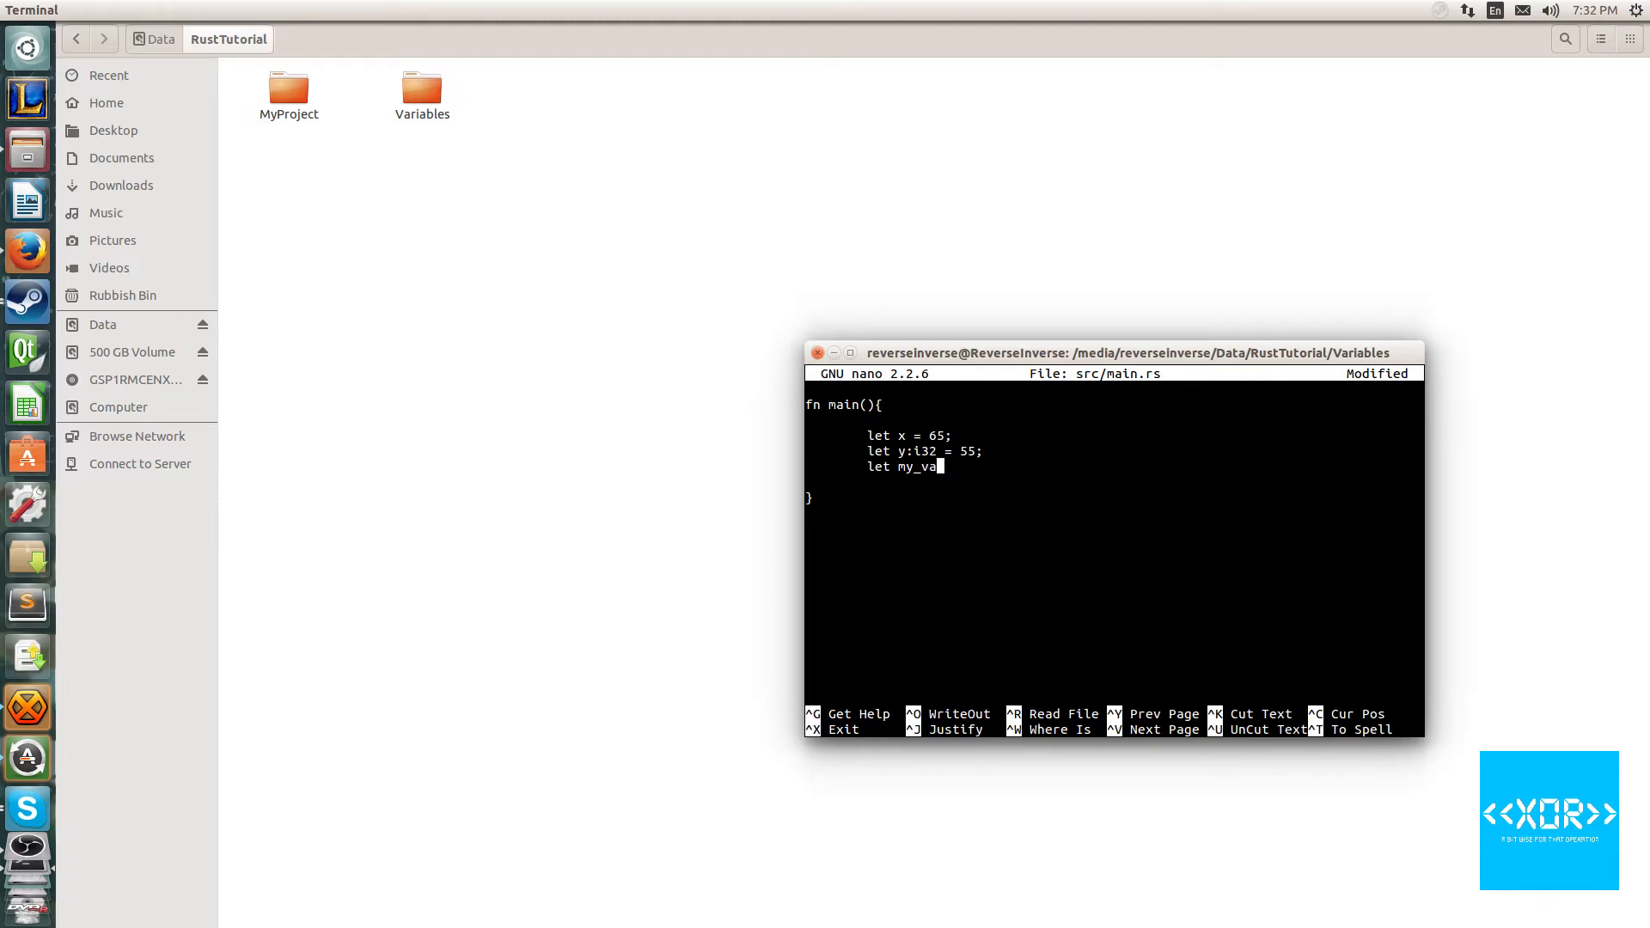
text(riable =)
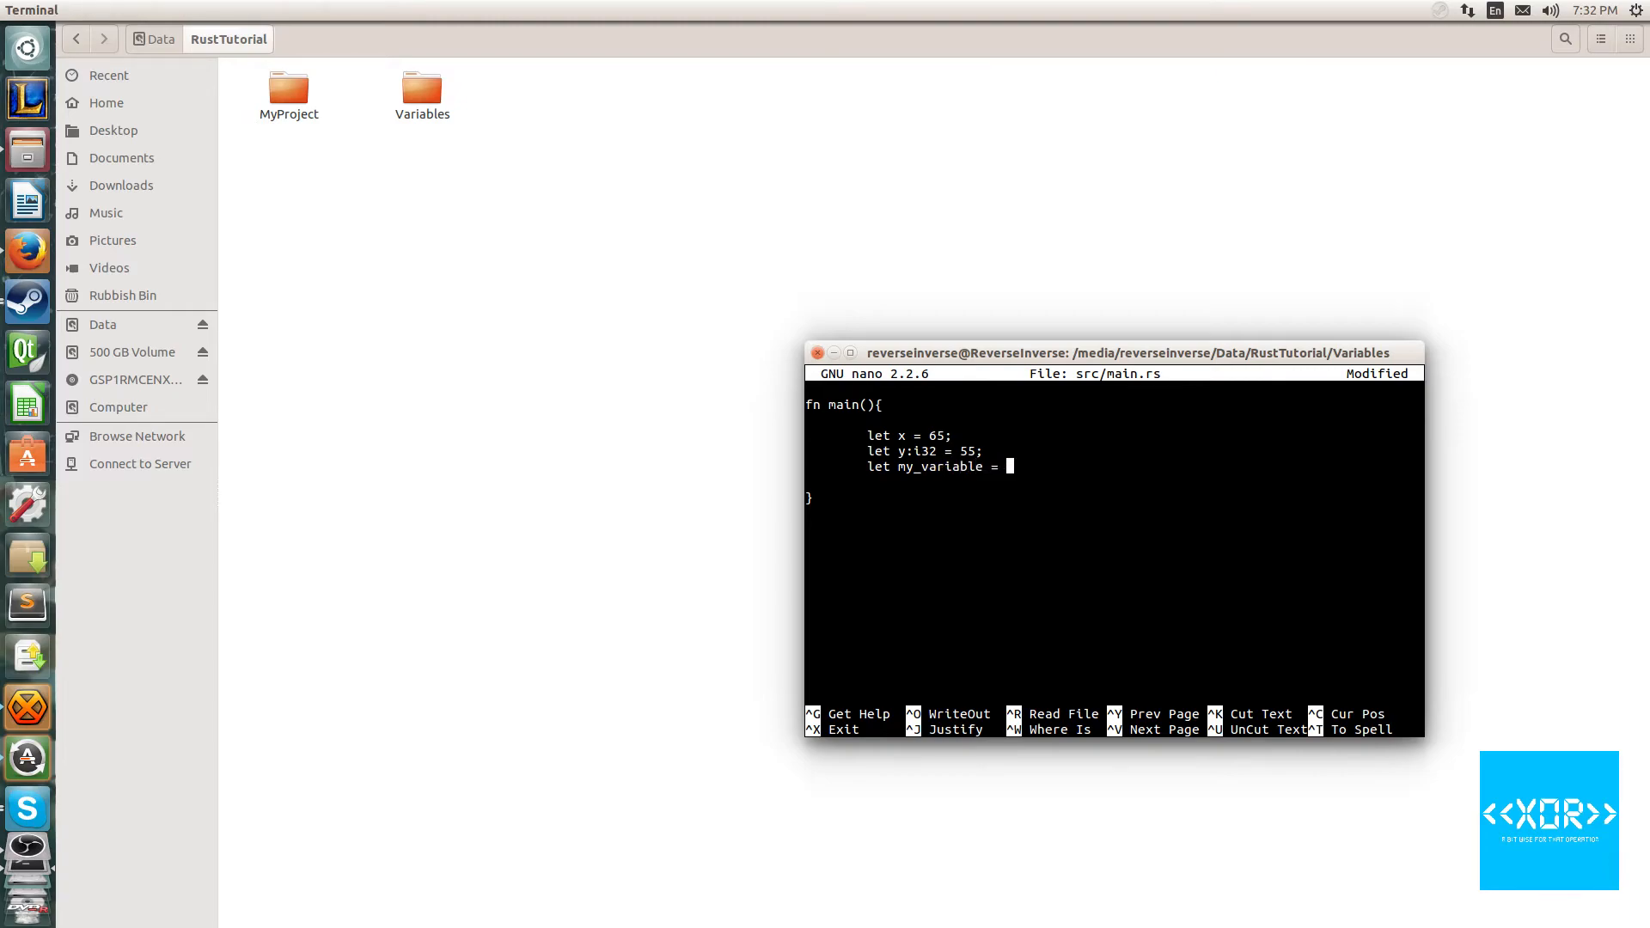
text(")
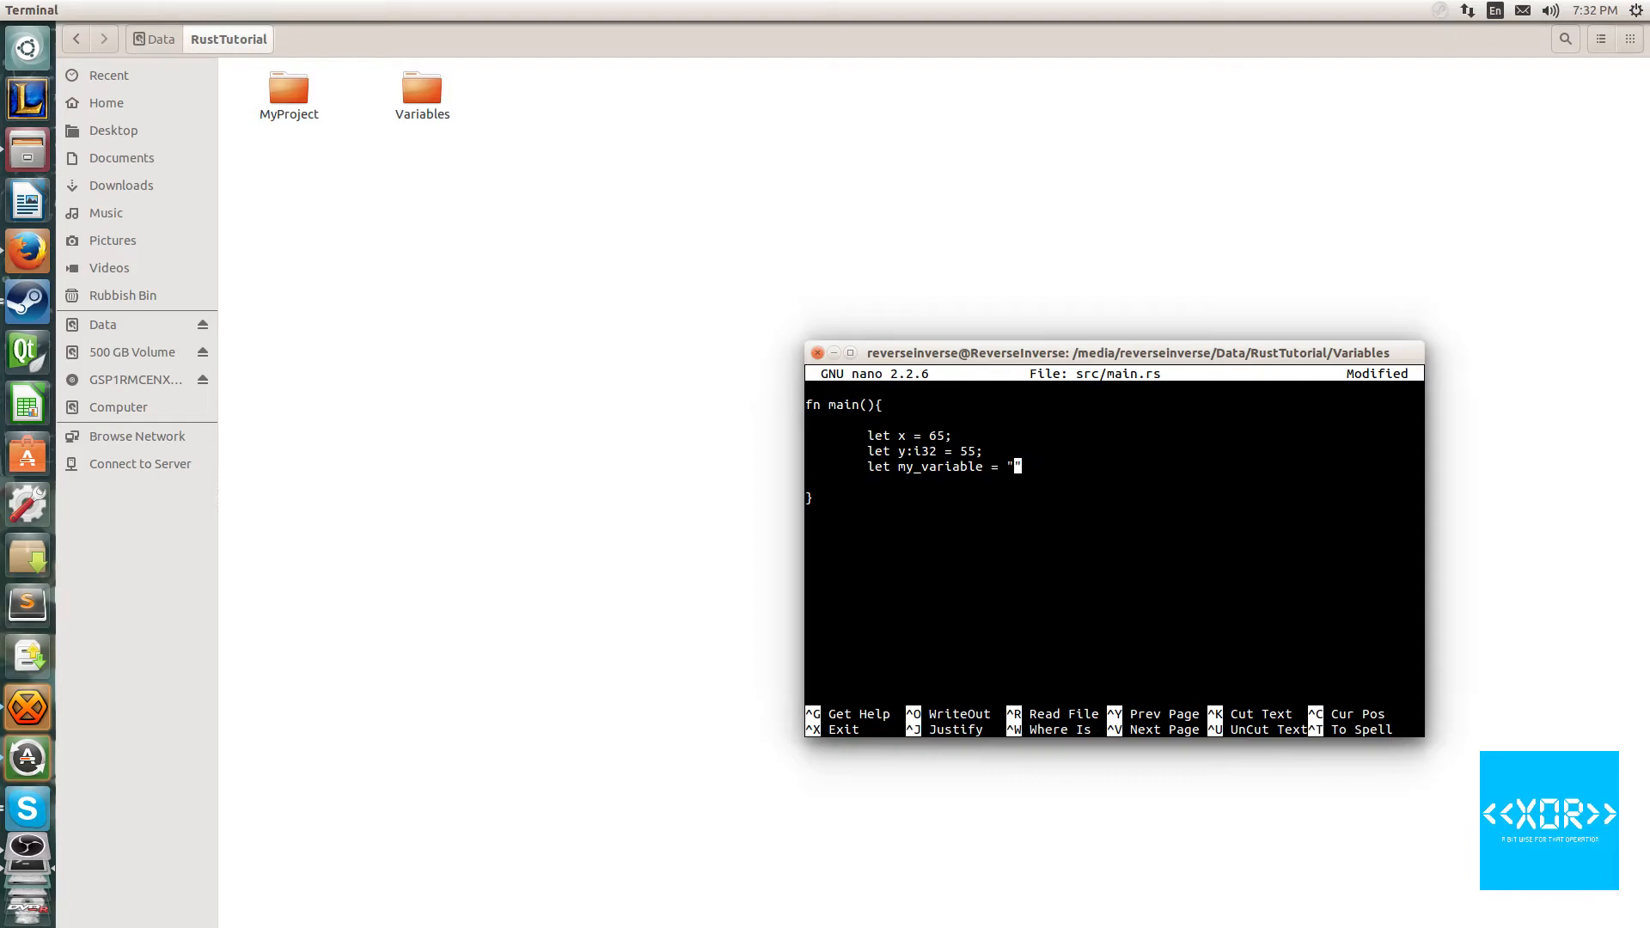
text(bye")
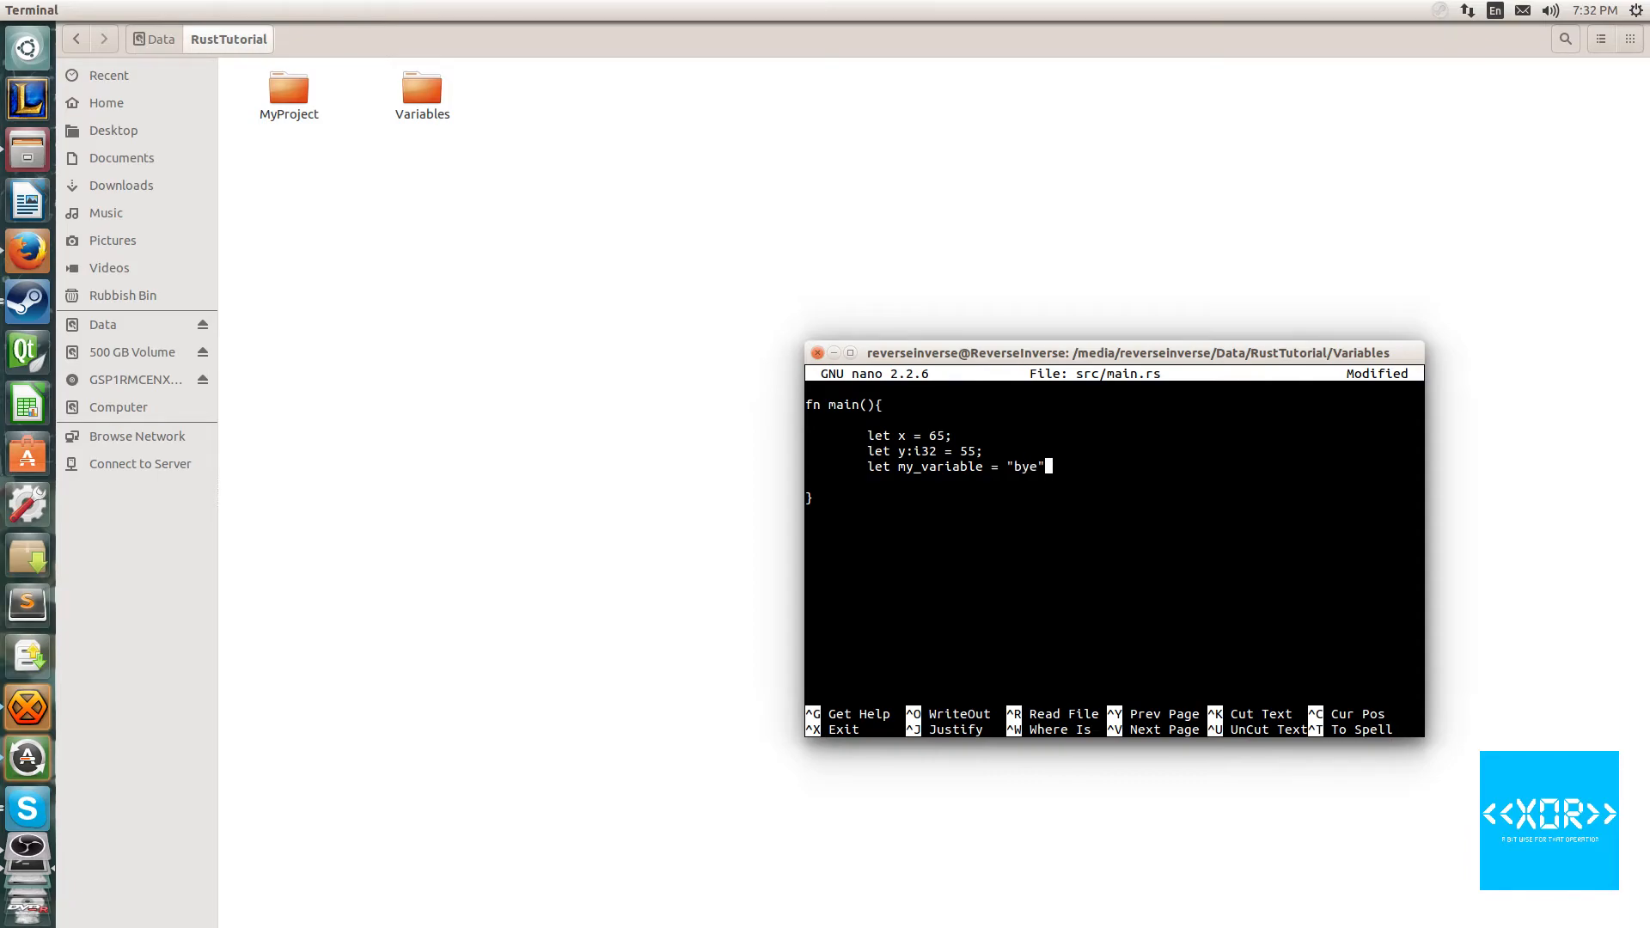
text(;)
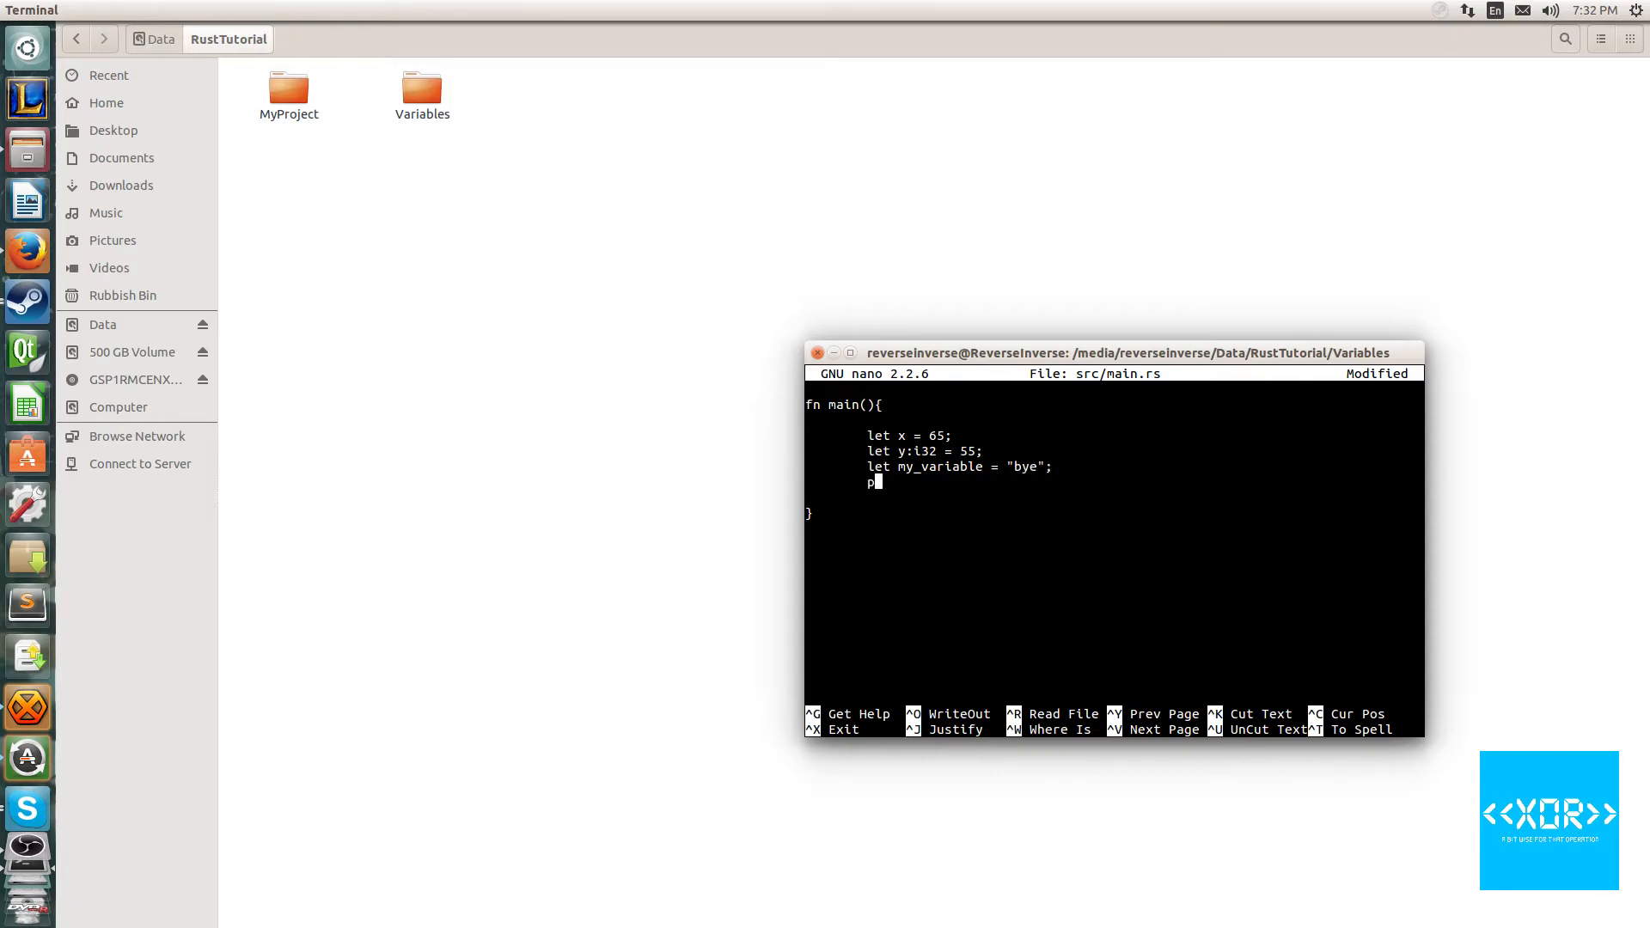
Add println!("my_variable ={} ", my_variable); and save the file
text(rint)
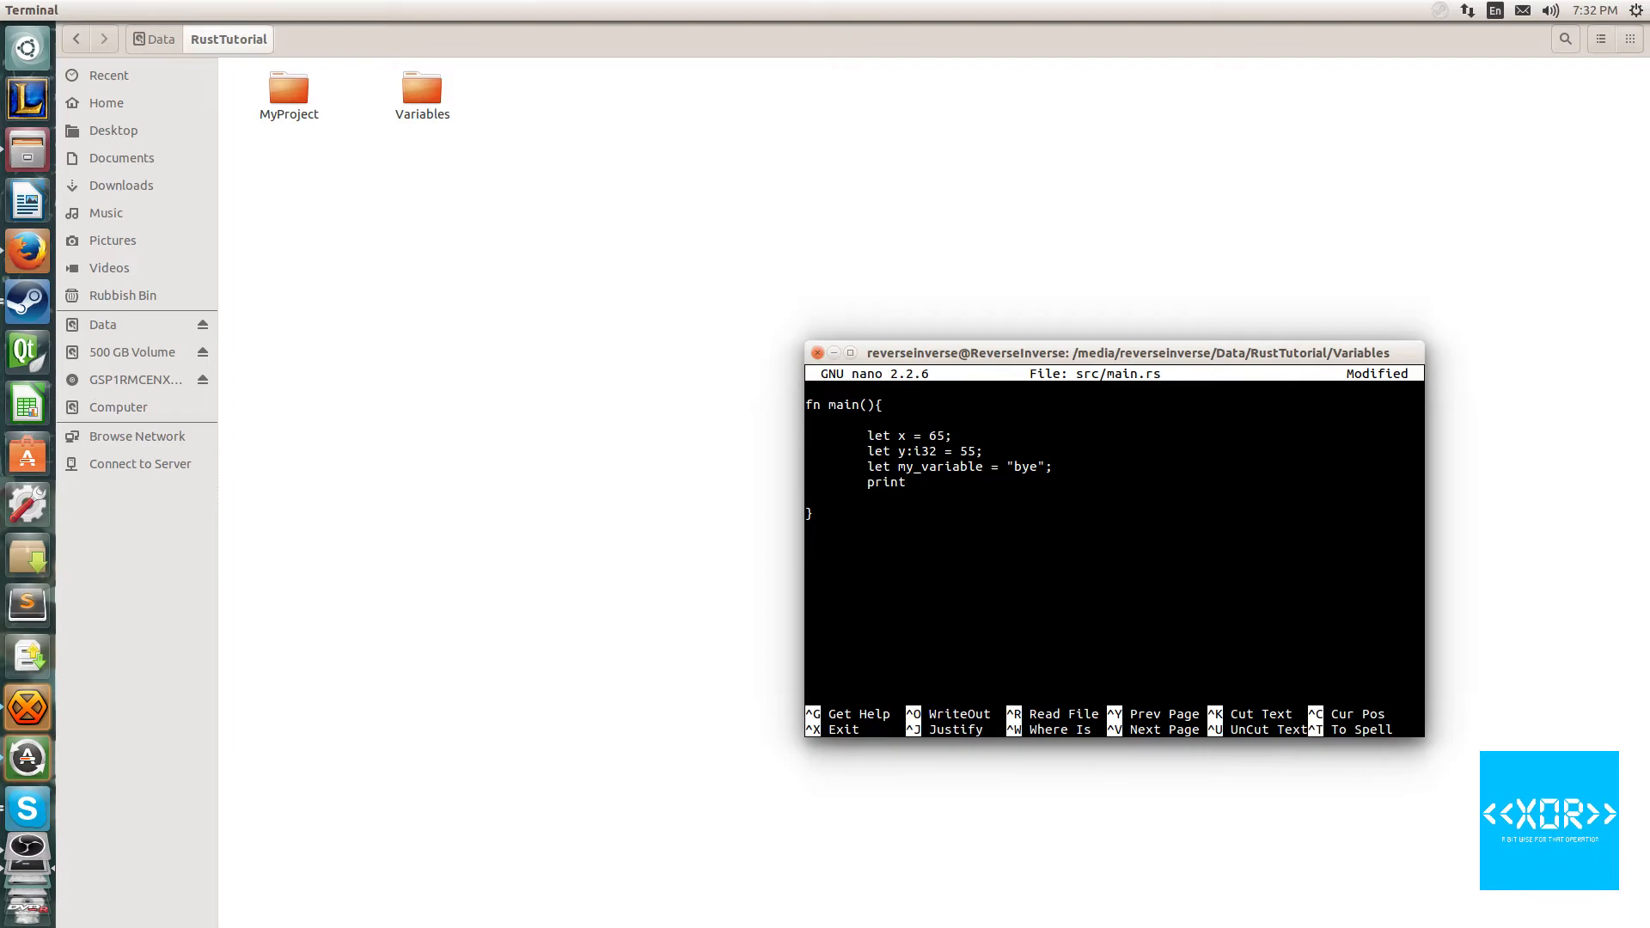
text(ln)
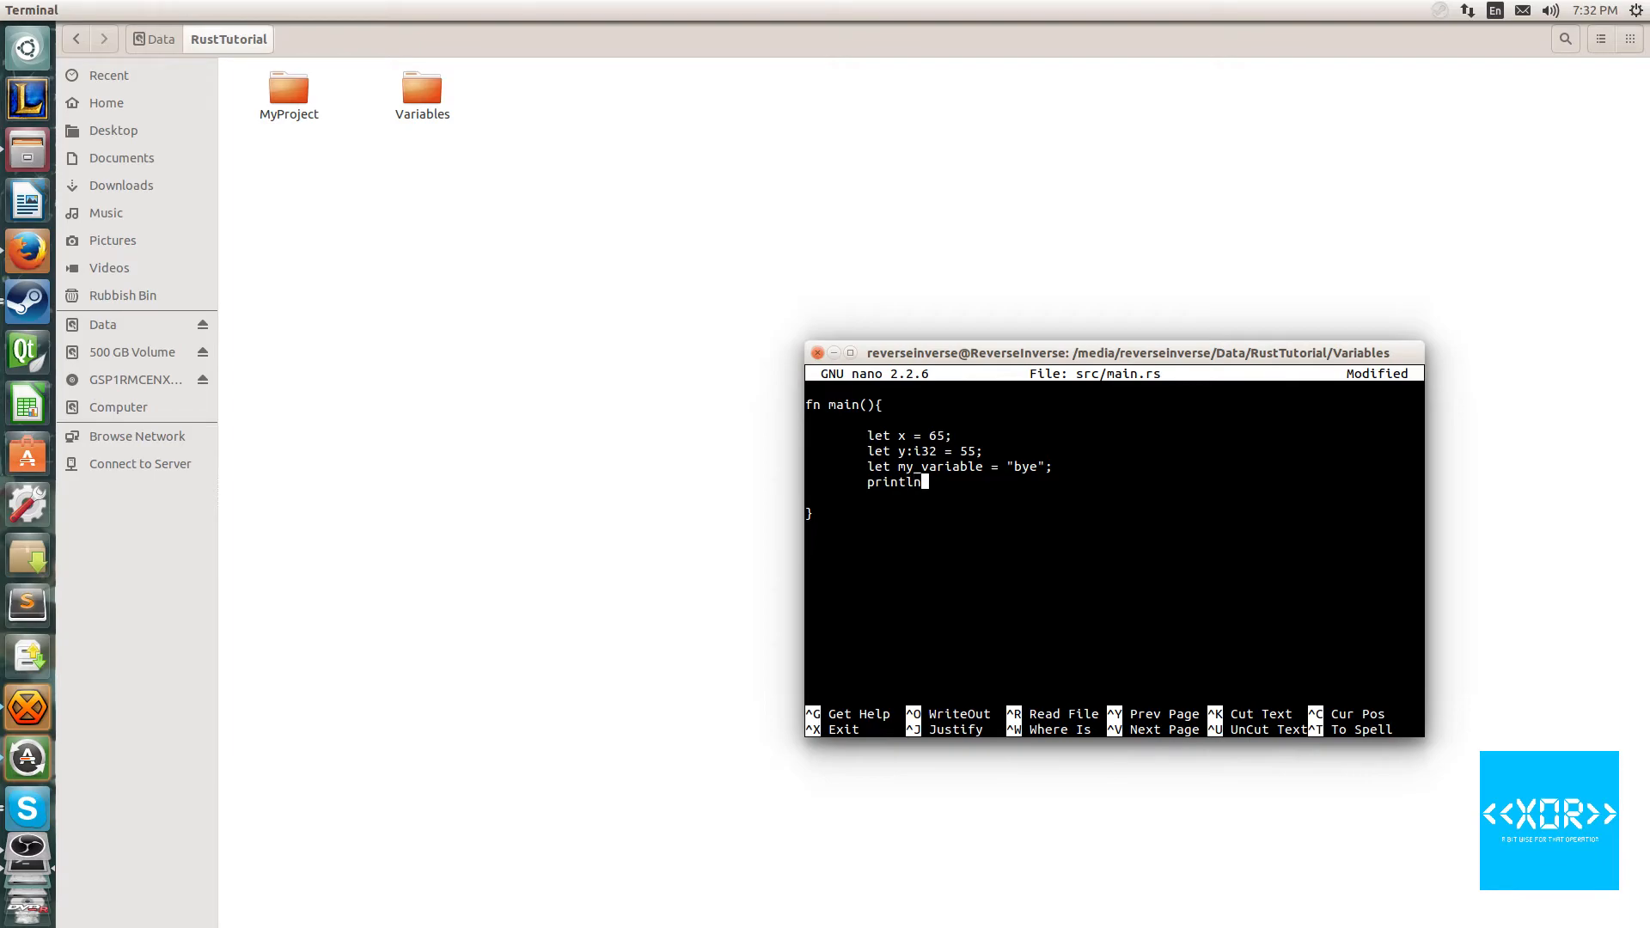
text(!(")
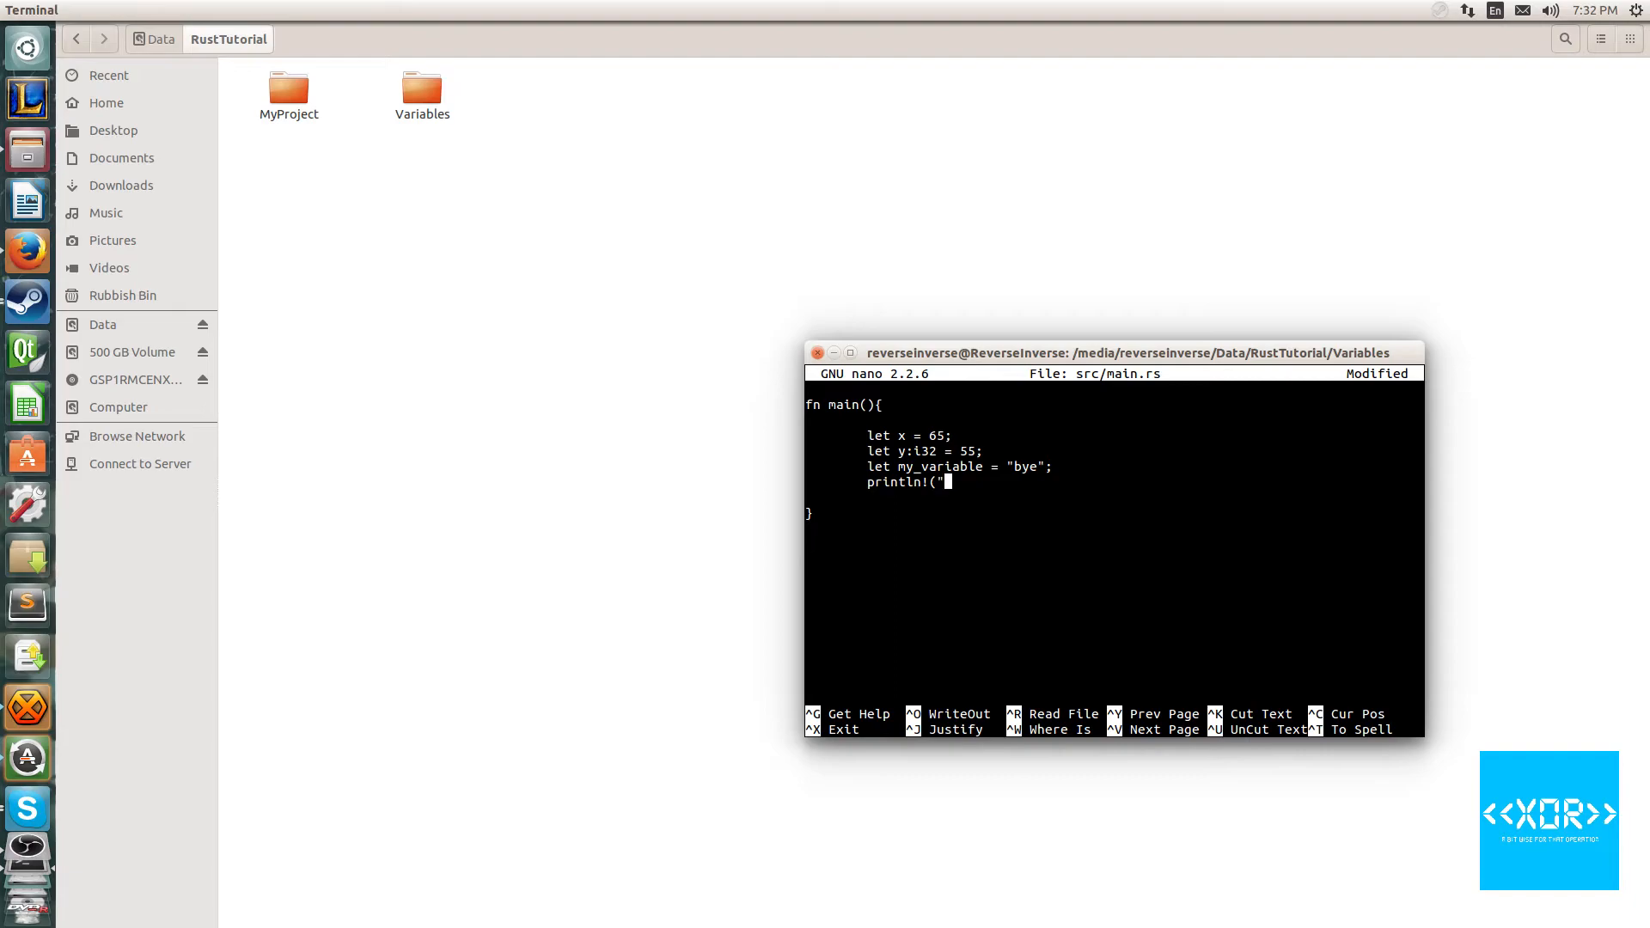
text(my_vari)
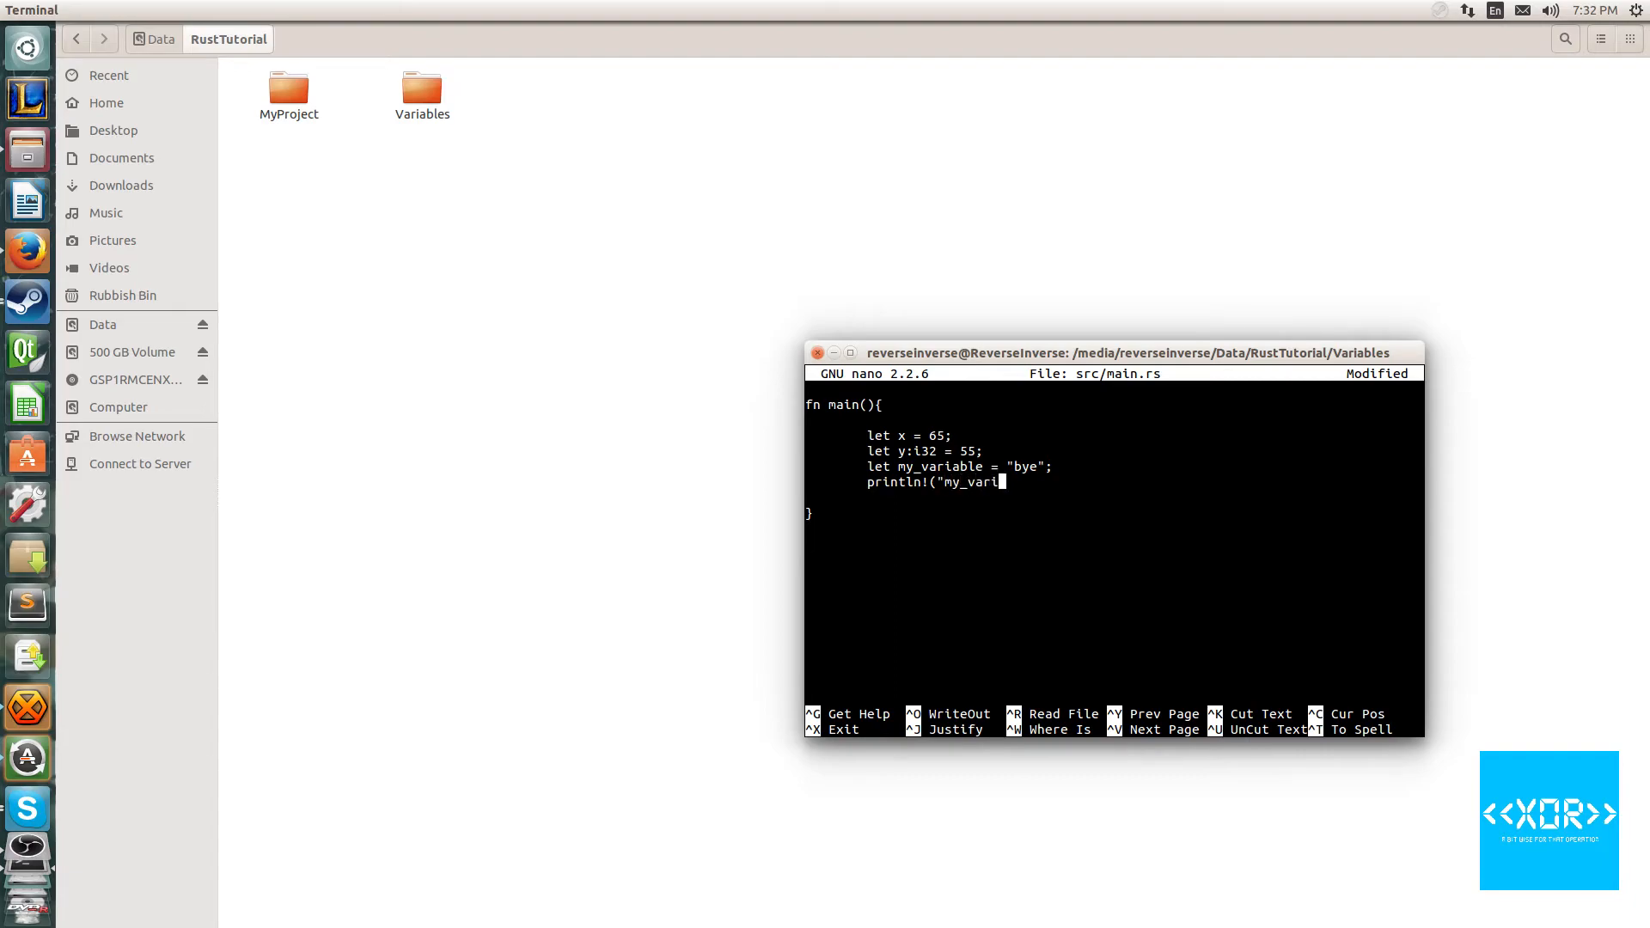
text(able ={})
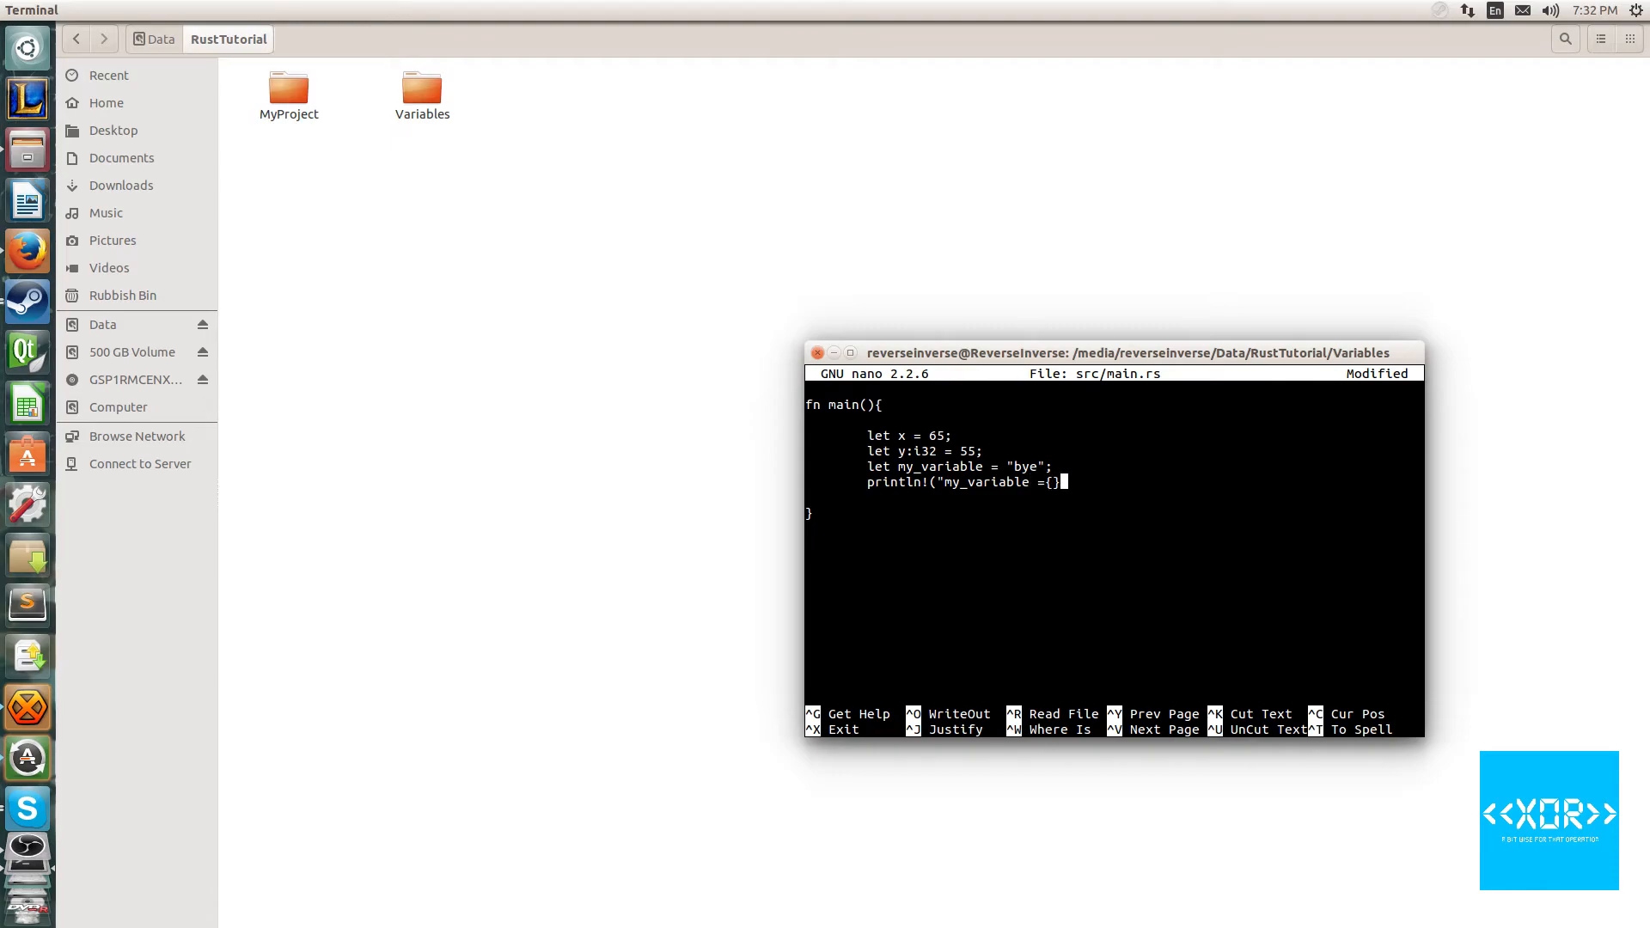
text(" ")
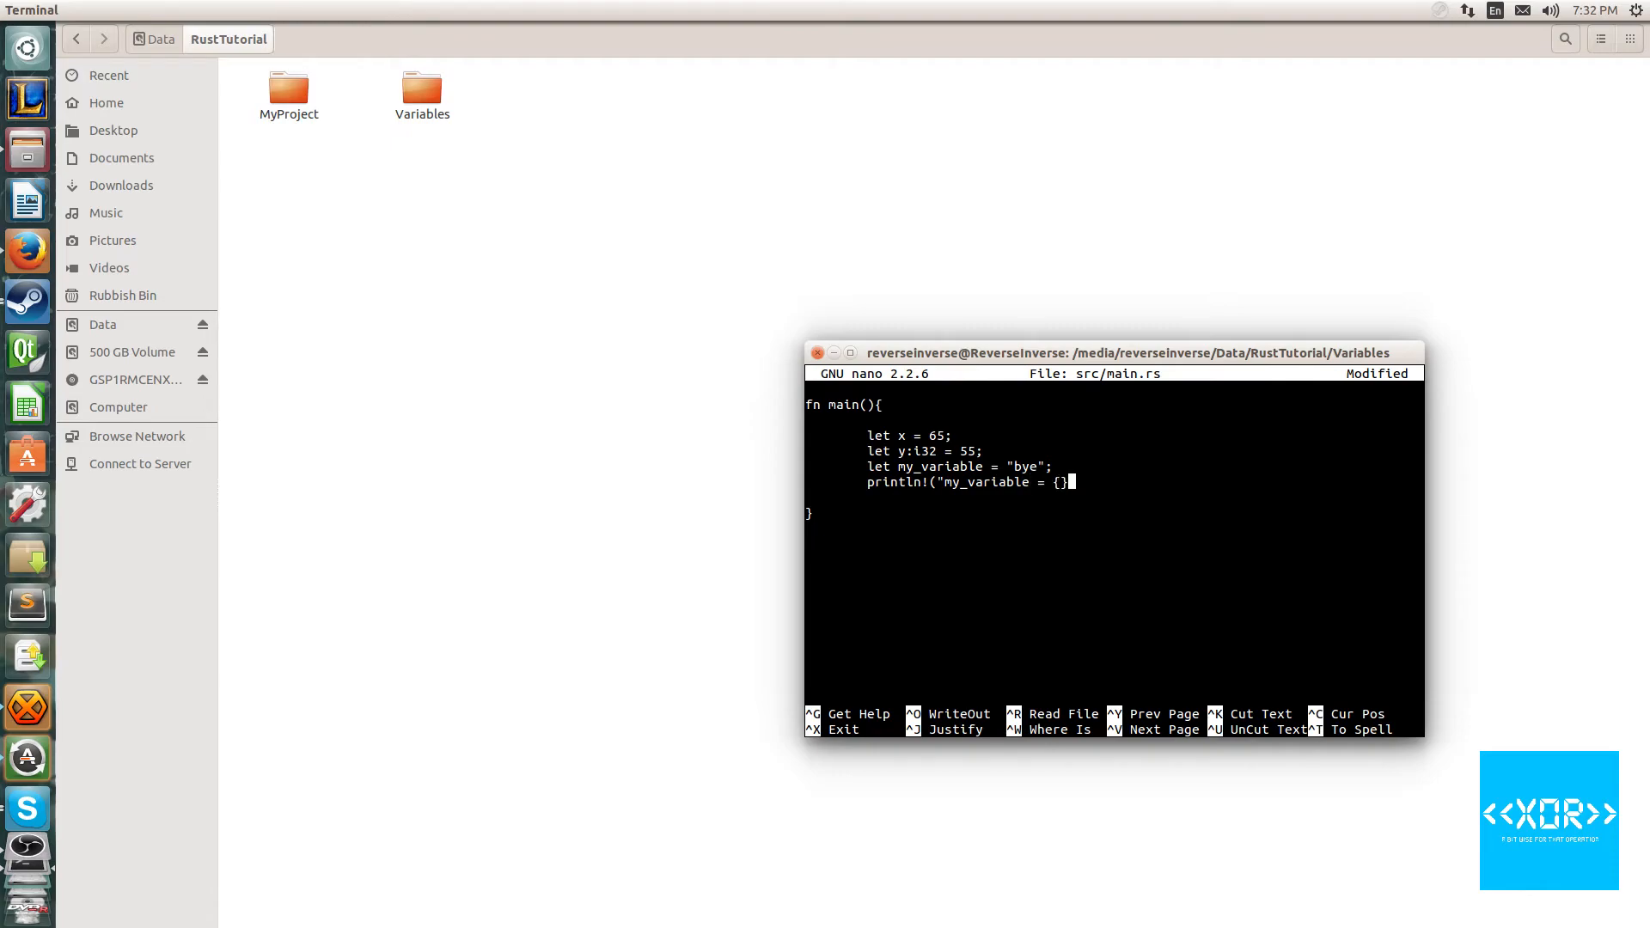
text(,m)
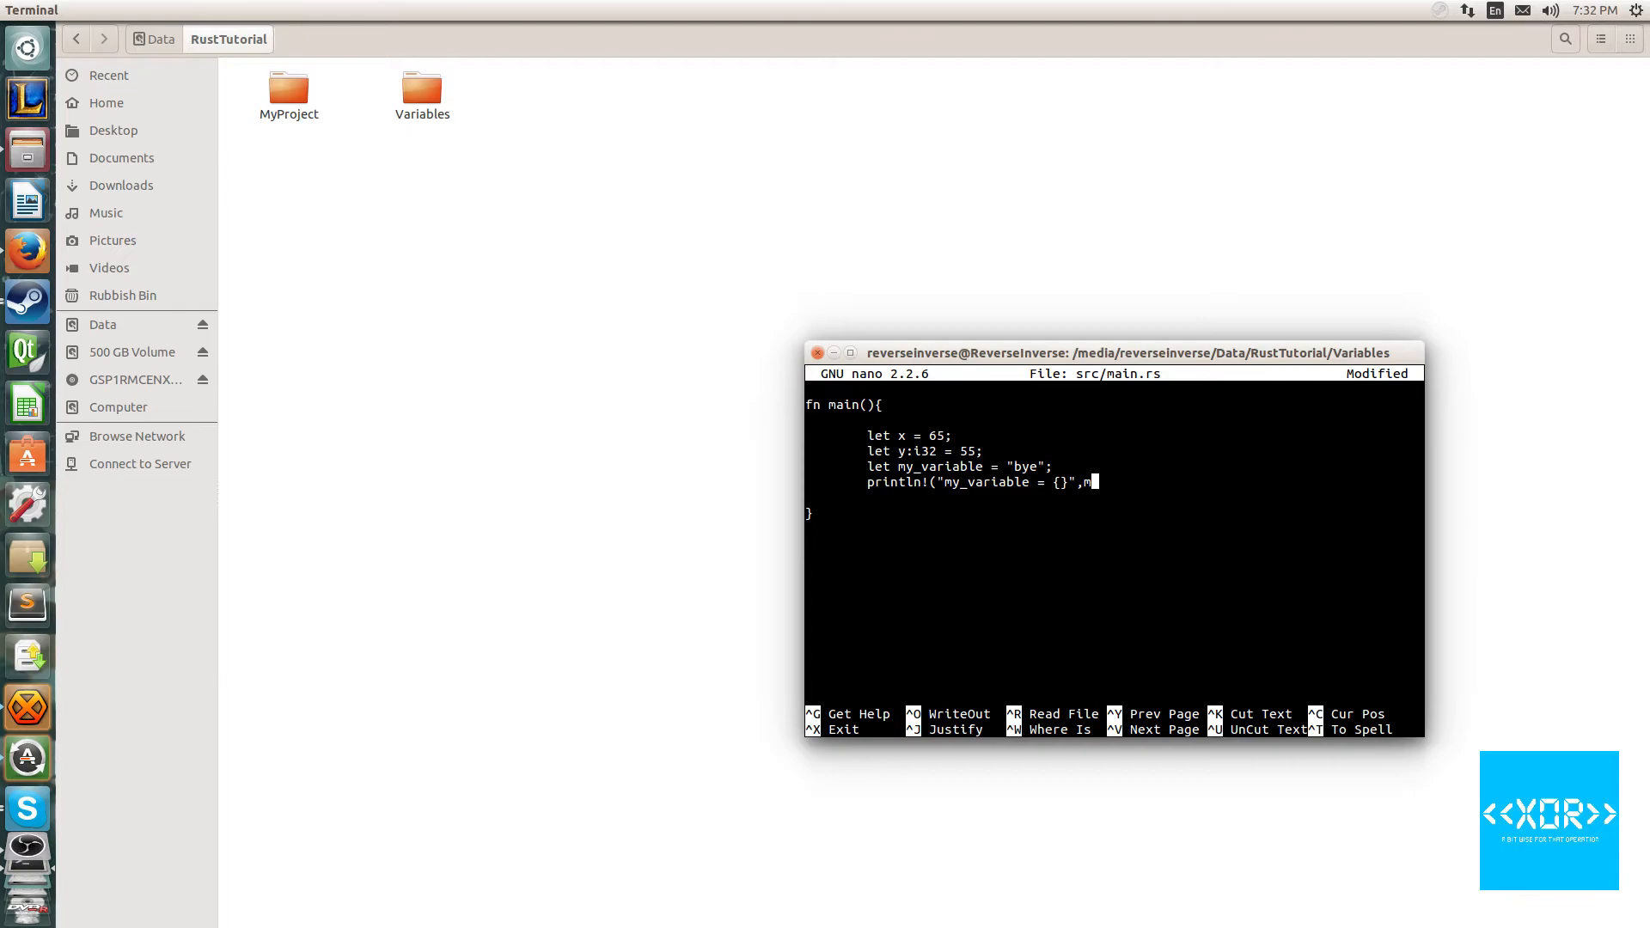
text(y_variable)
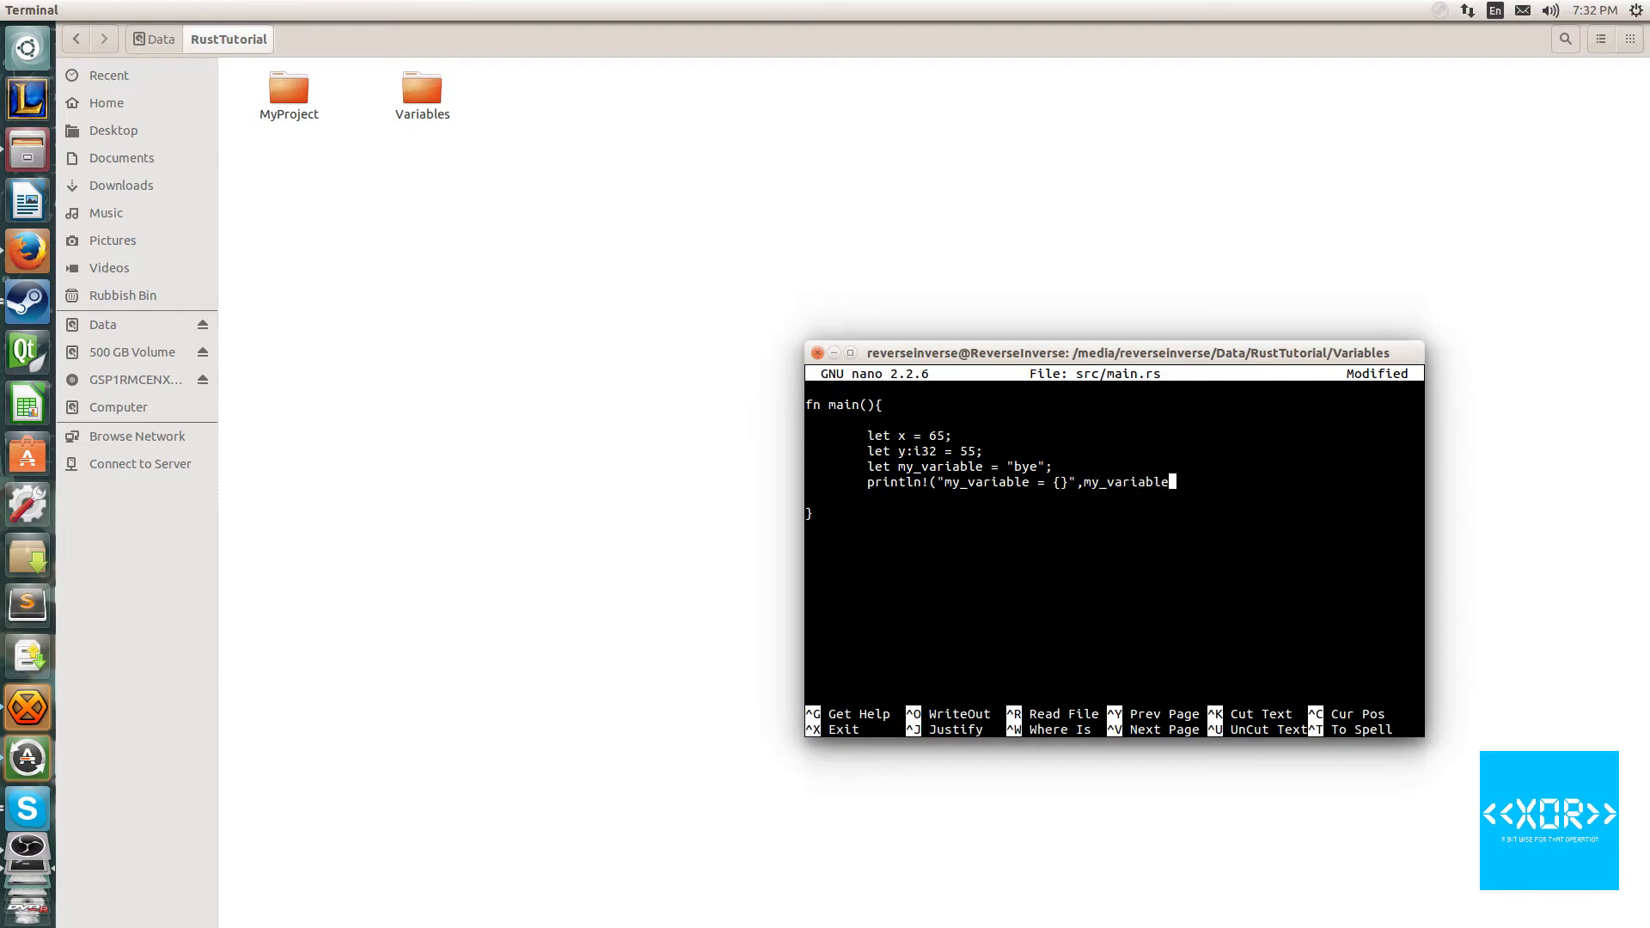
text())
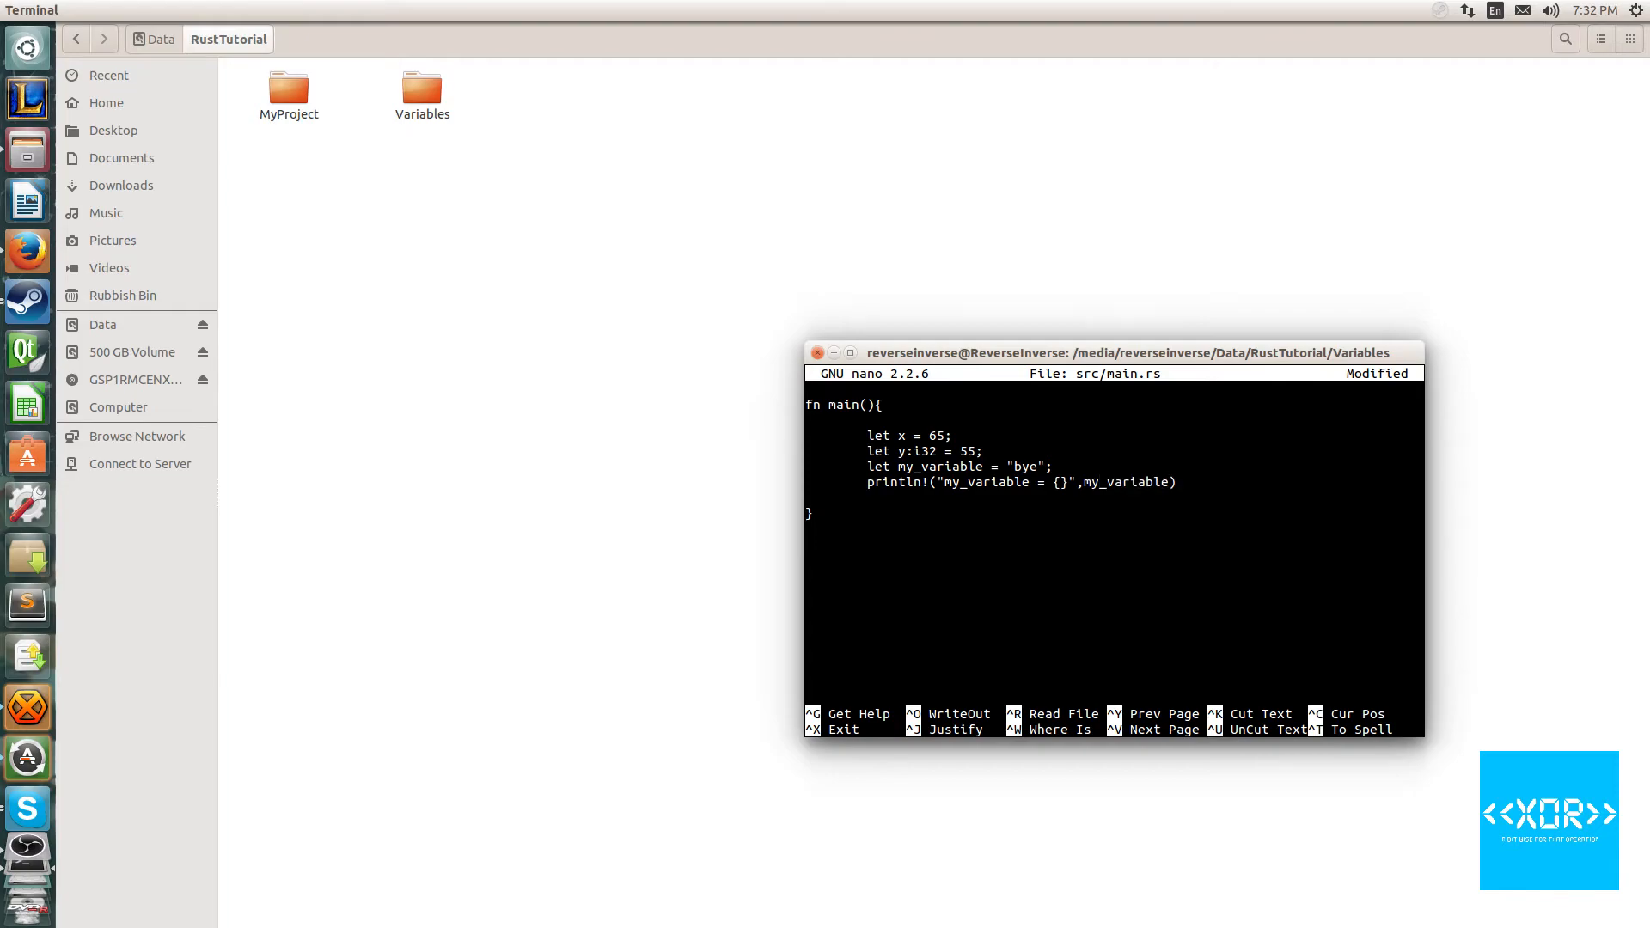
text(;)
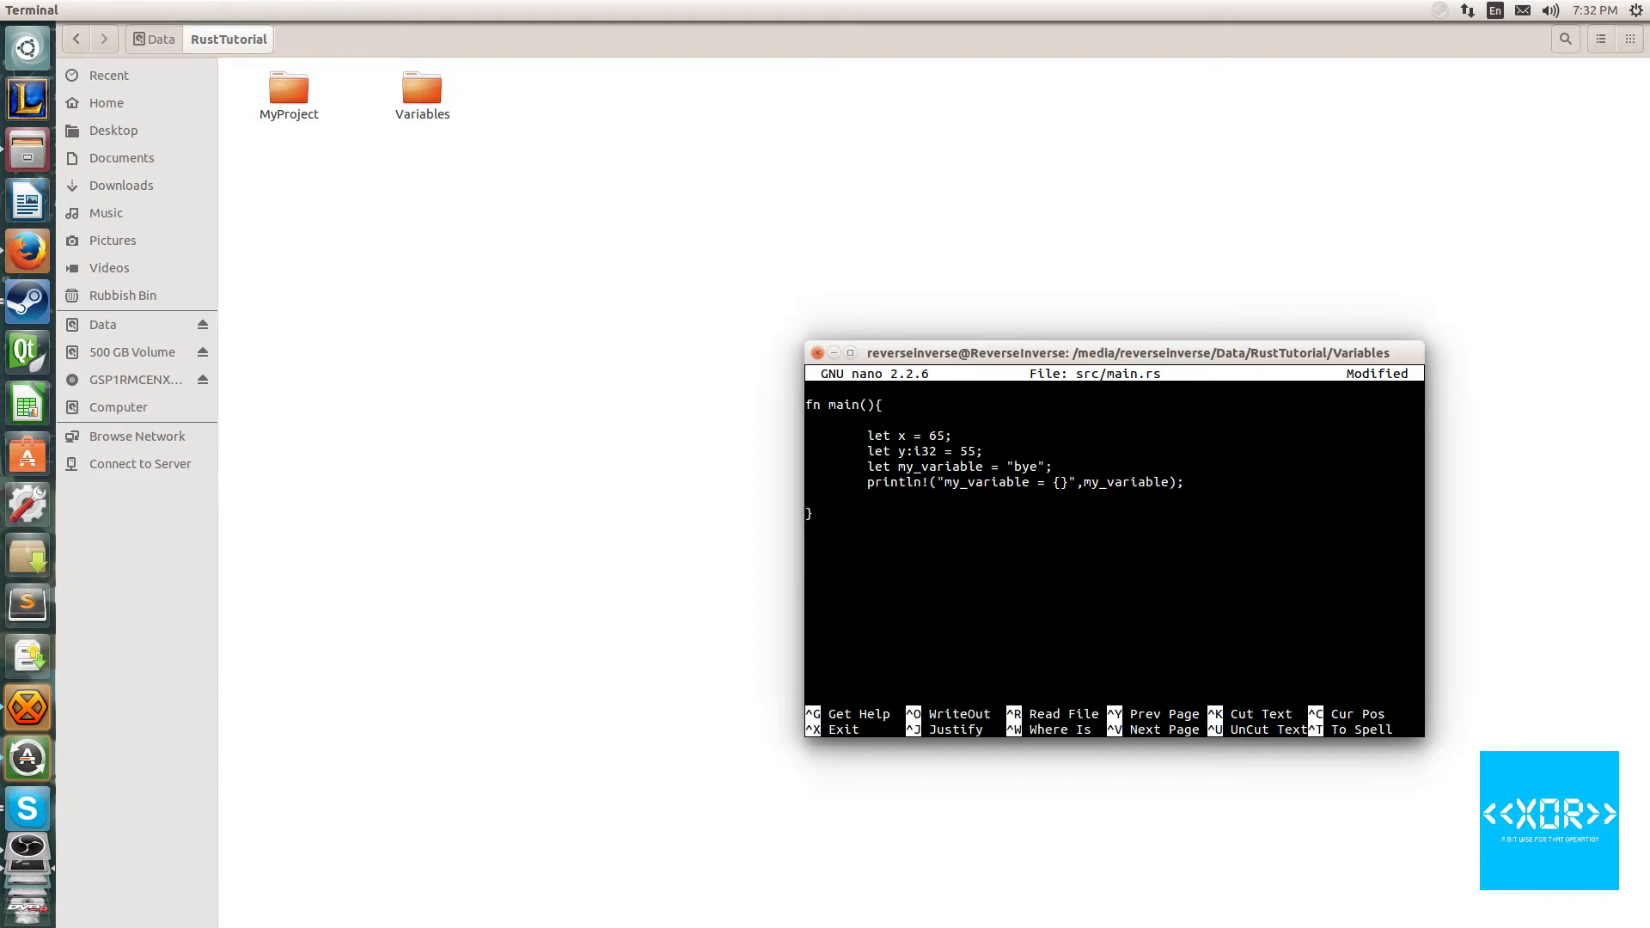
key(ctrl+o)
text(cargo run)
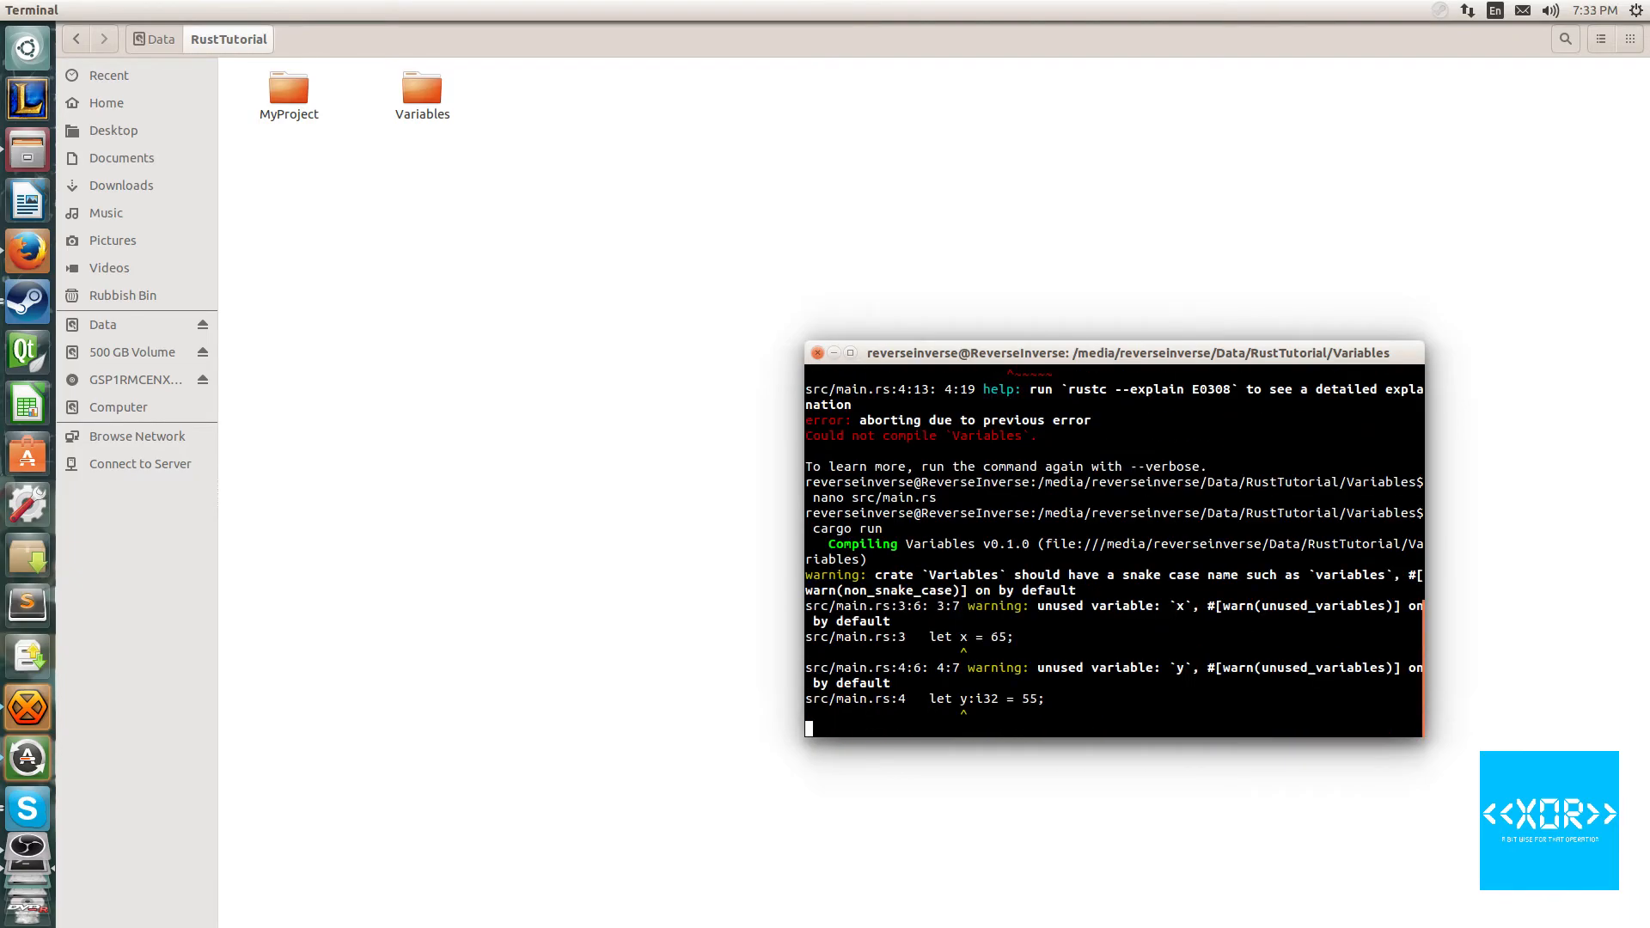
Run the program to print my_variable = bye, then reopen src/main.rs
key(Return)
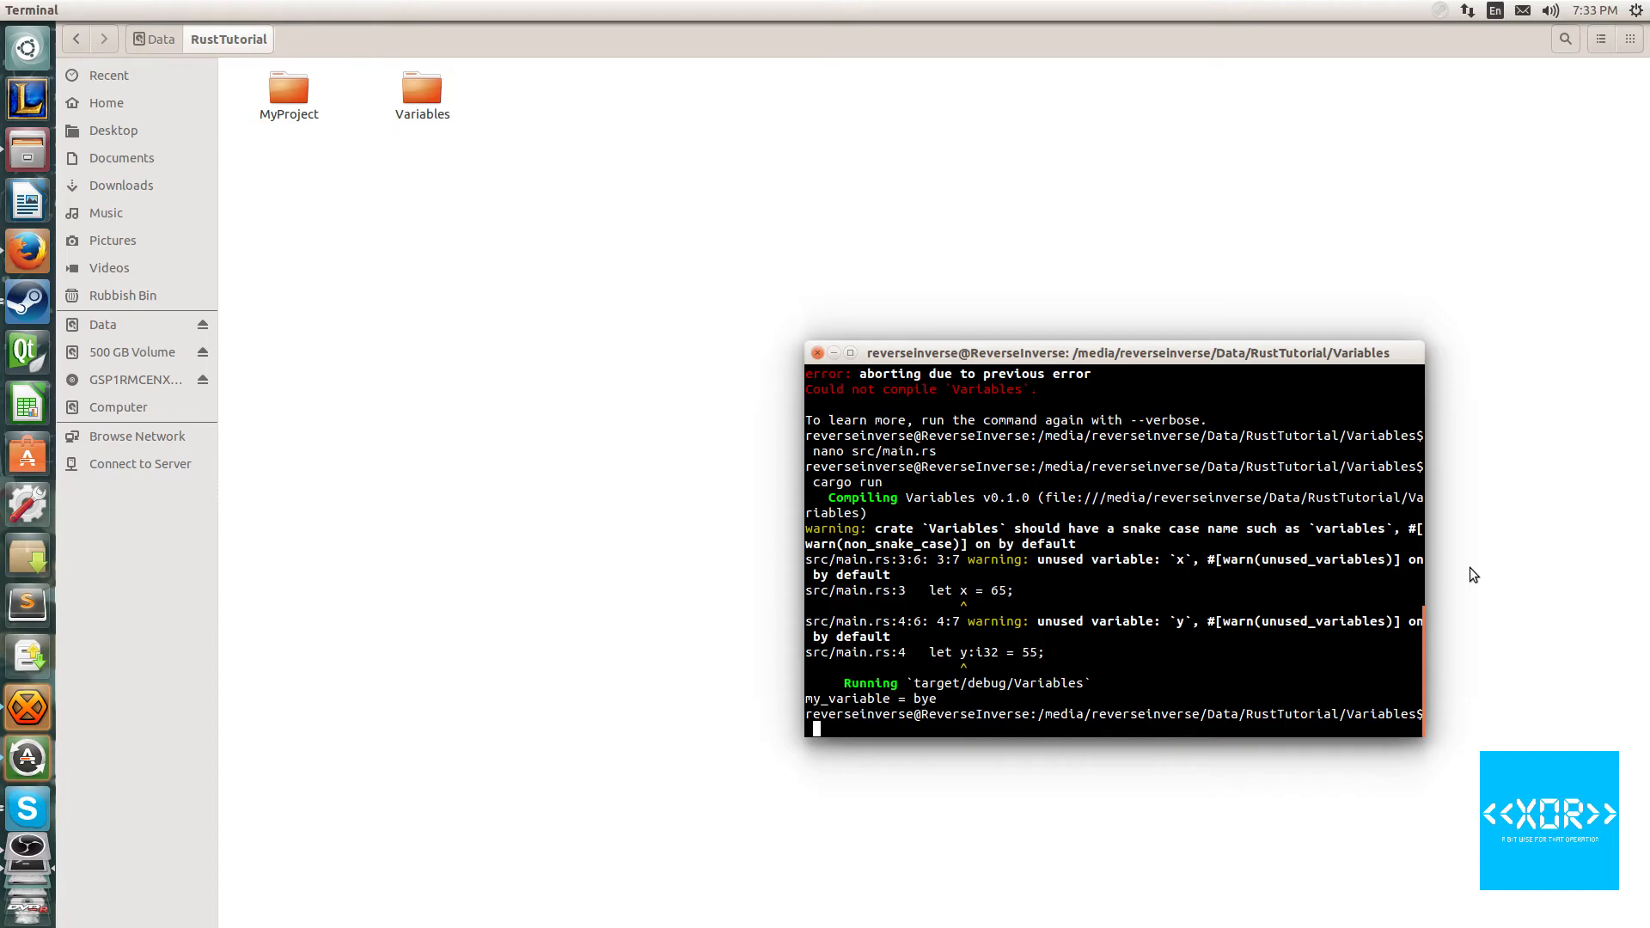
text(nano src/main.rs)
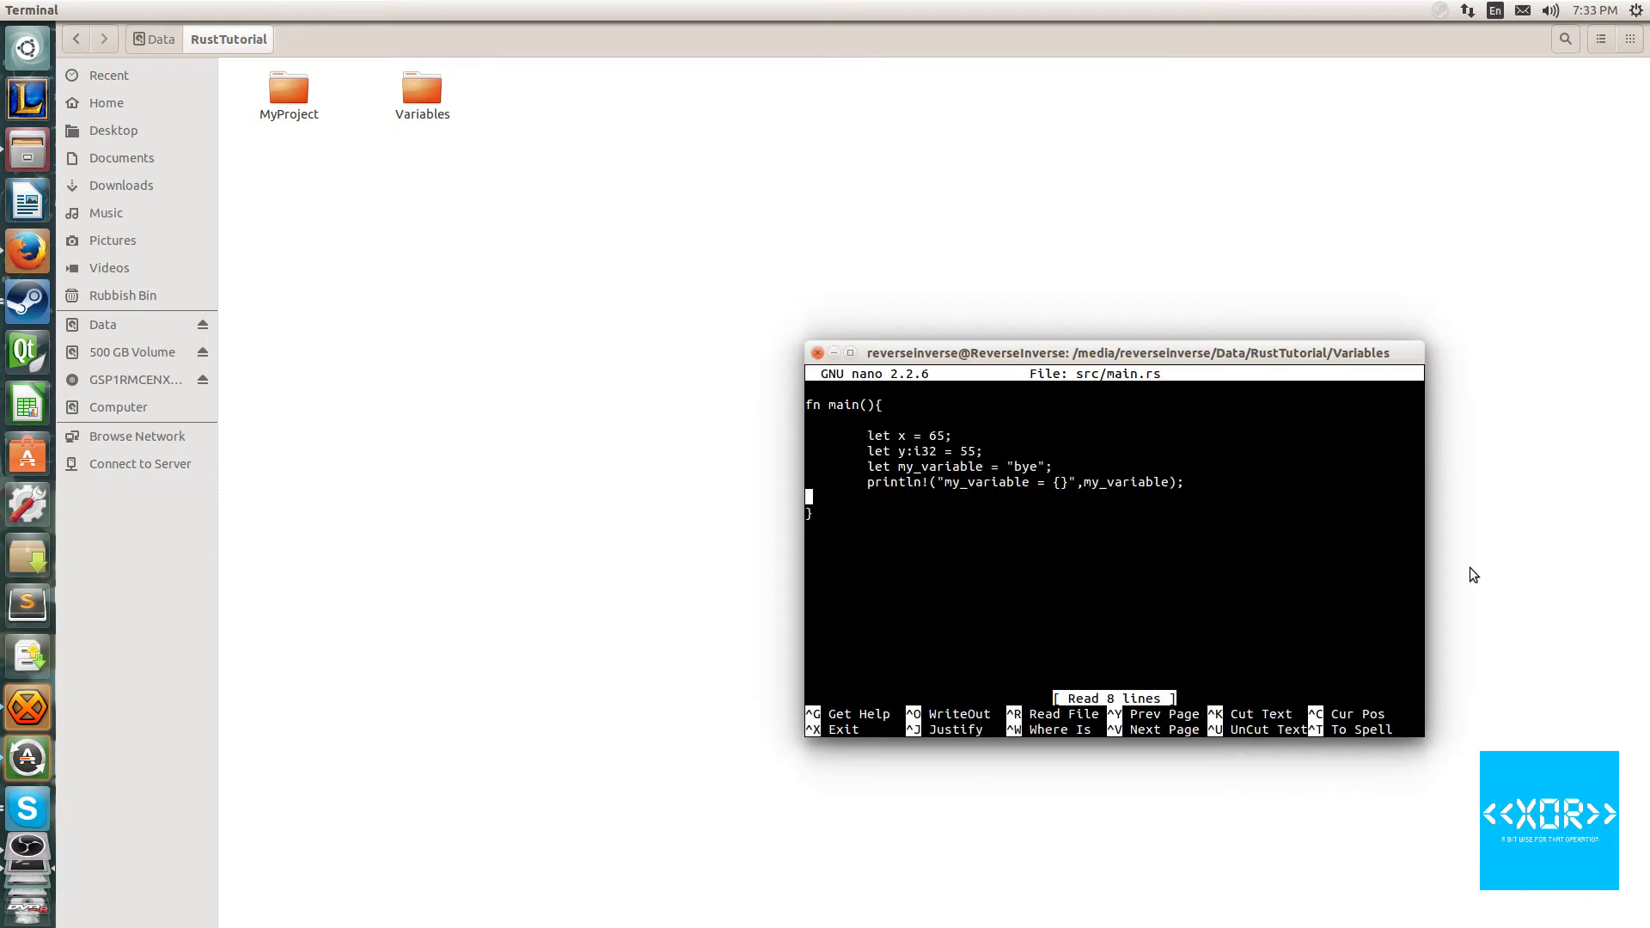
Add my_variable = "hello"; after the println and save src/main.rs
text(n)
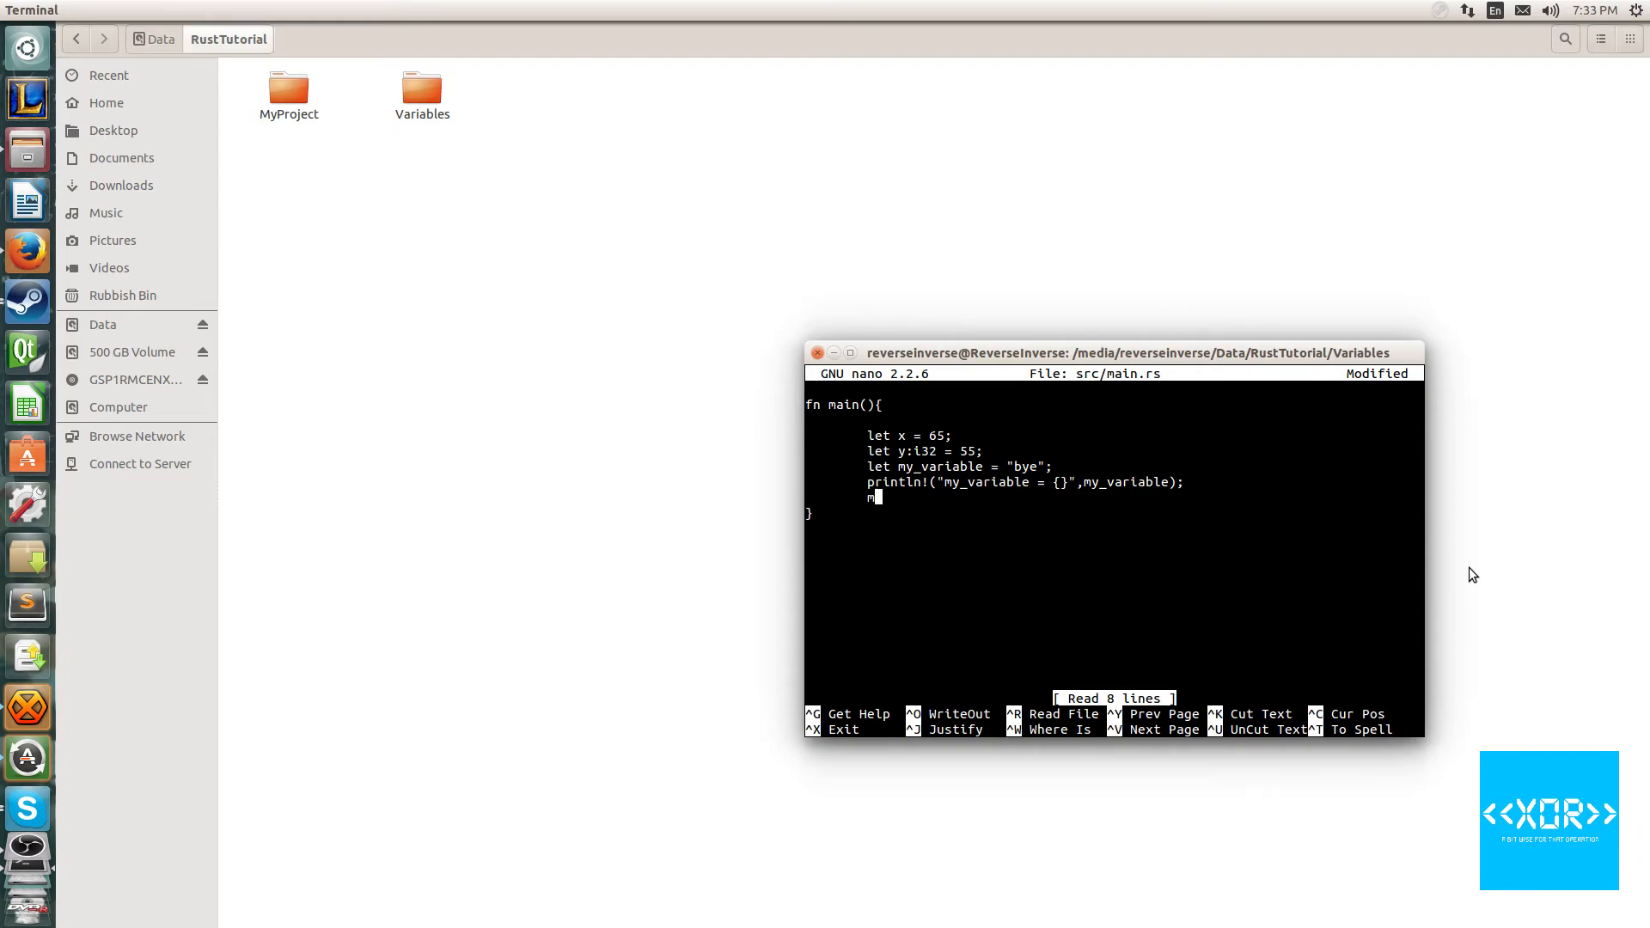
text(my_variable =)
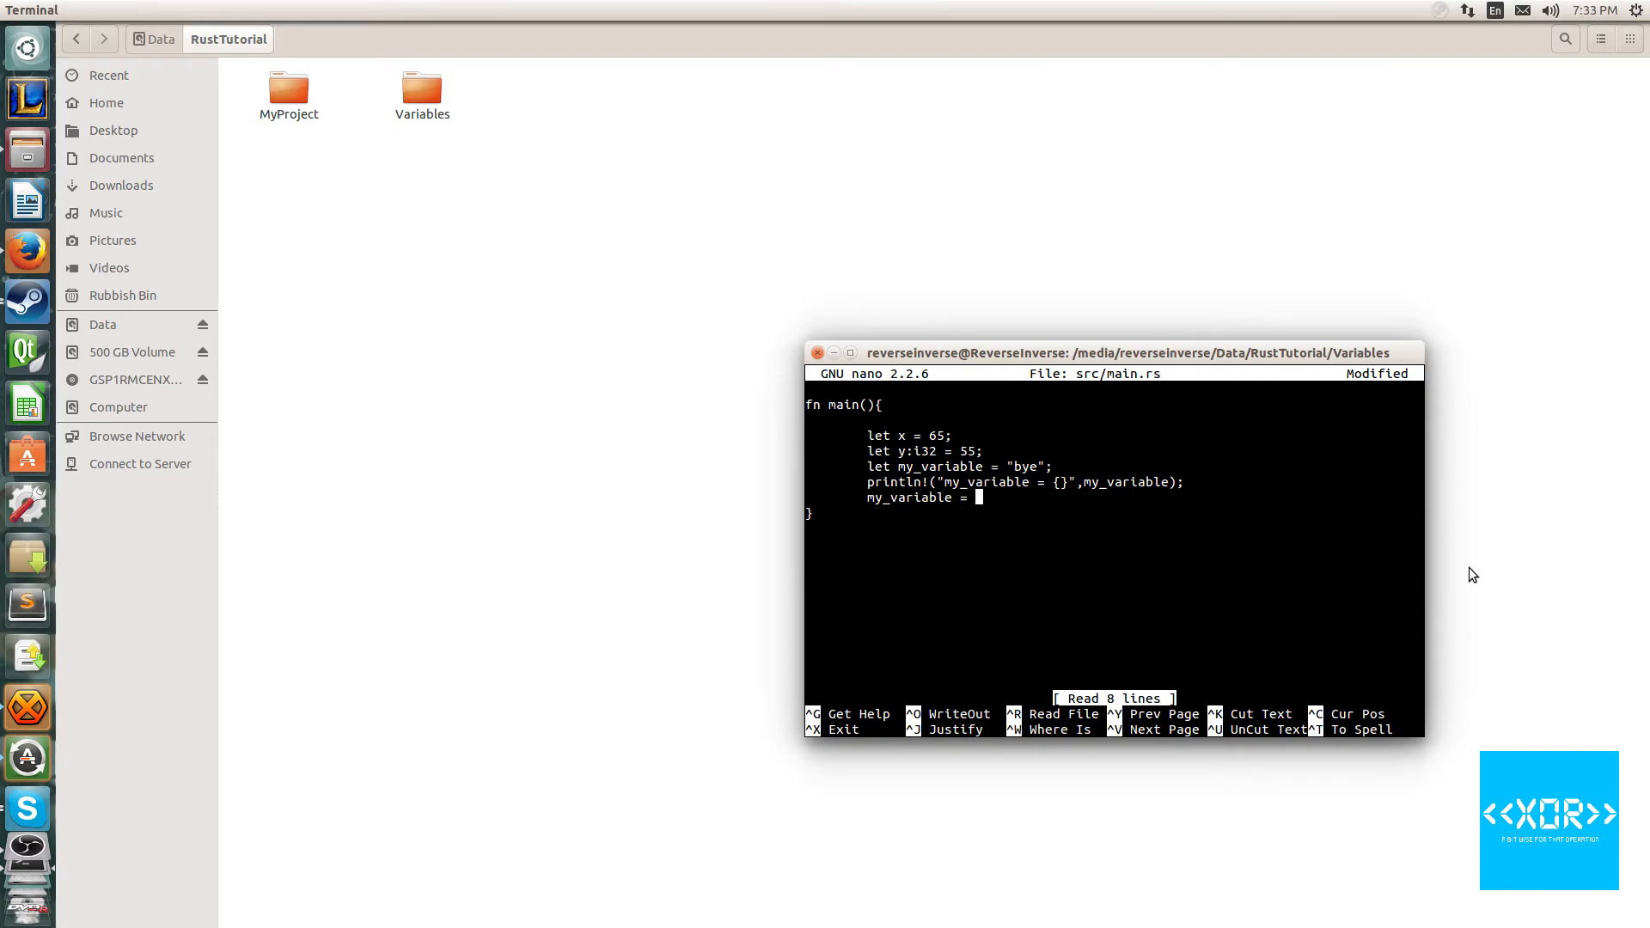
text("hell)
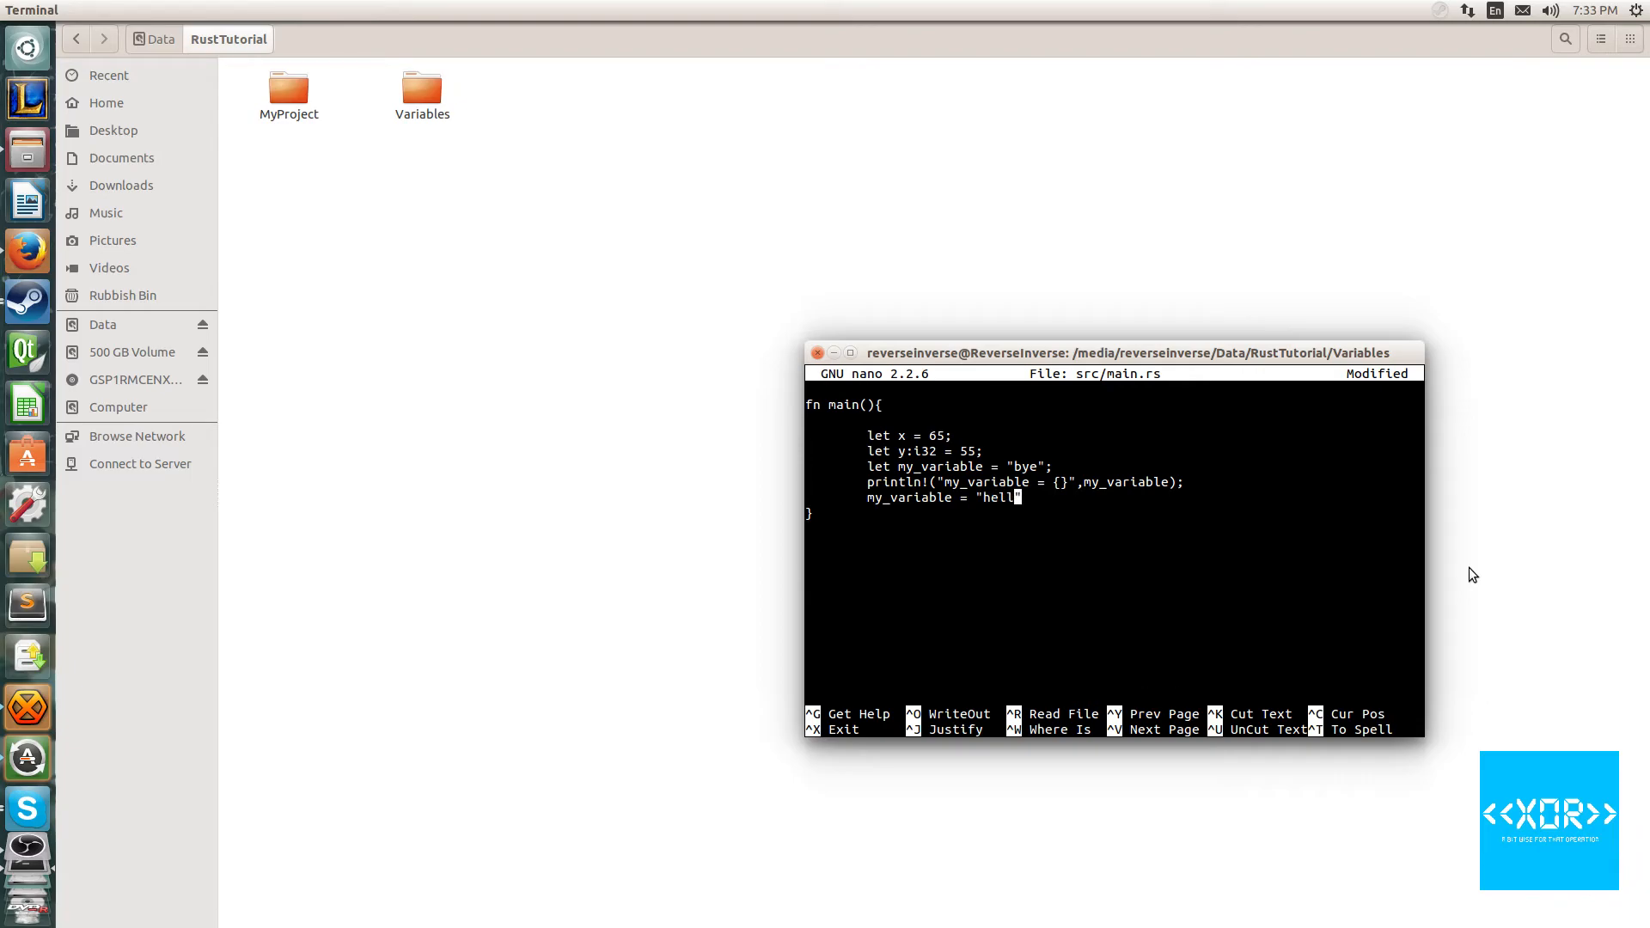
key(ctrl+o)
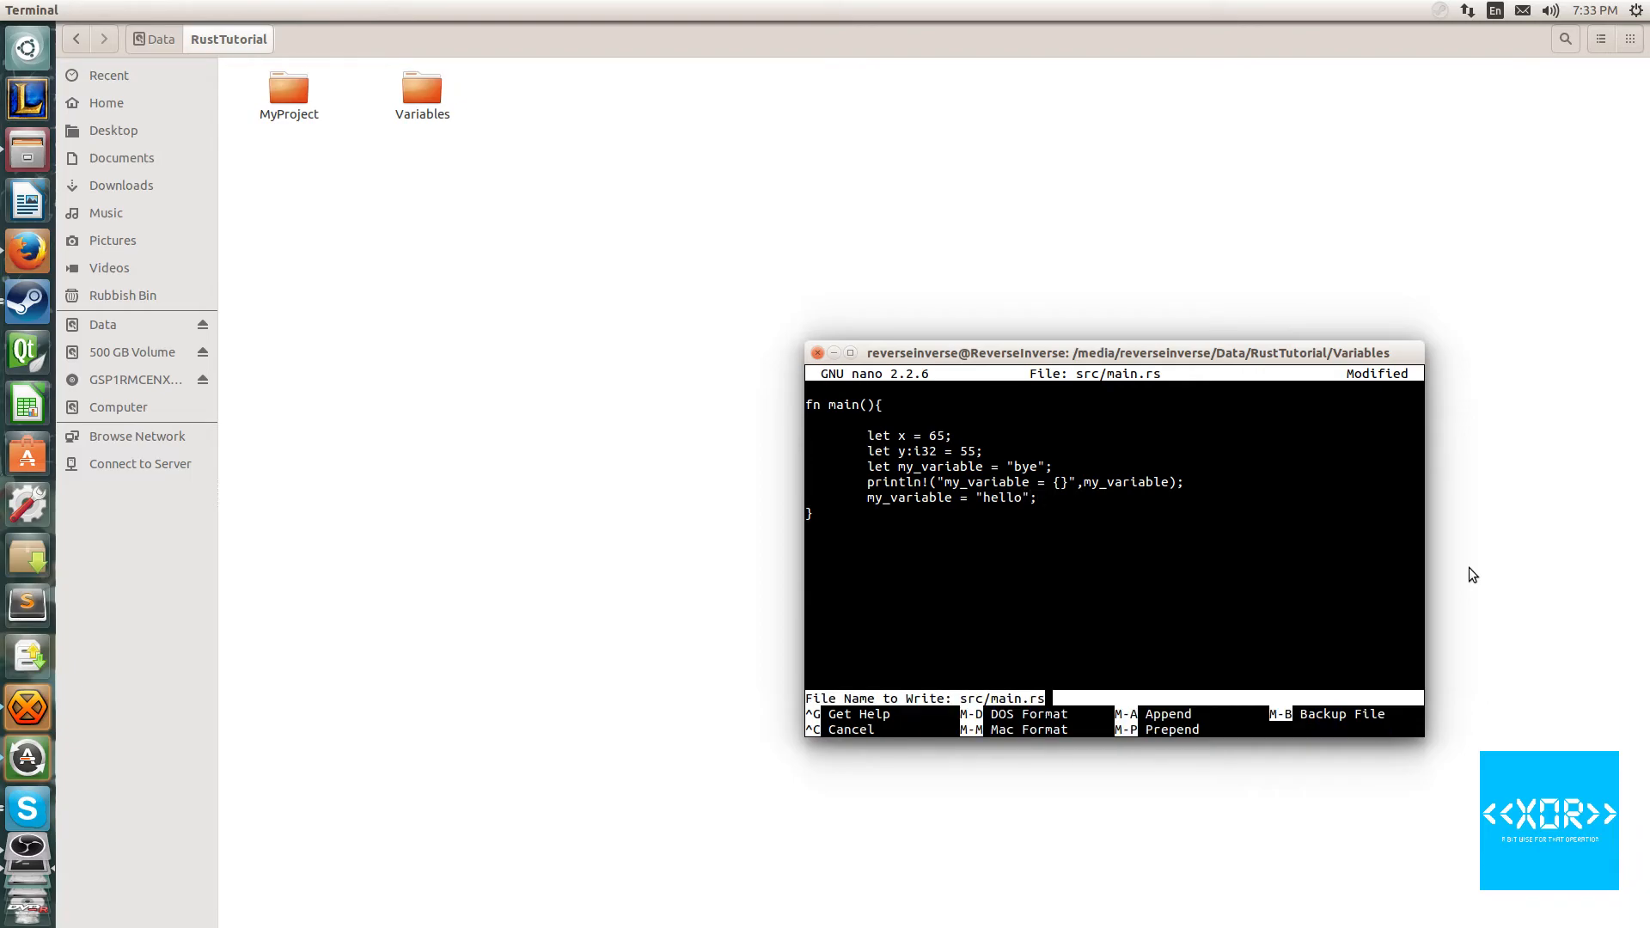
key(Enter)
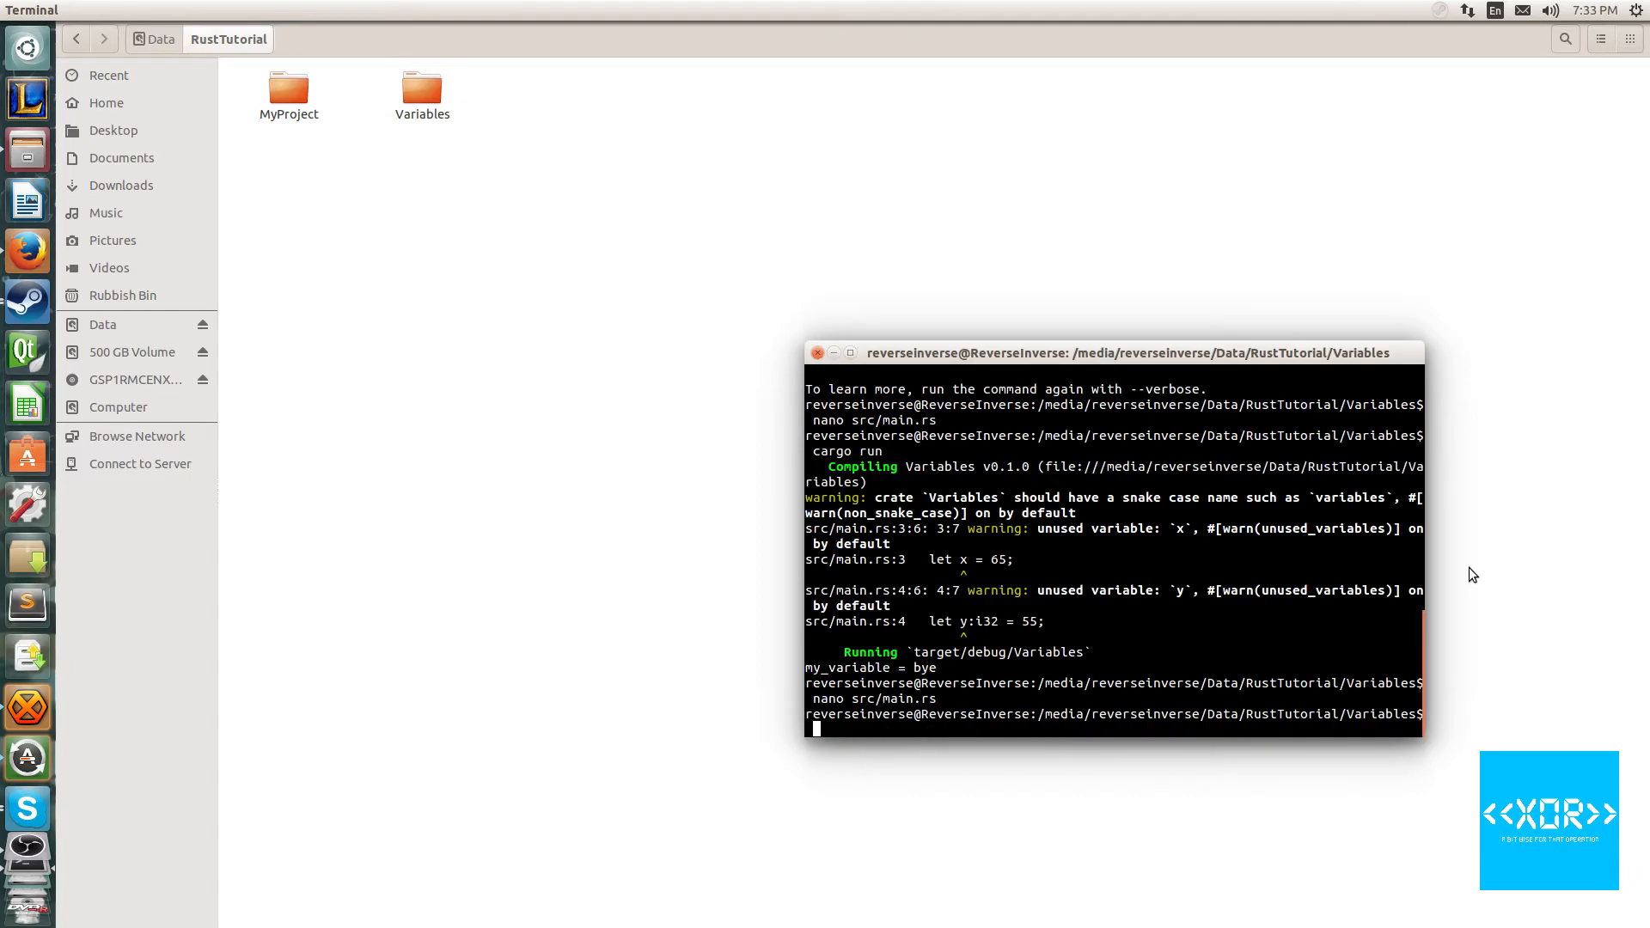
Run cargo run, which fails with error E0384: re-assignment of immutable my_variable
text(cargo run)
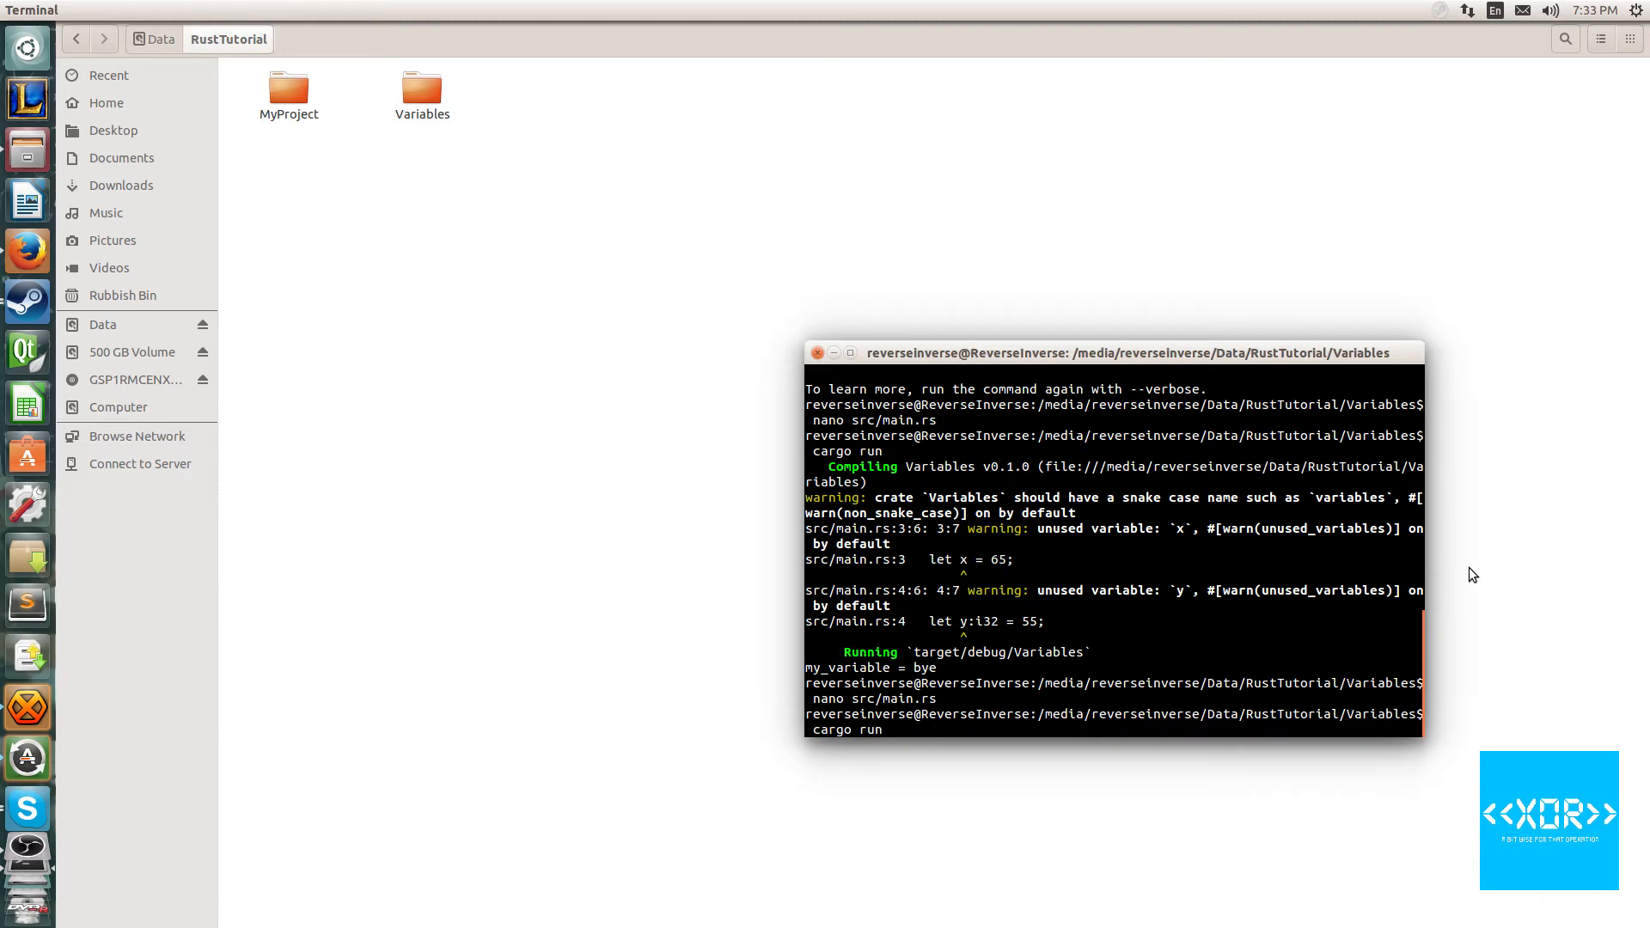
text(reset)
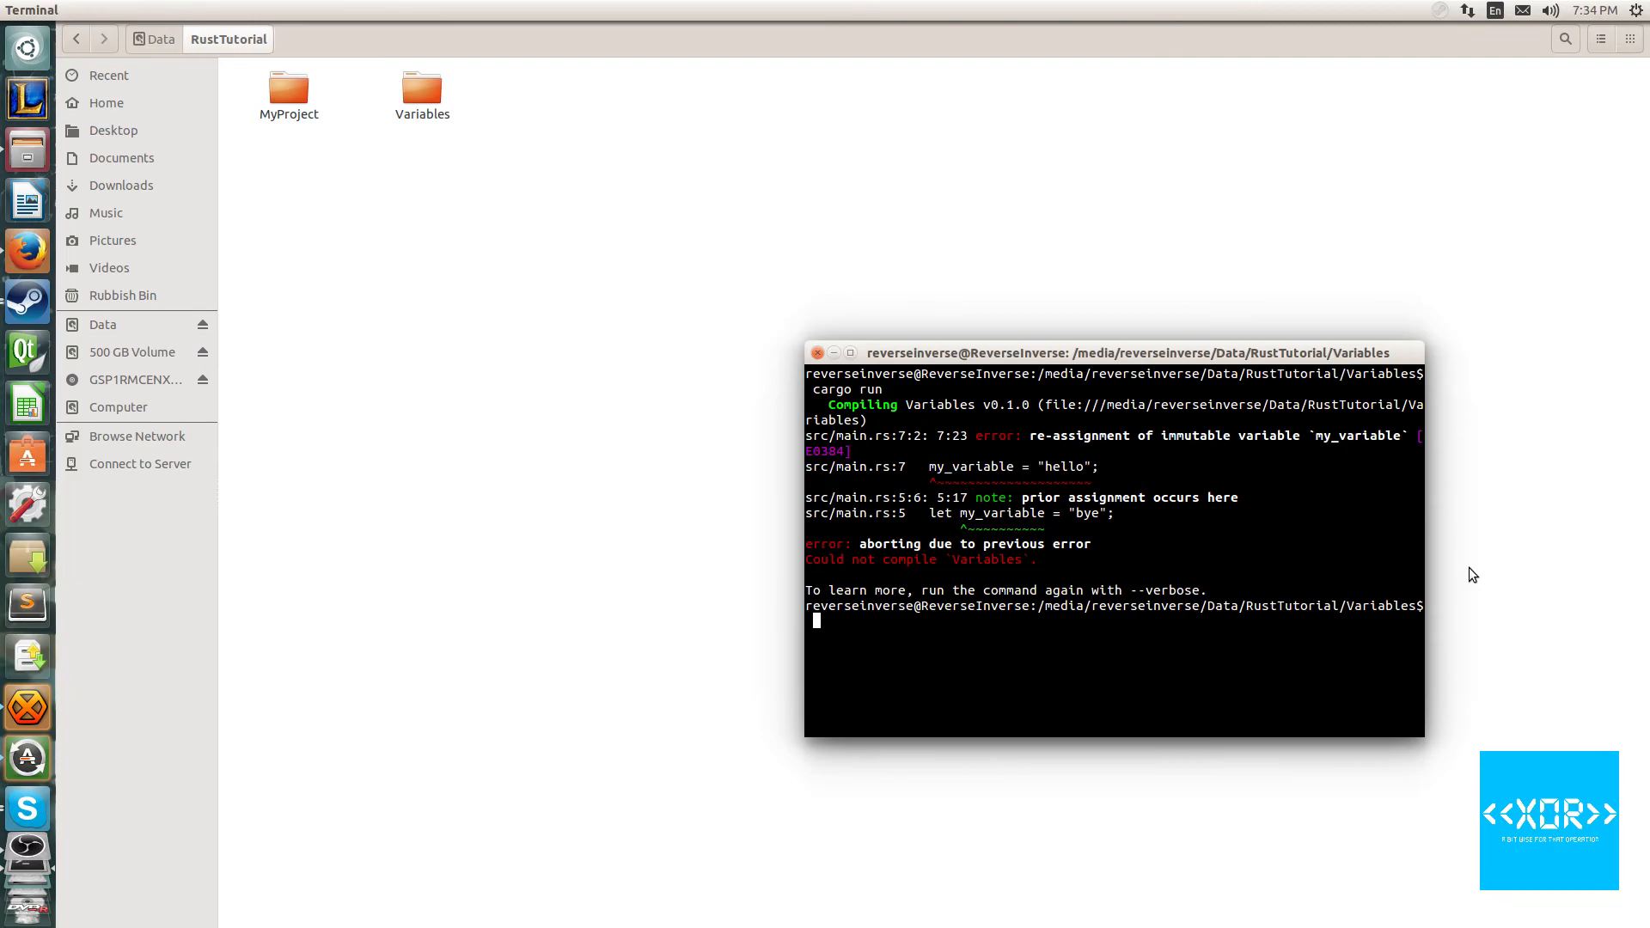
text(reset)
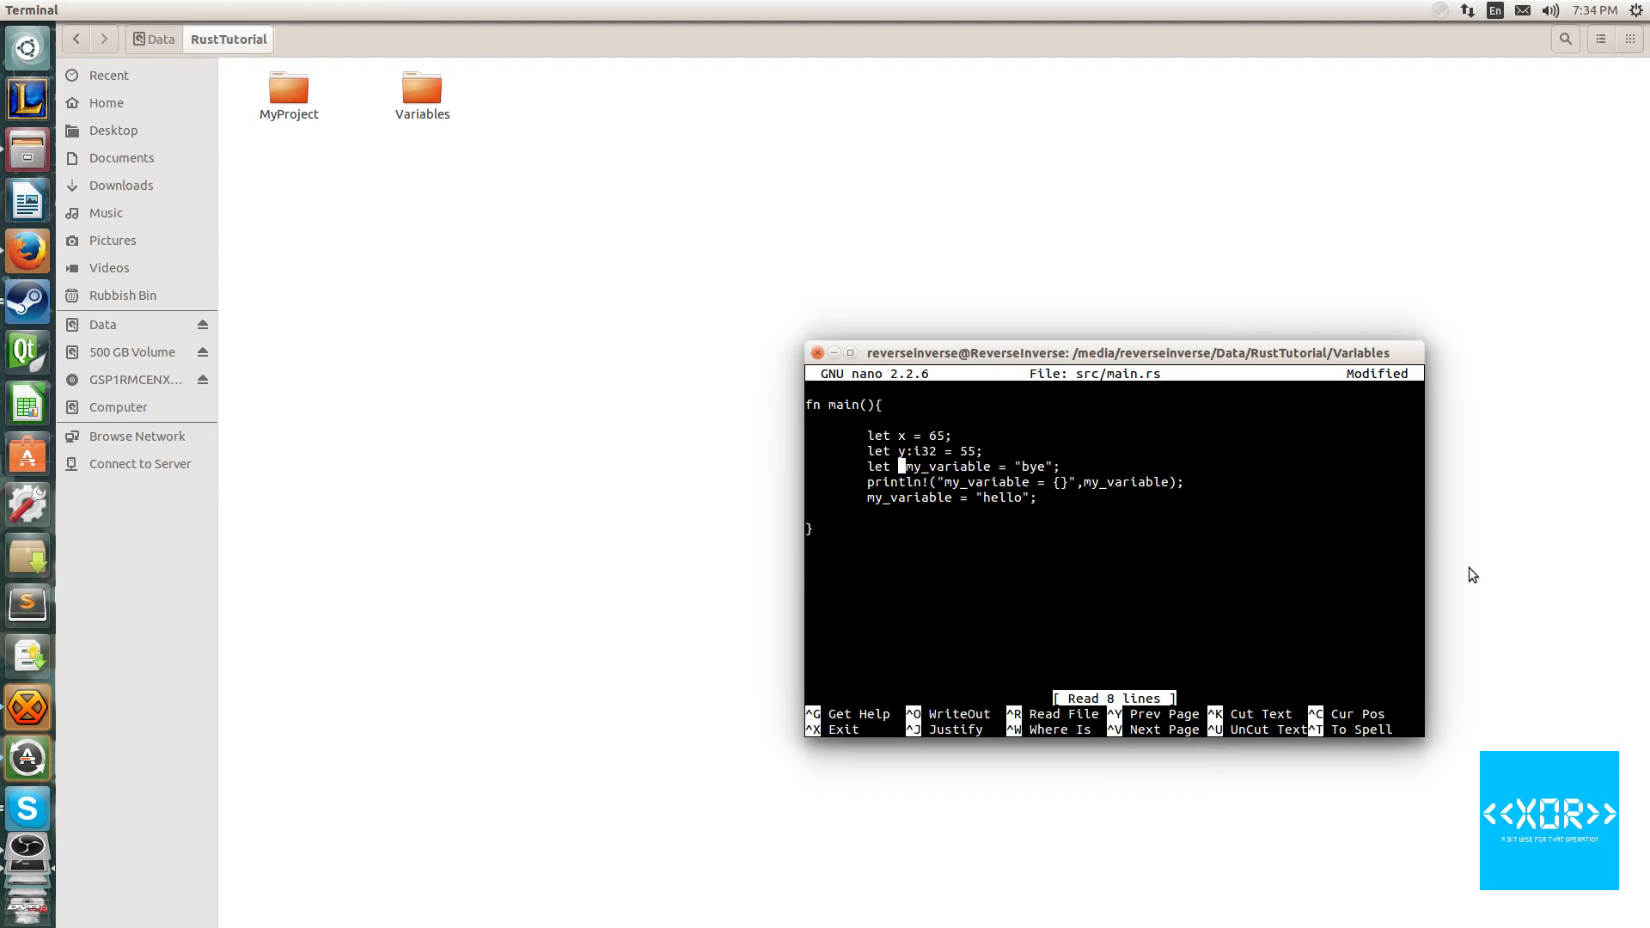
Make my_variable mutable by inserting 'mut' after let
text(mut)
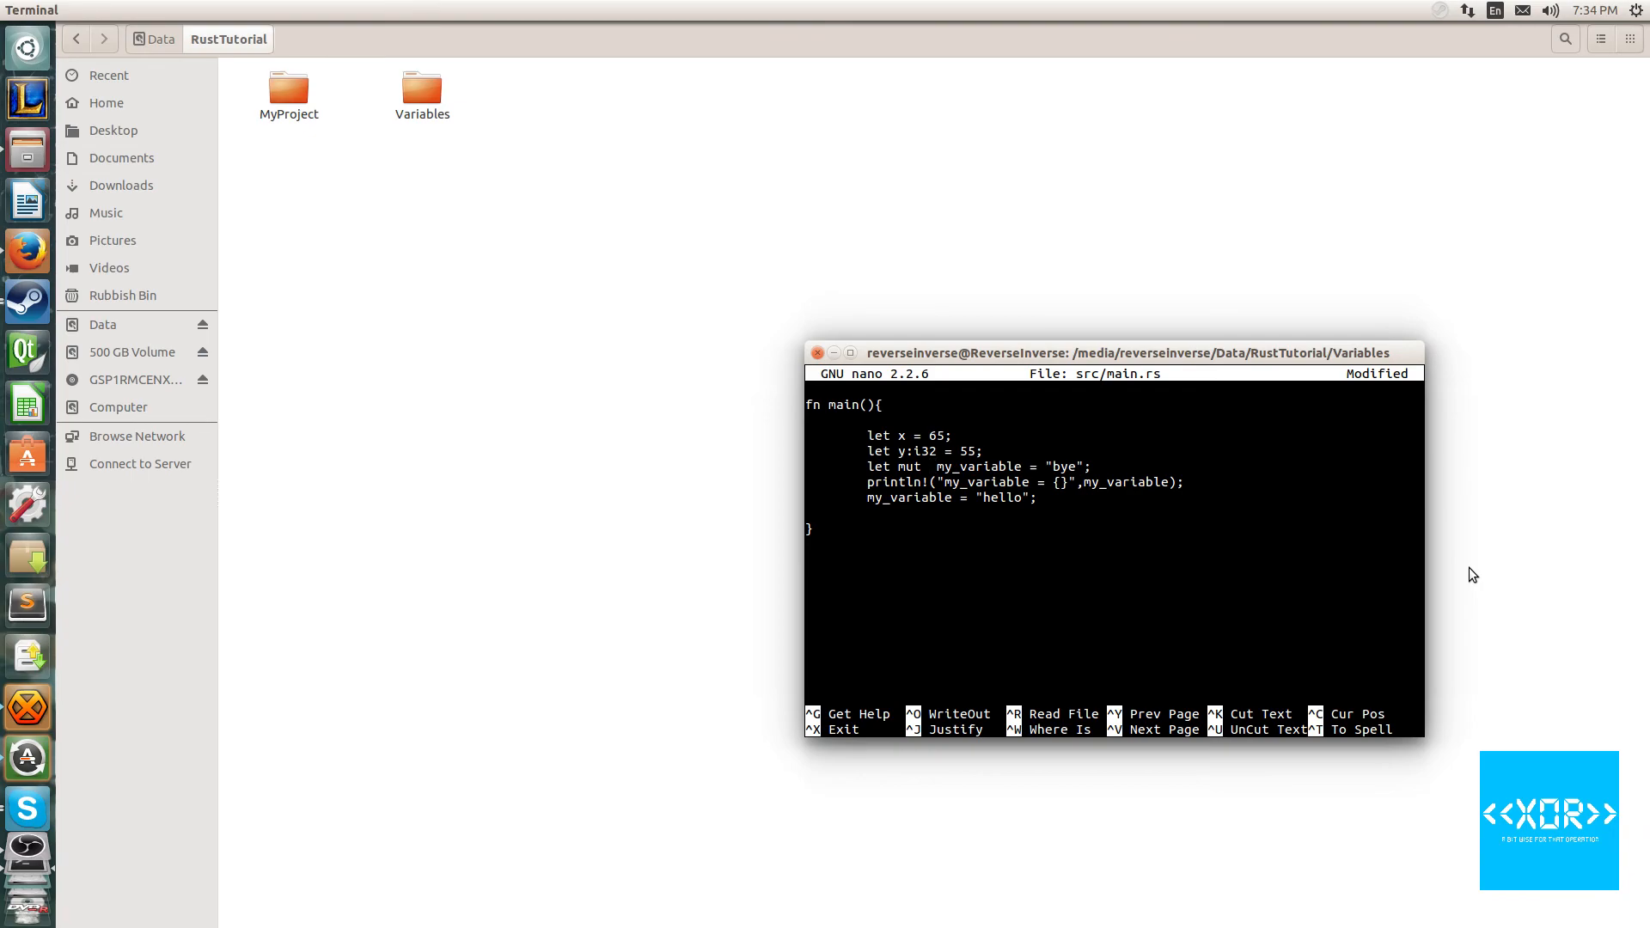
key(ctrl+o)
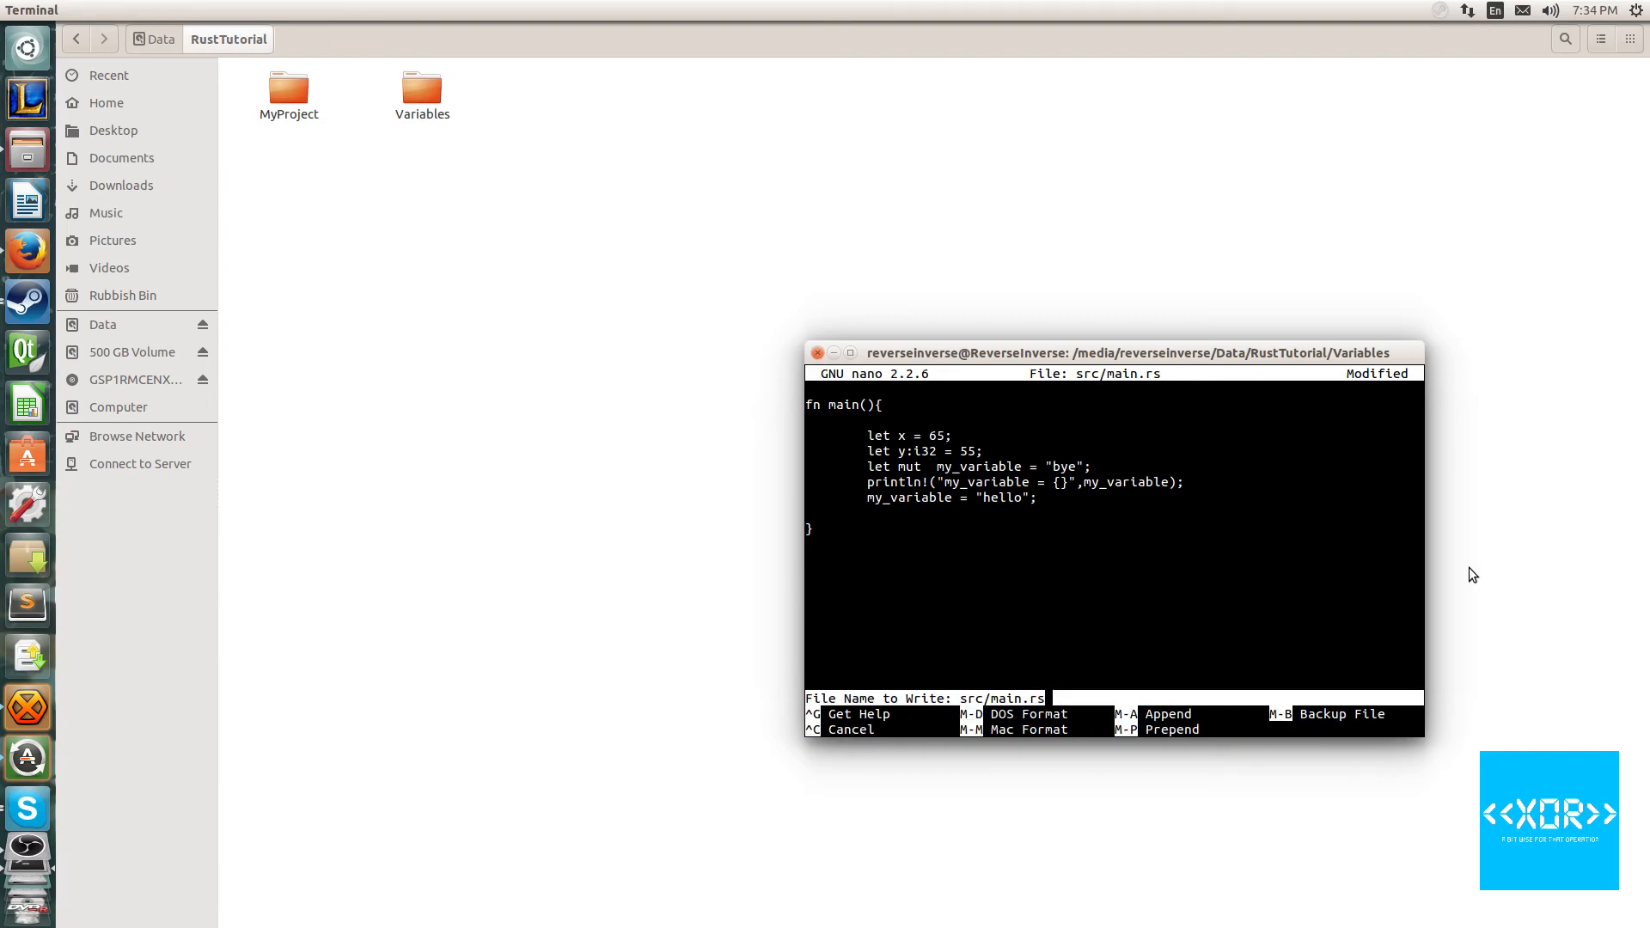
key(ctrl+c)
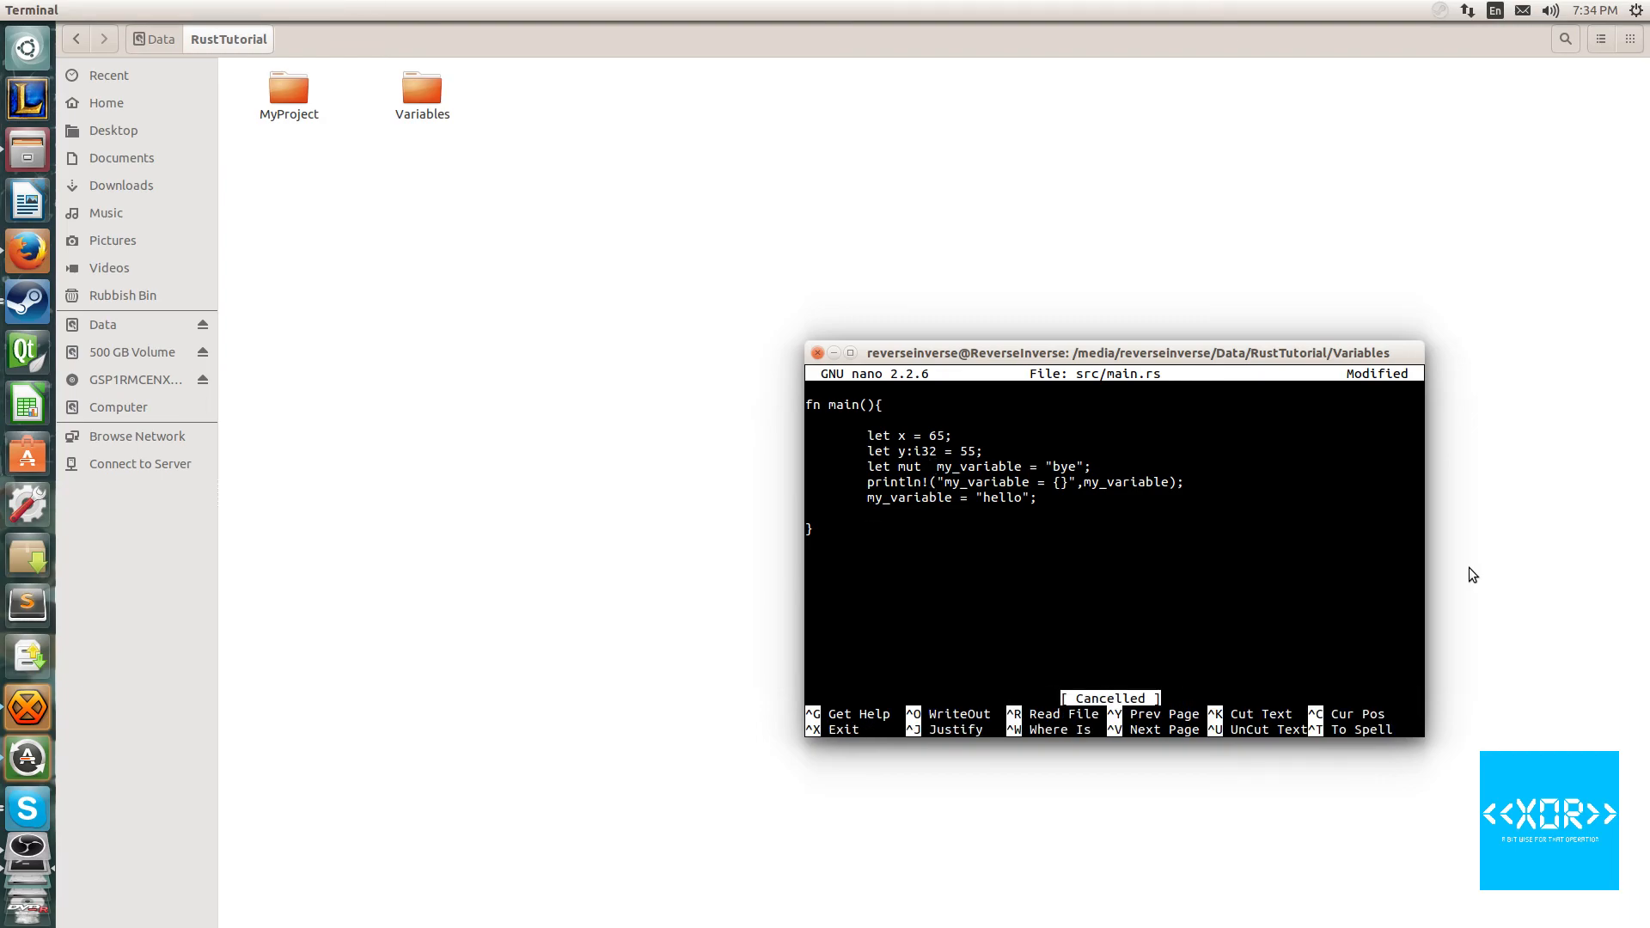
Add a second println of my_variable, save src/main.rs, and rerun cargo run
text(printlnn)
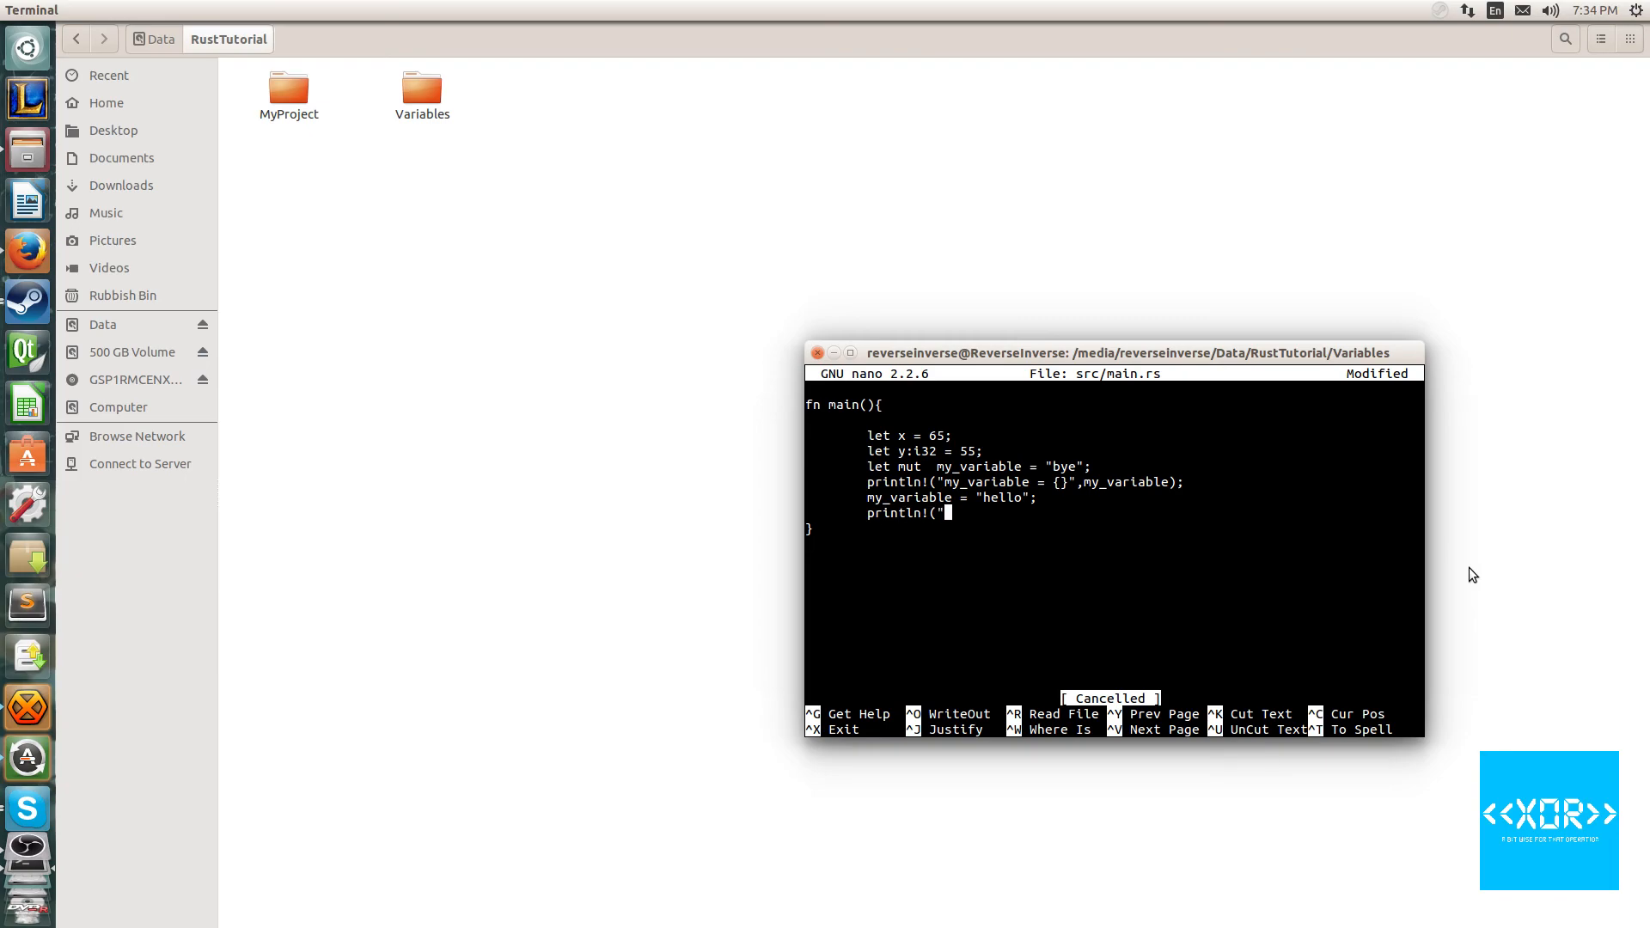
text(my_variable)
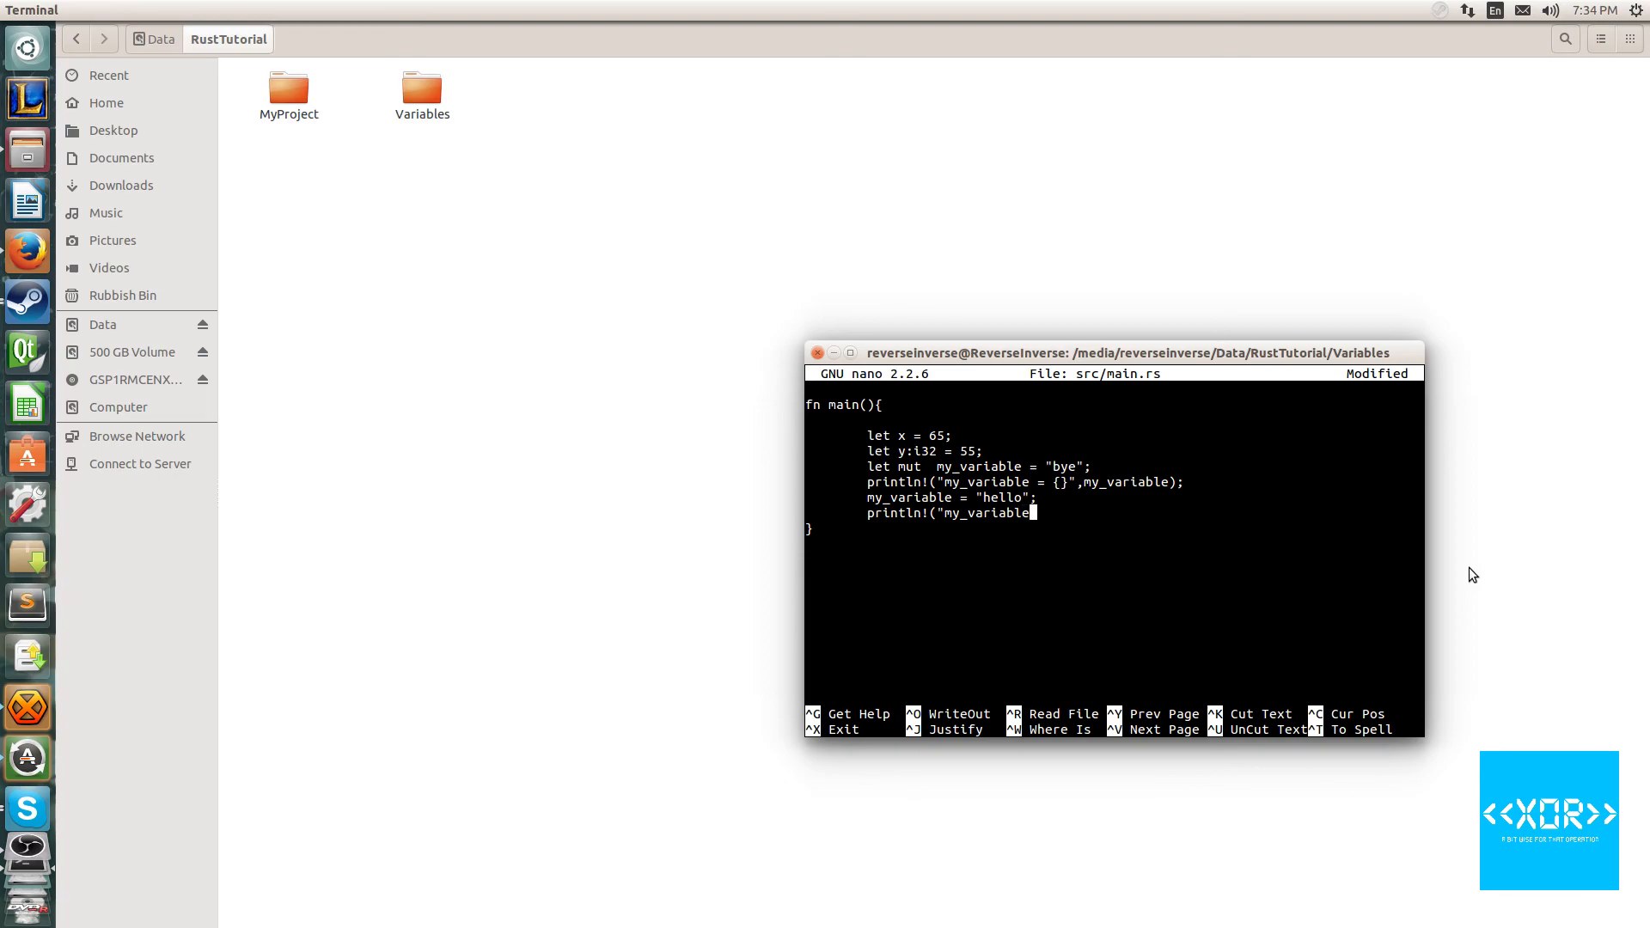
text(= {})
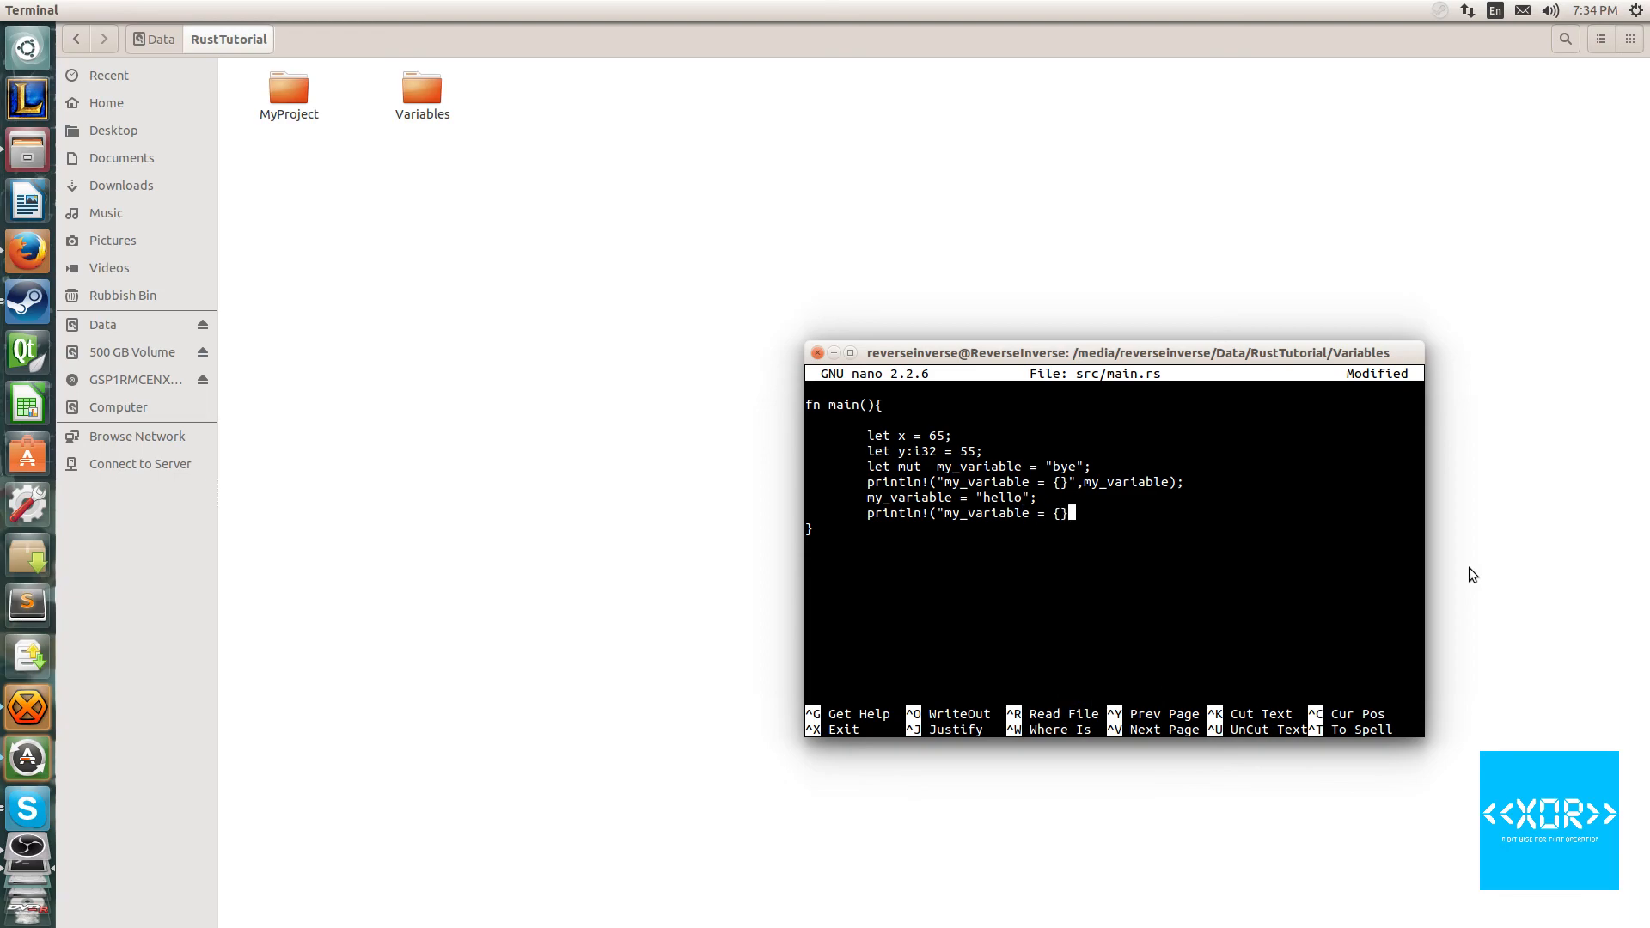
text(,my)
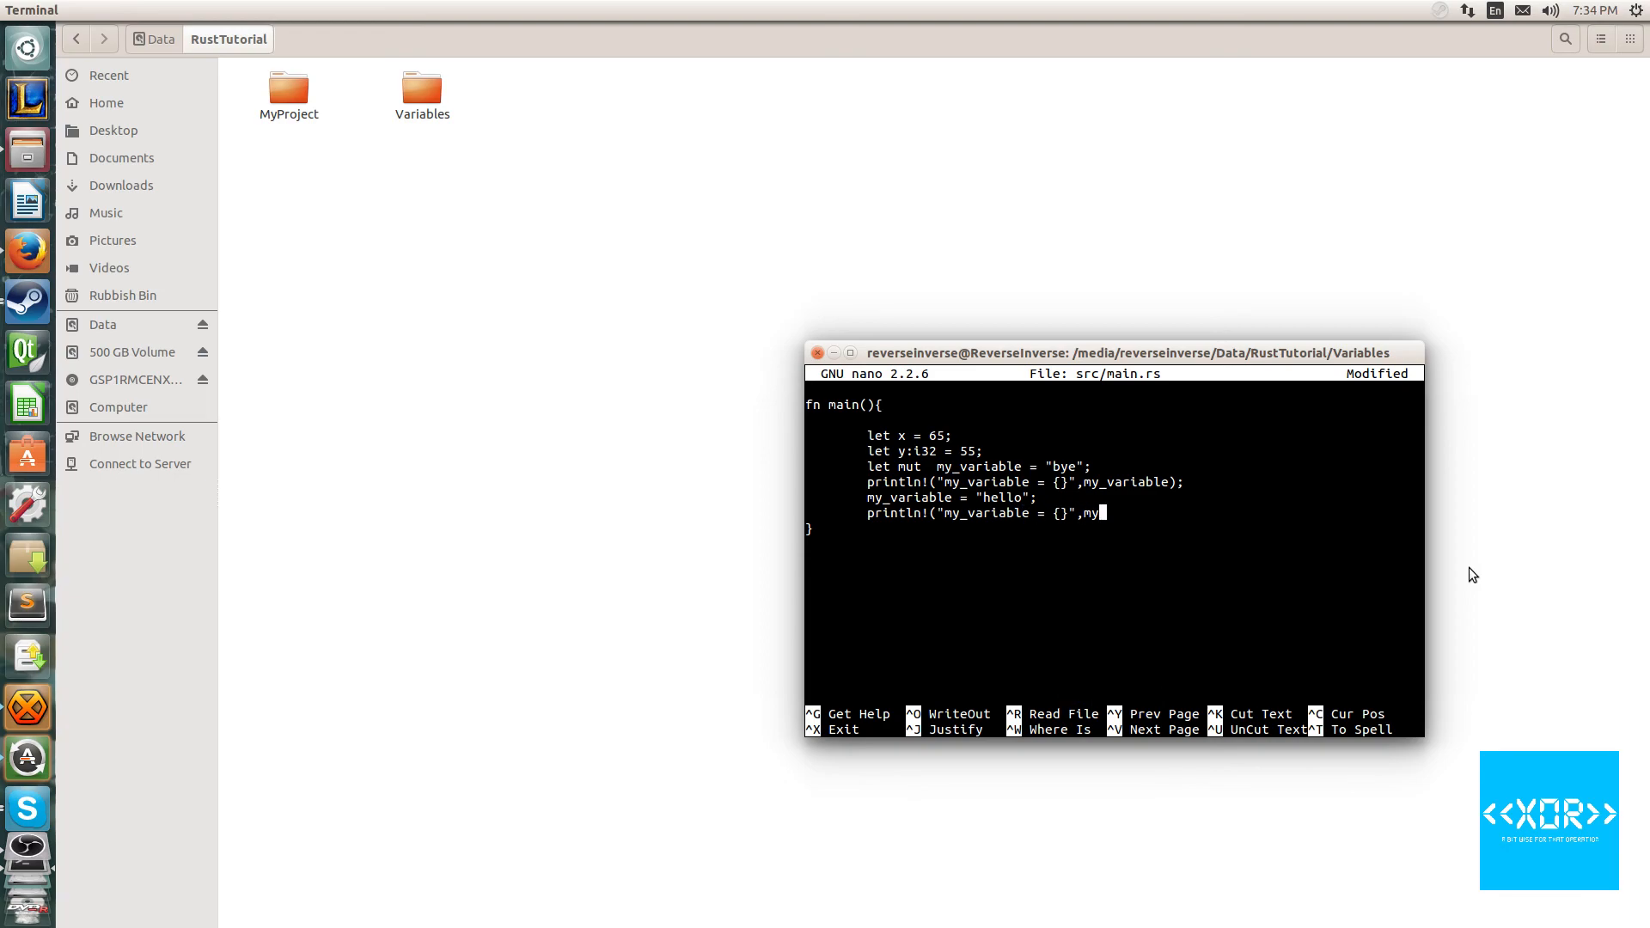
text(variable))
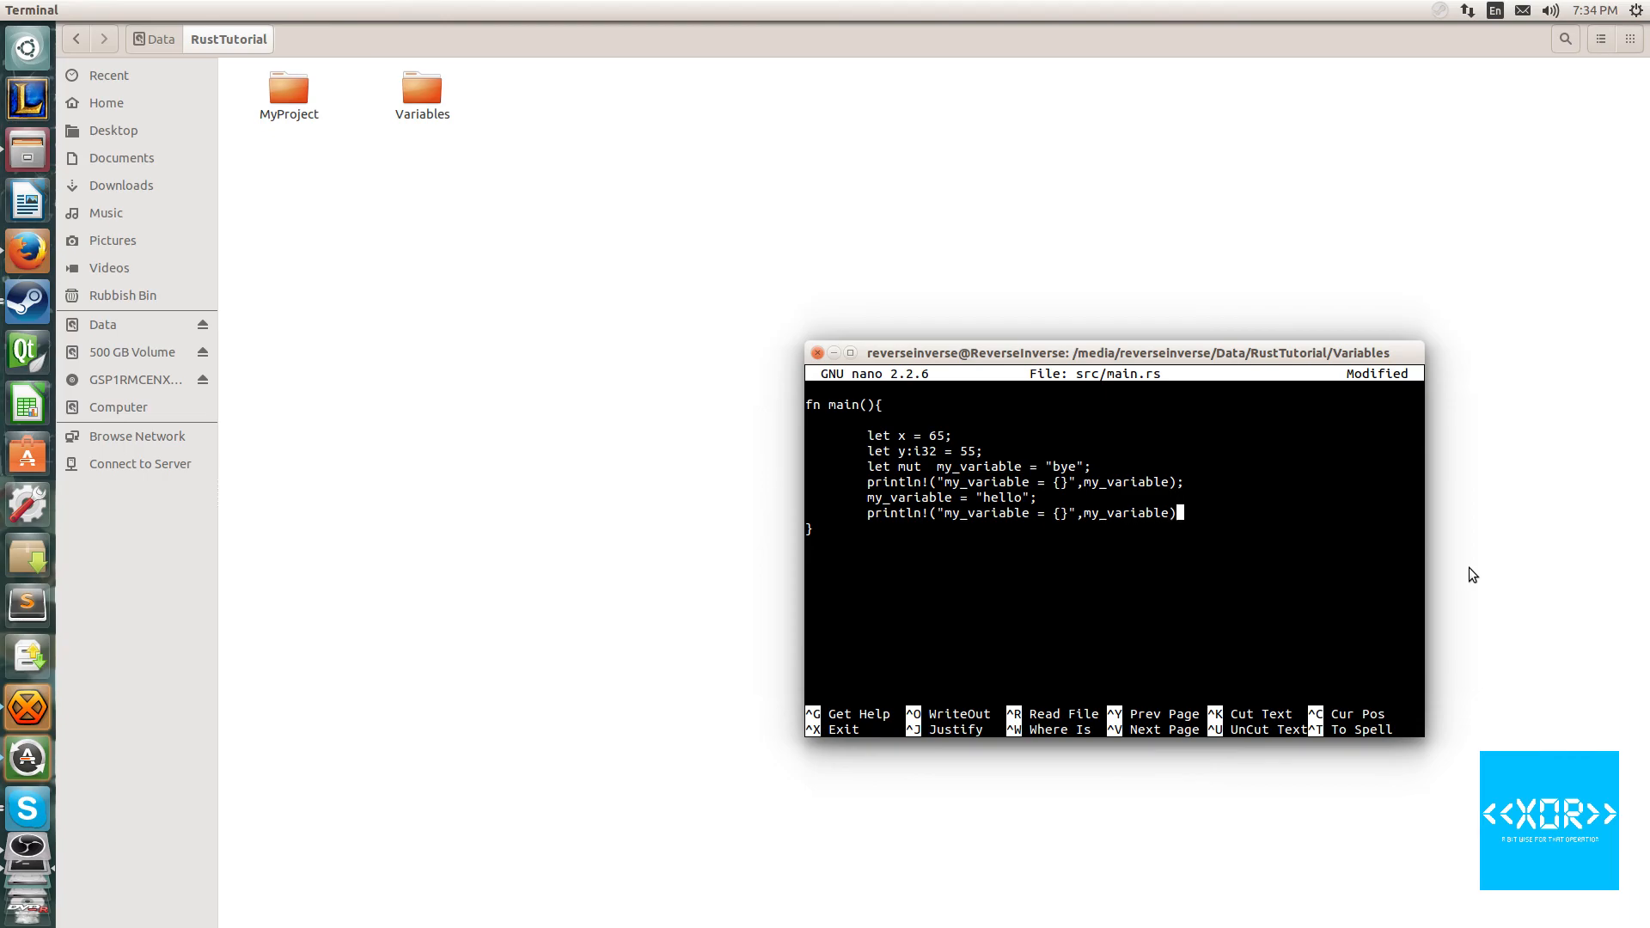
key(ctrl+o)
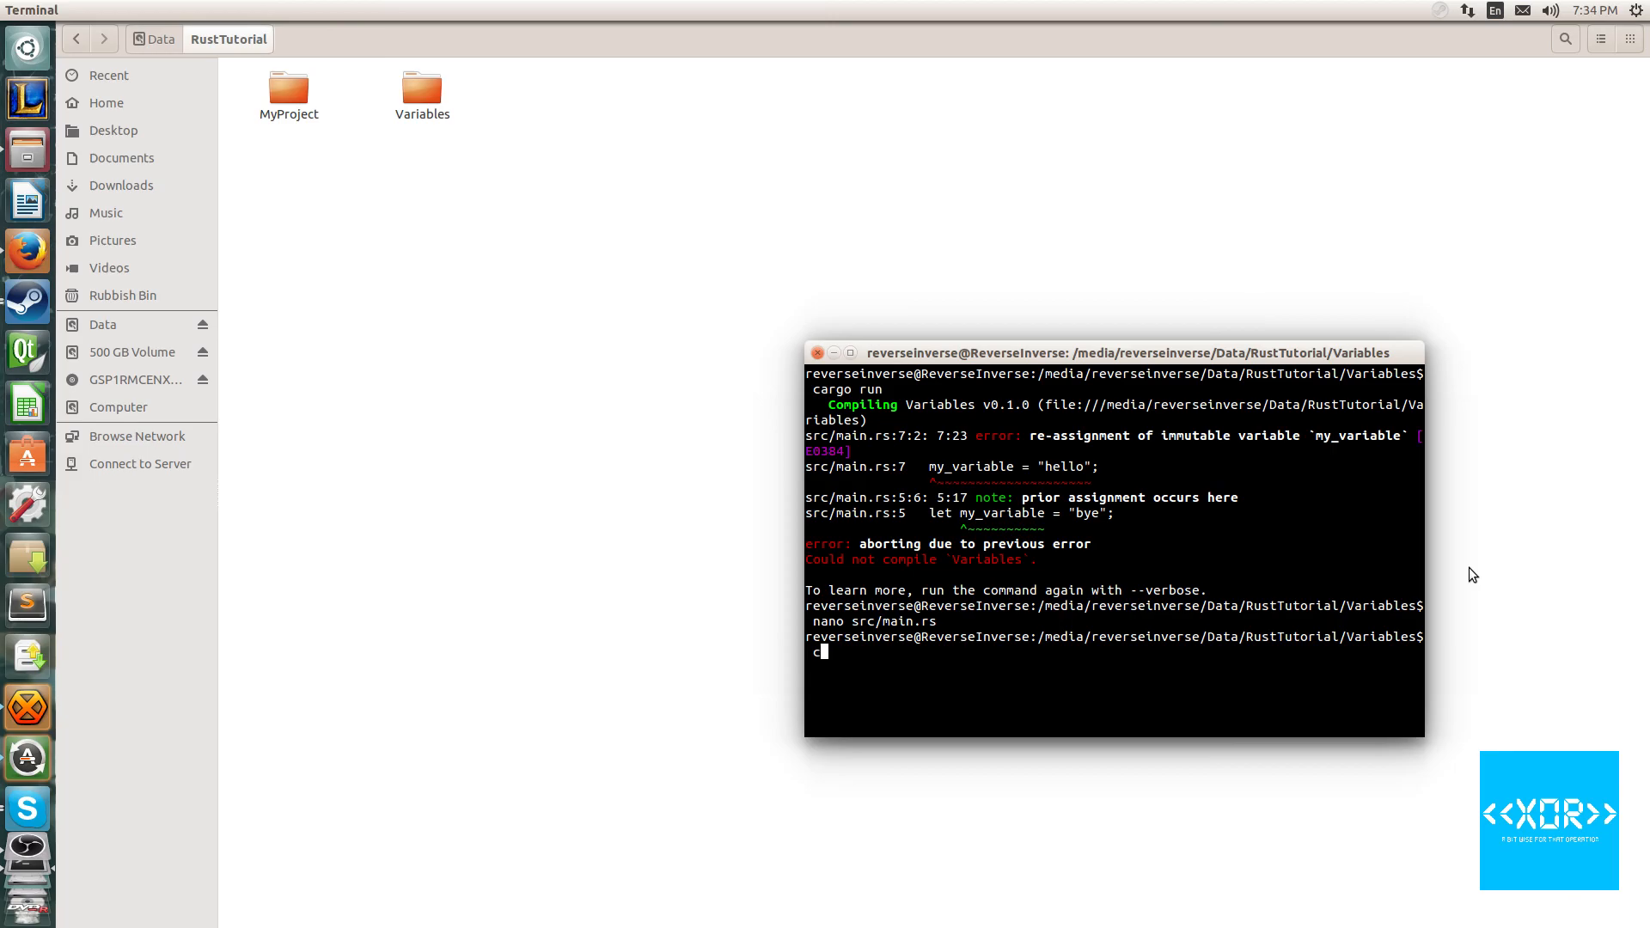
text(cargo run)
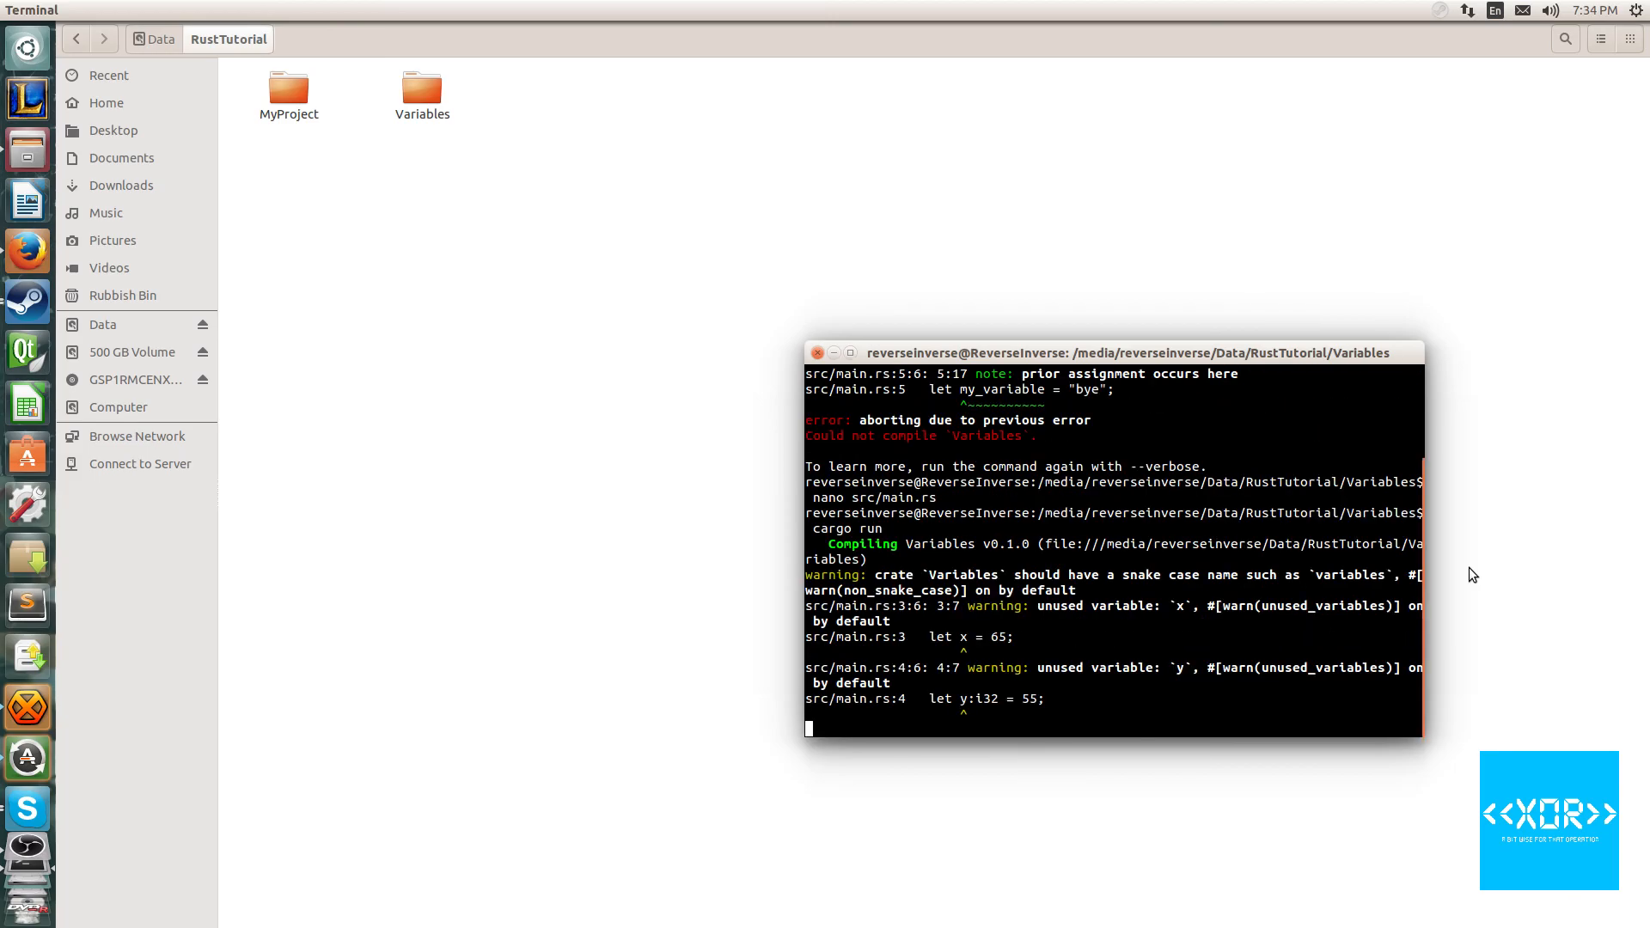